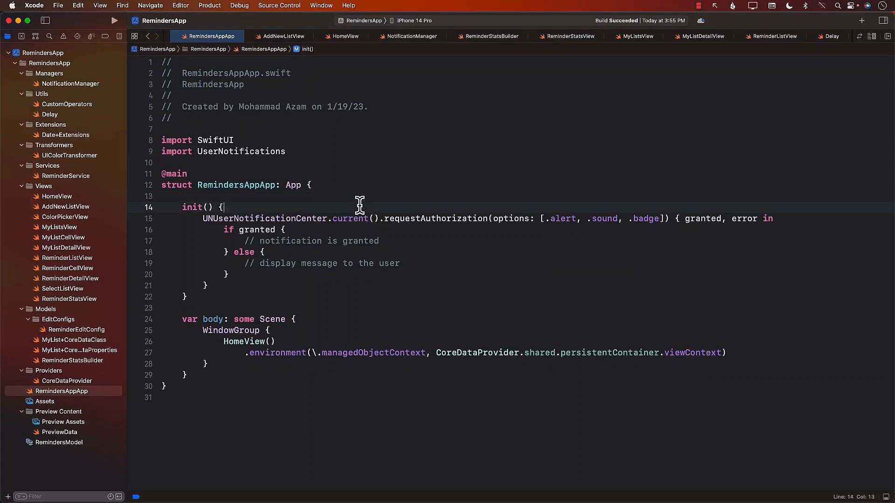
- Run the Reminders app and switch the Simulator to light appearance
click(114, 20)
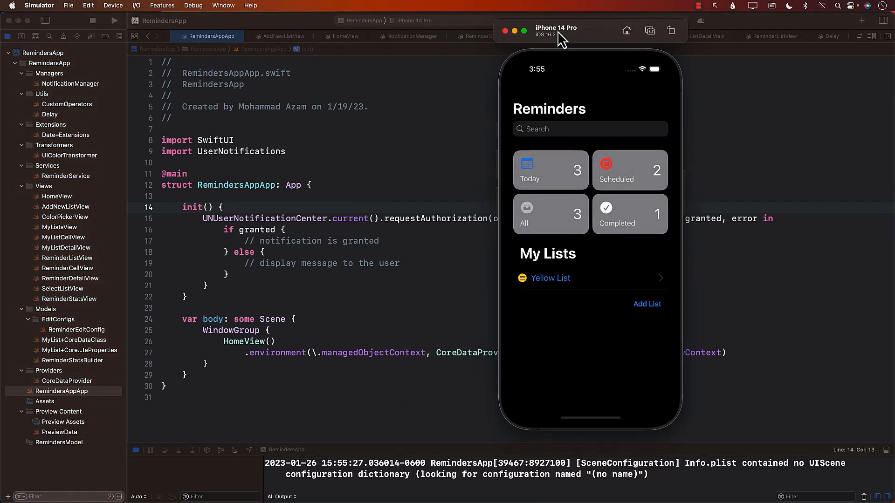
click(162, 5)
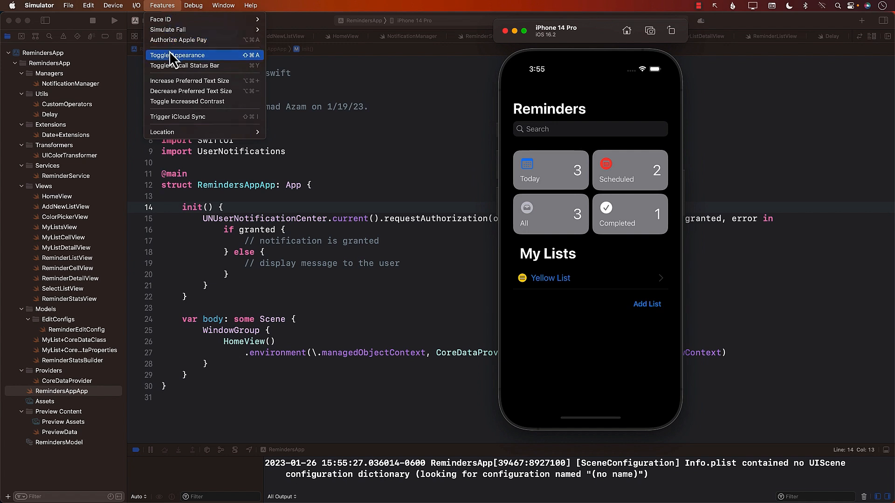
click(180, 55)
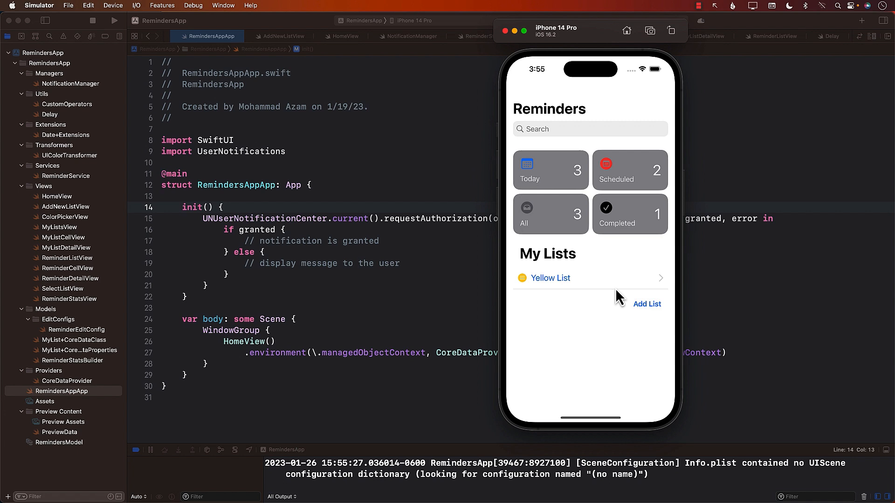
- Open the Yellow List, go back home, and reopen Features to restore dark appearance
click(550, 278)
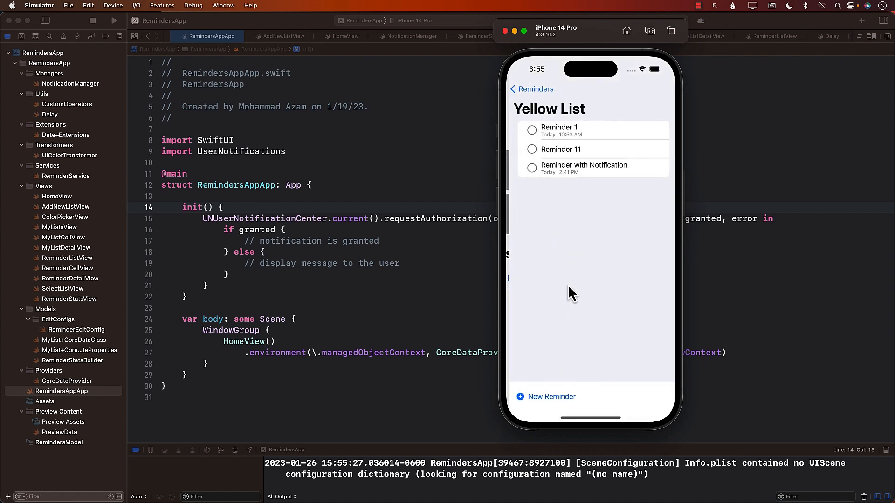
click(531, 89)
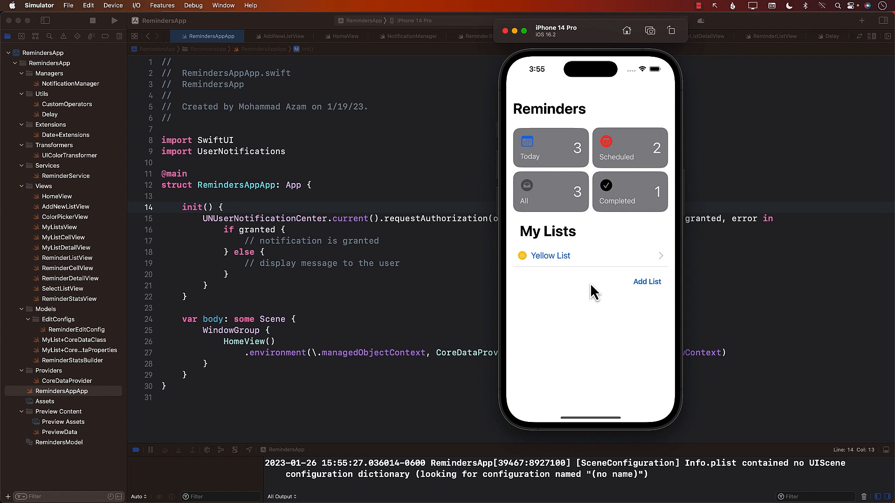
click(162, 5)
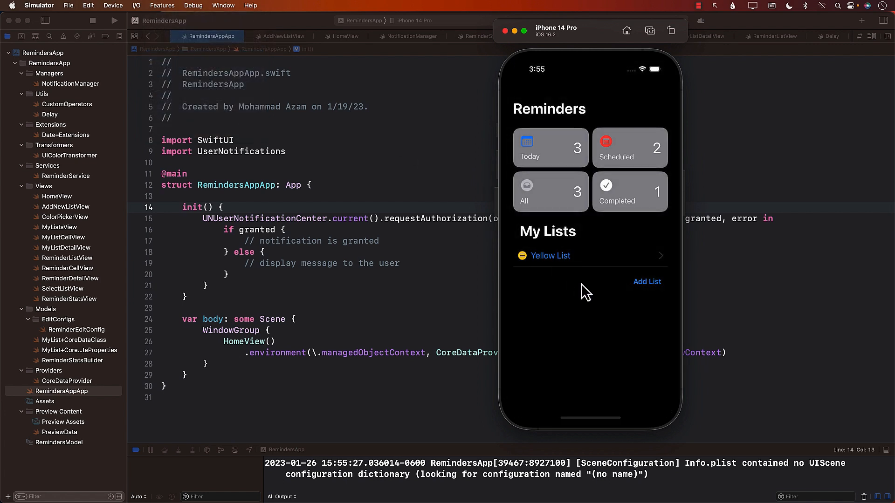
mouse_move(581, 287)
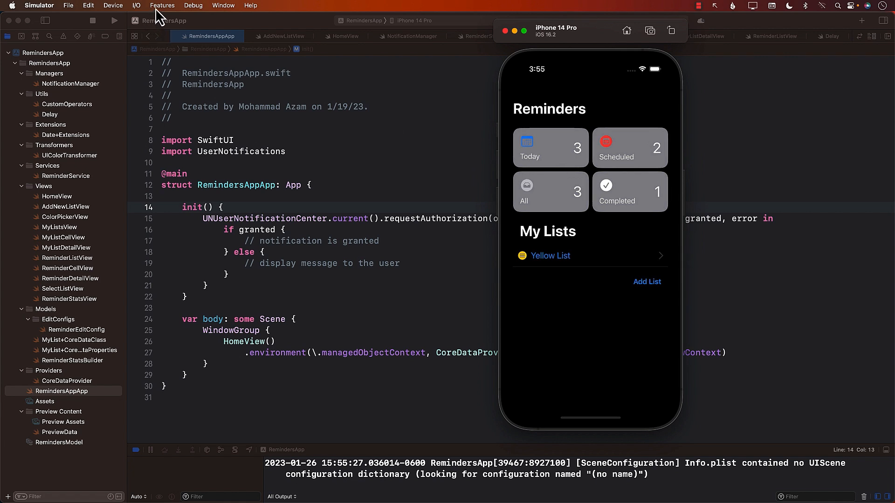
mouse_move(252, 93)
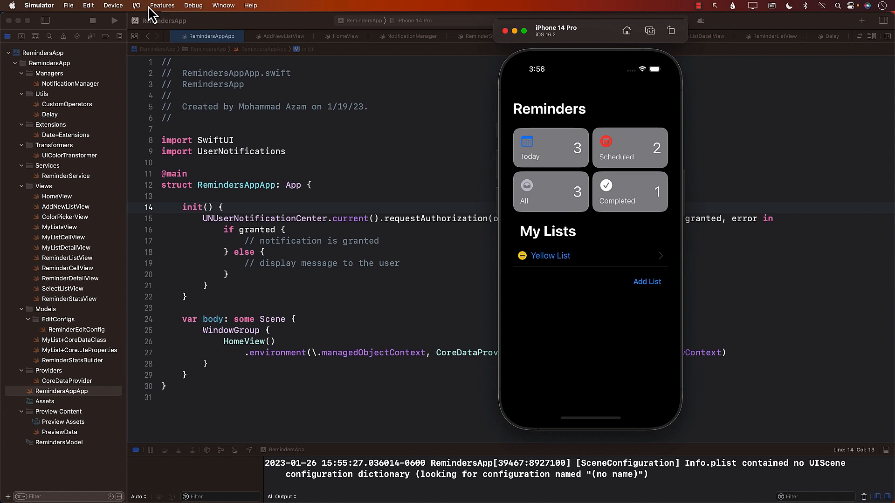
mouse_move(183, 65)
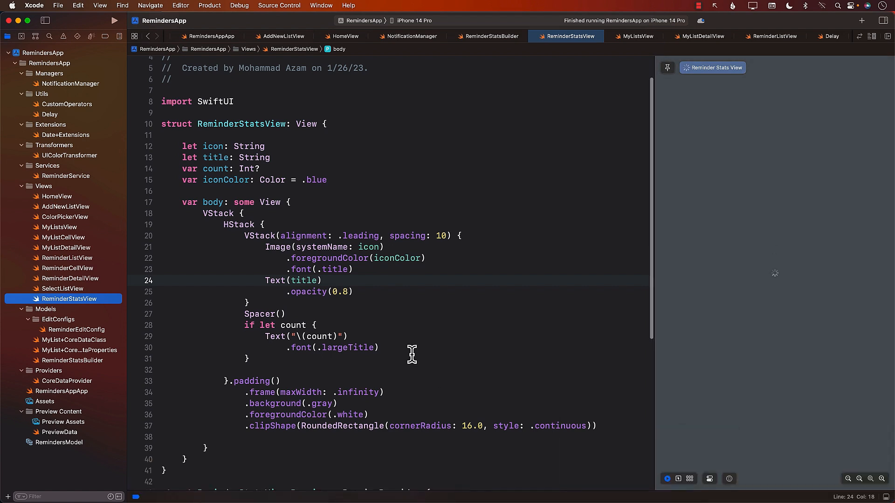
- Scroll ReminderStatsView to its previews and toggle the canvas Color Scheme override off
click(411, 359)
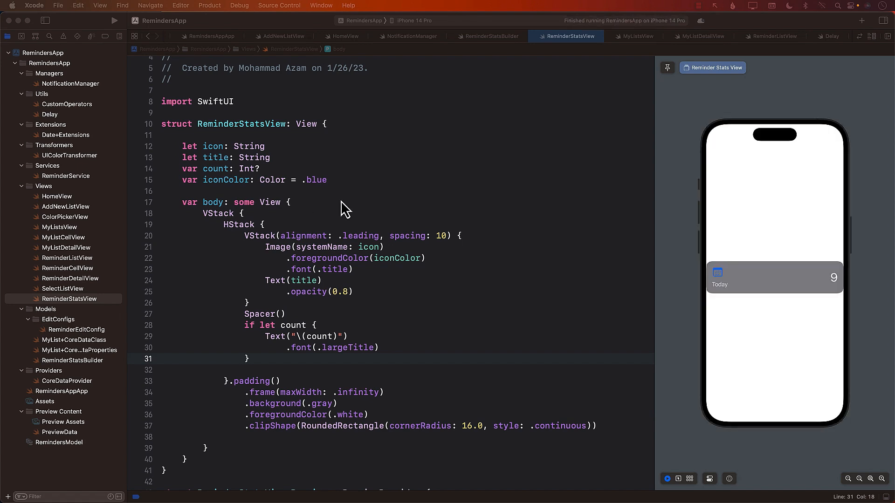
scroll(down, 3)
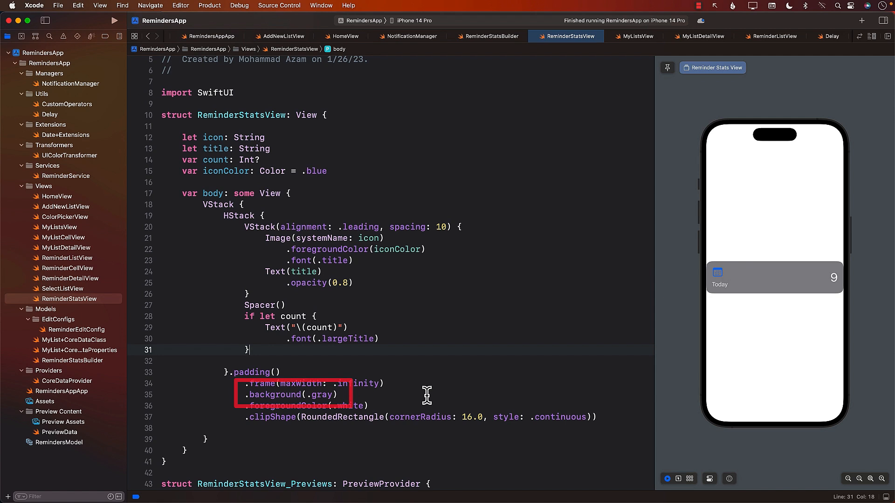
scroll(down, 3)
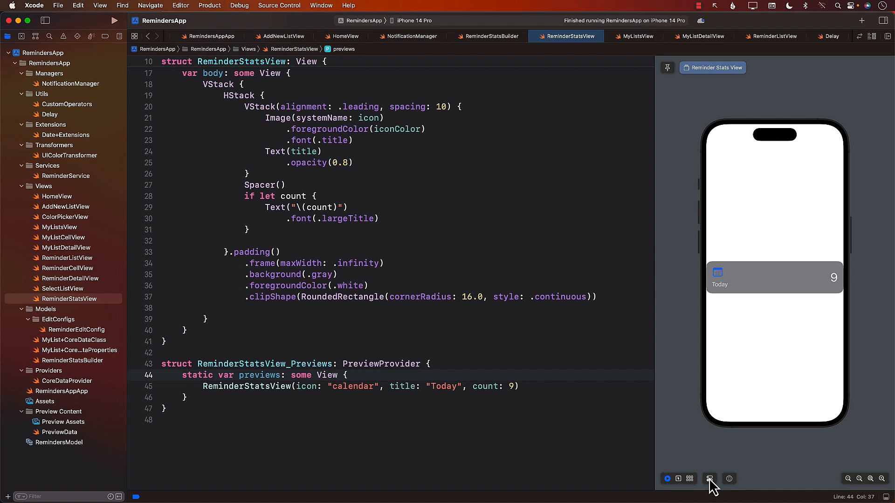
click(709, 478)
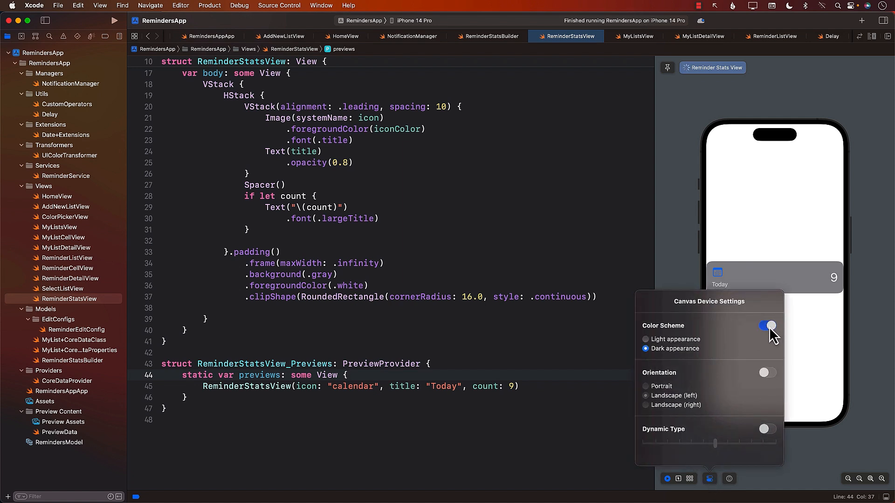
click(766, 326)
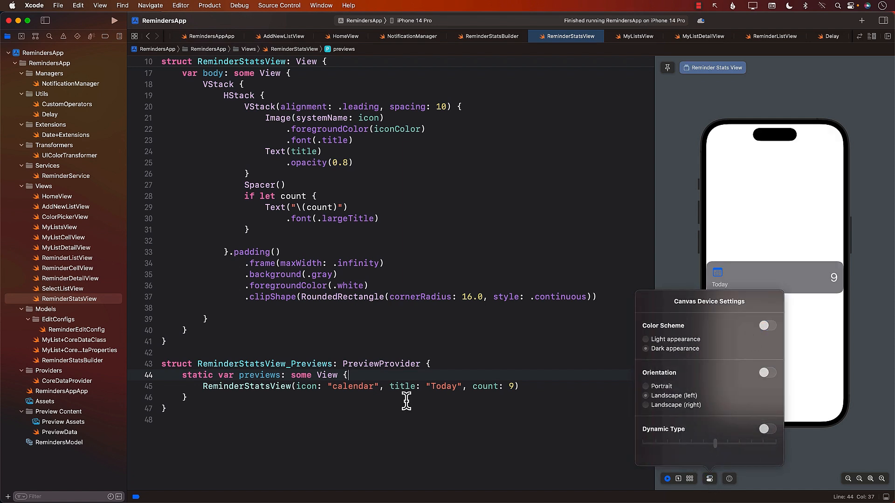
- Wrap the preview in Group { } and delete the .background(.gray) modifier
text(Gr)
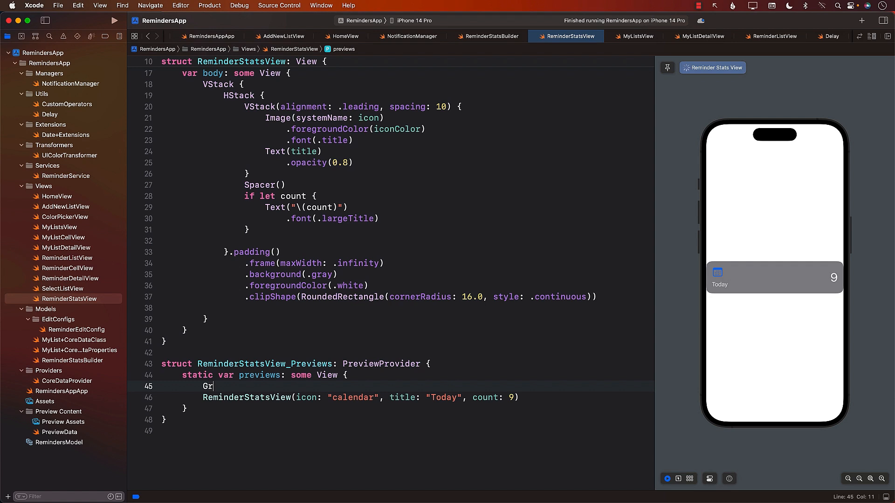
text(oup {)
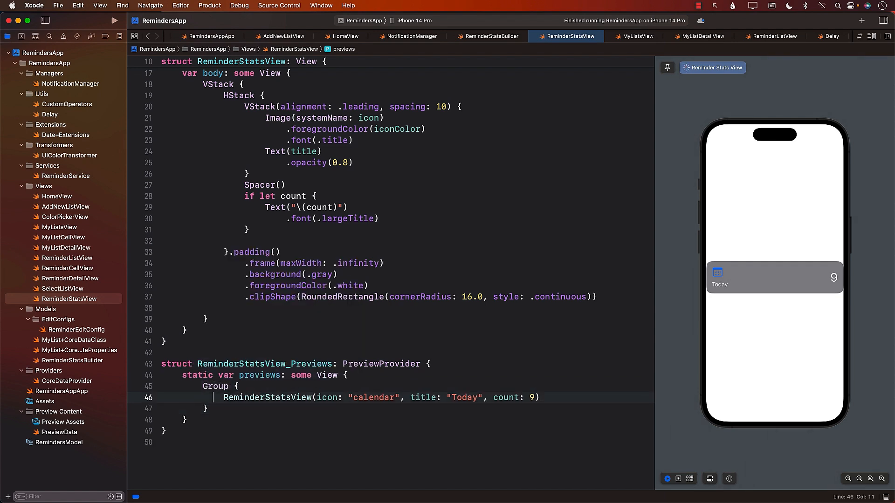
key(Return)
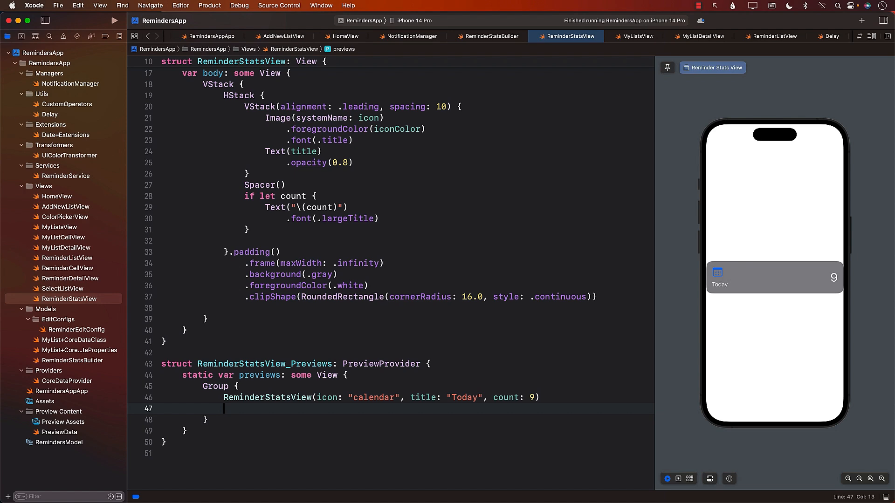
text(.mana)
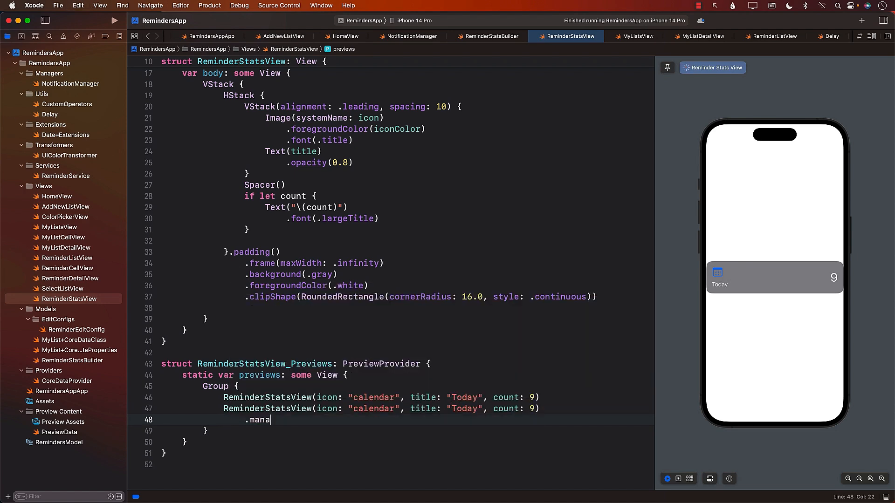
text(environment(\.colorScheme, .dark)
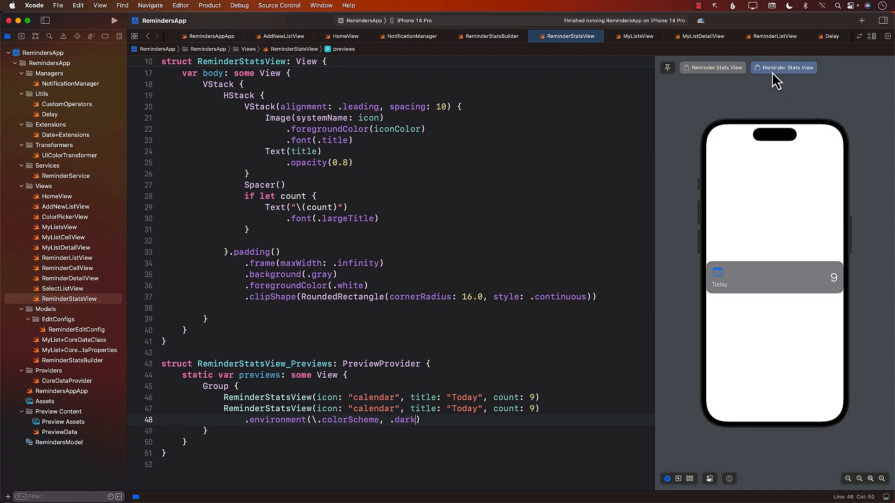
double_click(405, 419)
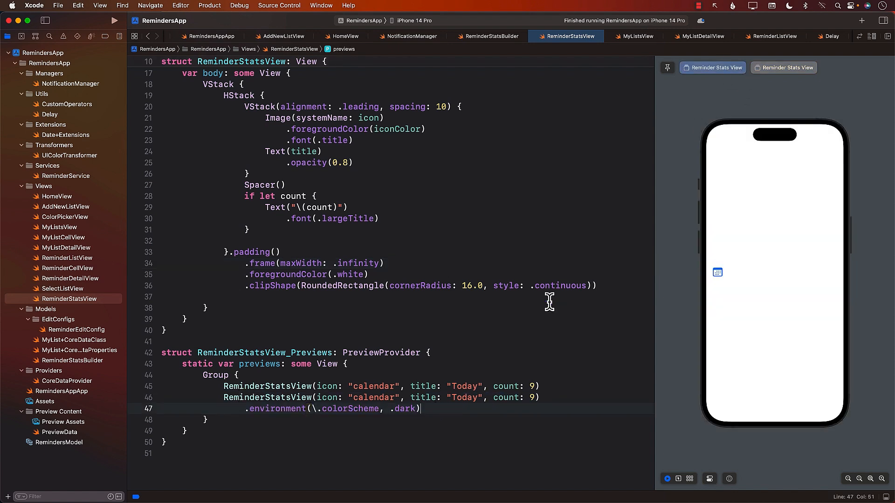
- Test the Dark color scheme in Canvas Device Settings, then turn it off
click(709, 479)
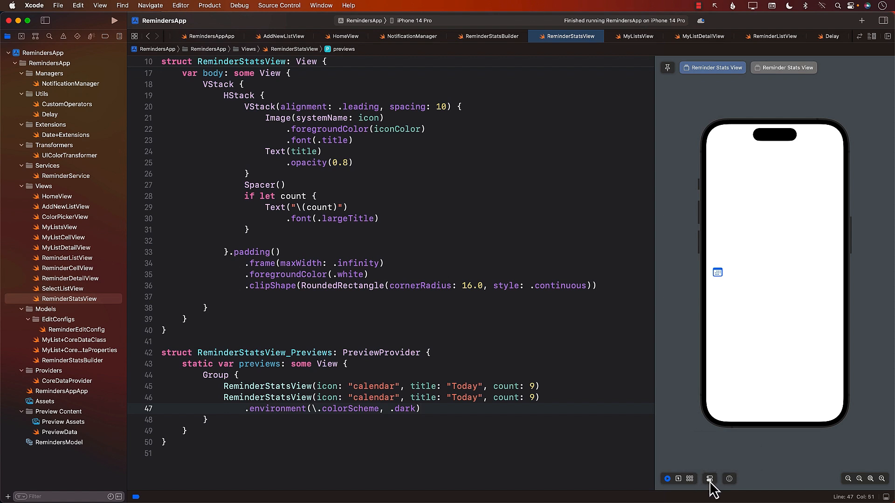
click(710, 479)
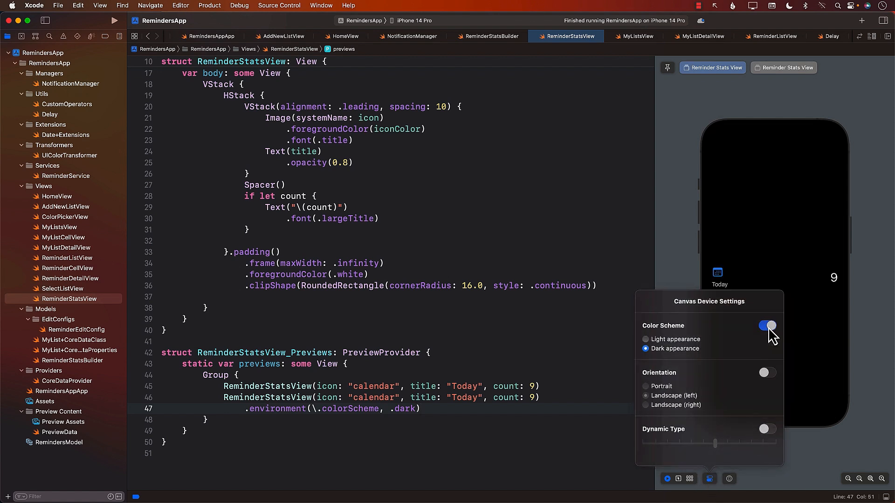
click(767, 326)
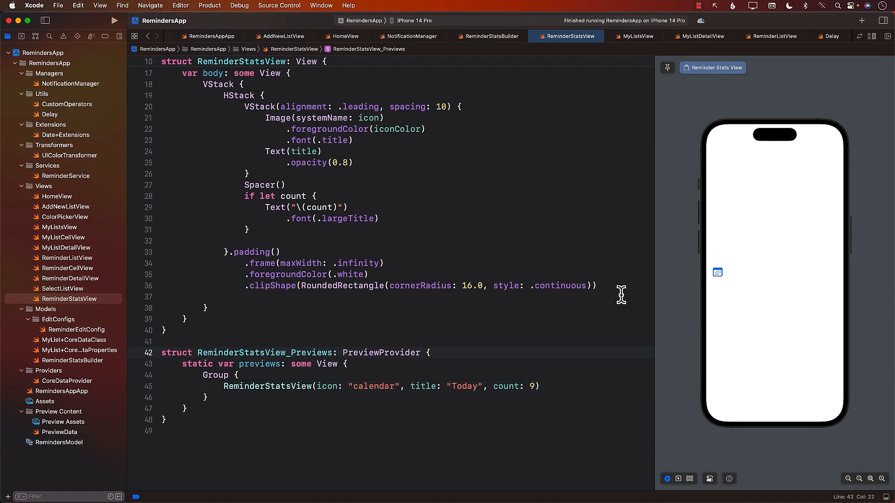
- Add .environment(\.colorScheme, .dark) to the second ReminderStatsView preview
click(370, 275)
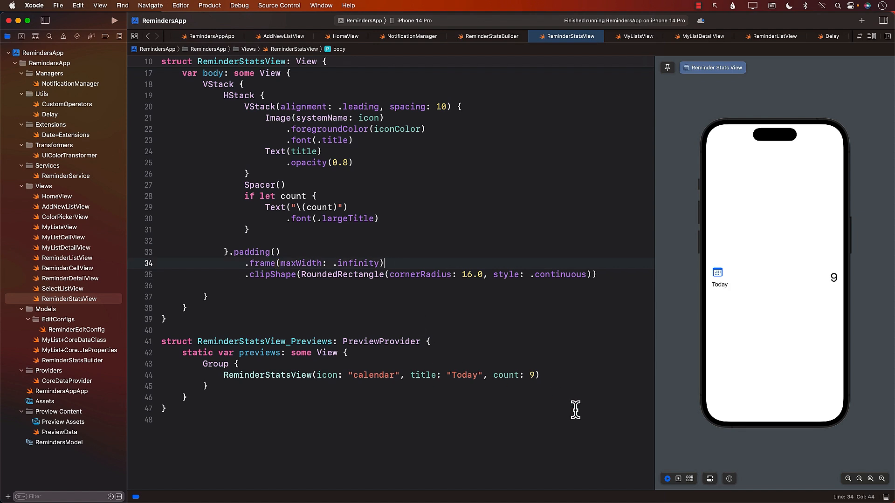
mouse_move(305, 388)
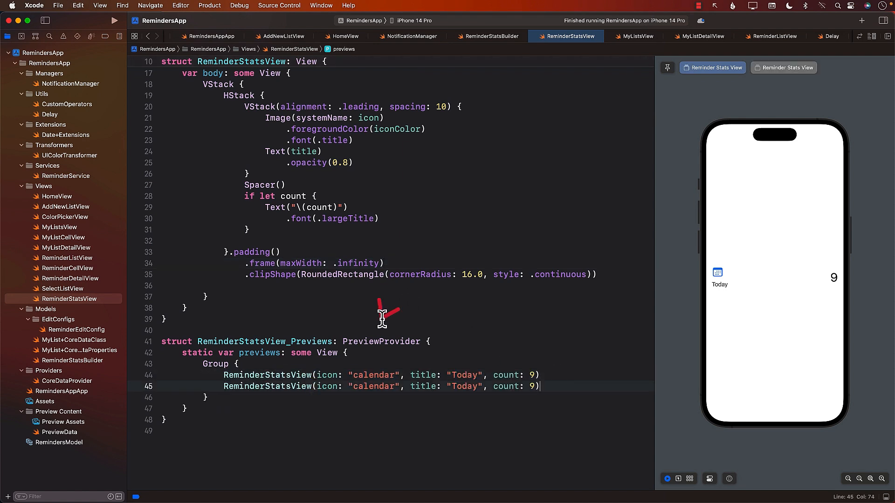
mouse_move(526, 386)
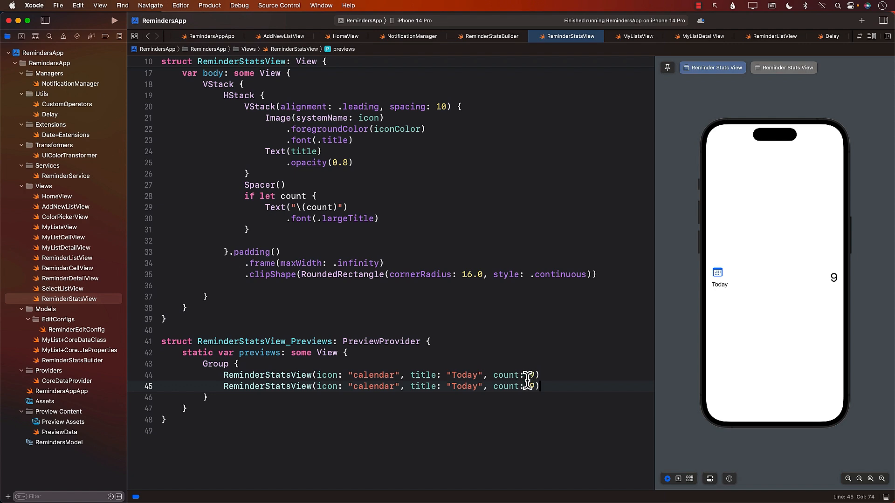
text(.environment(\., value: V)
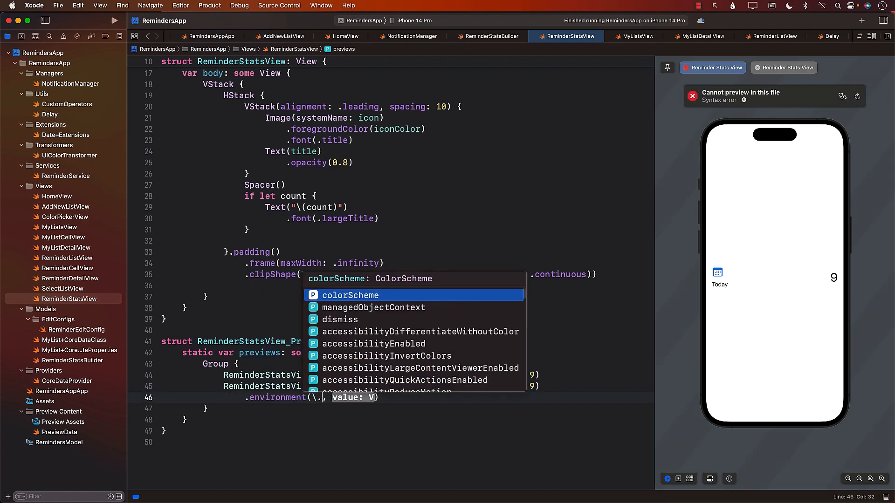
click(351, 295)
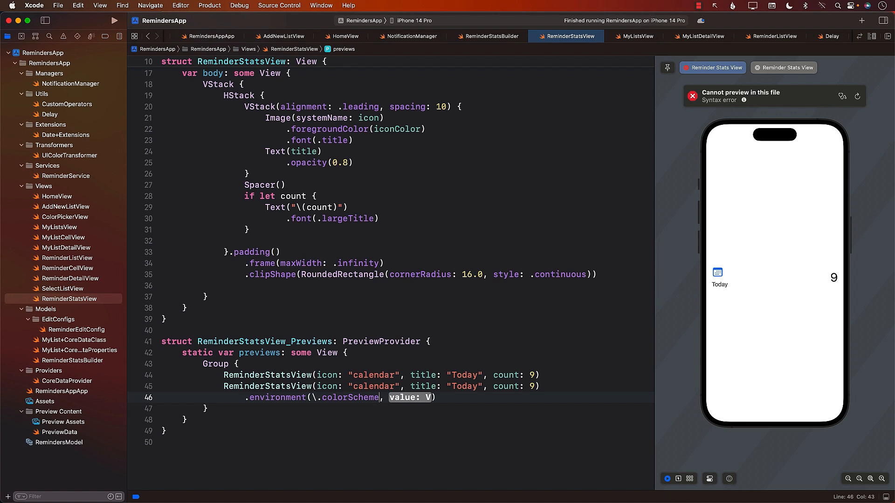
text(.dark)
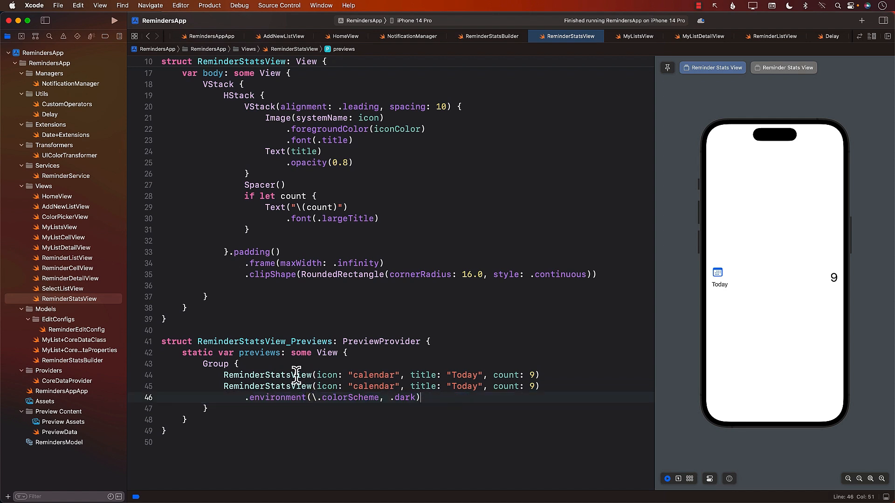
- Switch to the first preview variant and toggle the canvas Color Scheme on and off
double_click(266, 386)
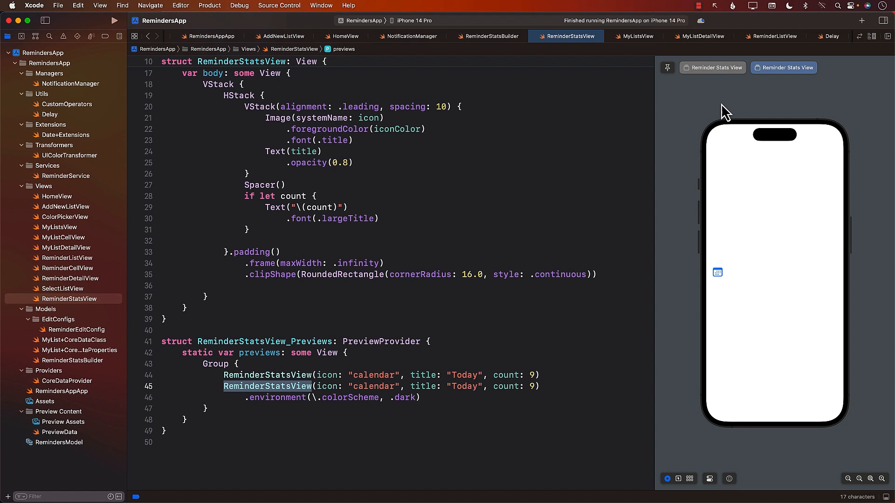
mouse_move(696, 207)
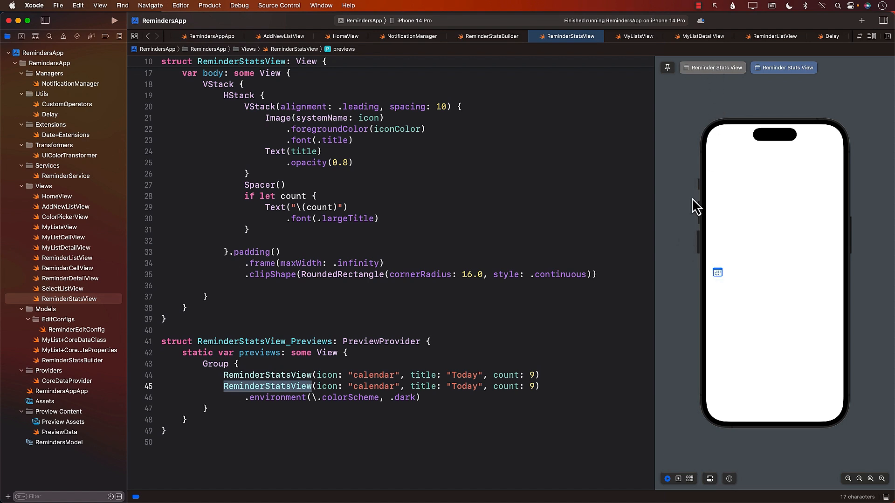
mouse_move(718, 79)
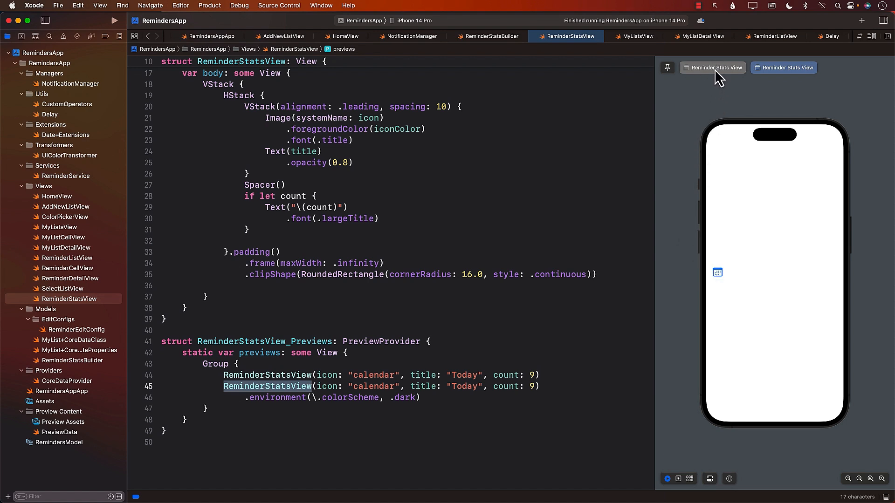
click(712, 67)
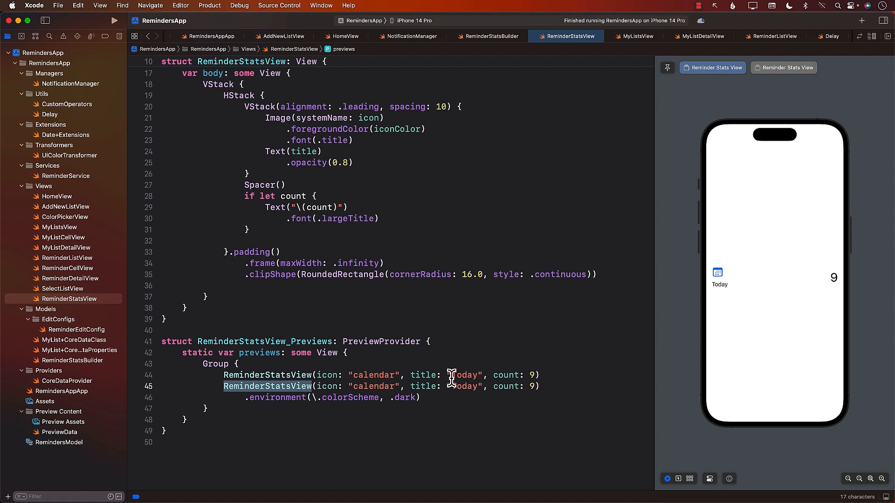
click(709, 478)
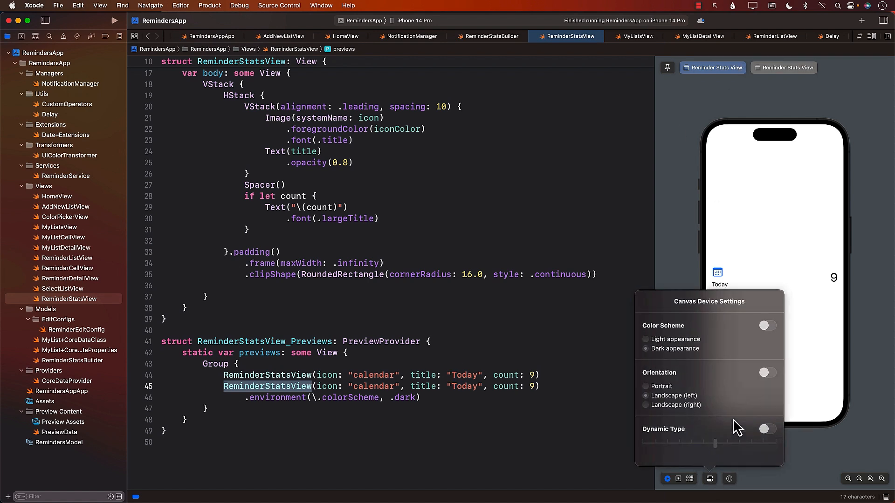
click(766, 326)
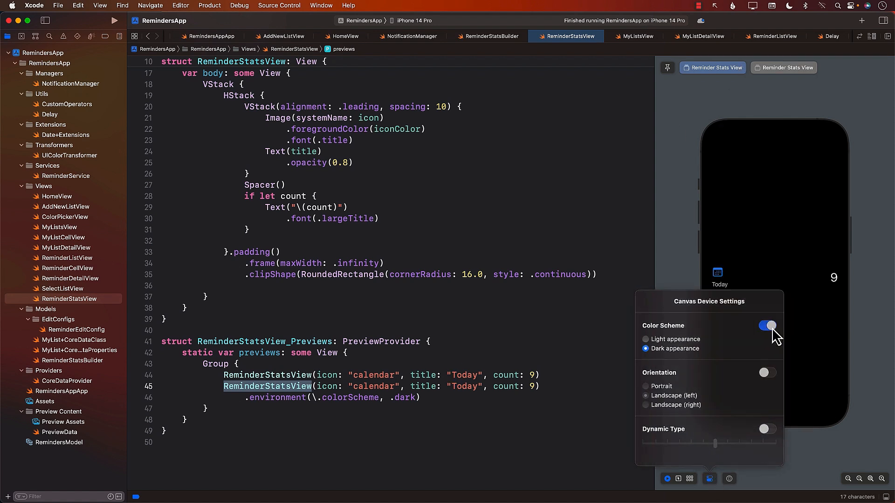
click(766, 326)
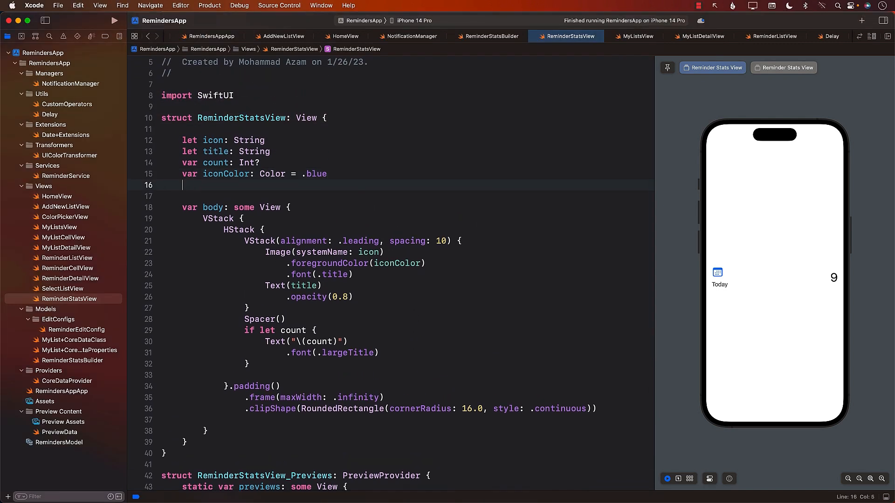
text(@Environment(\.colorScheme) var colorScheme)
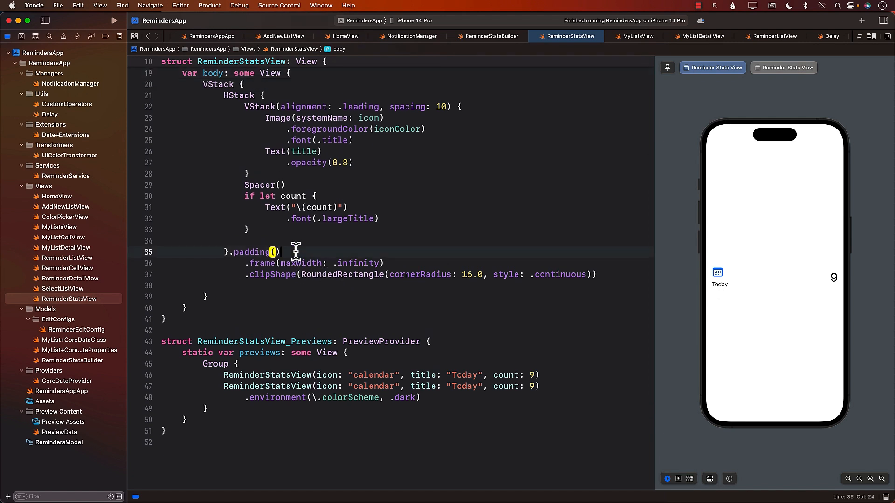
click(403, 262)
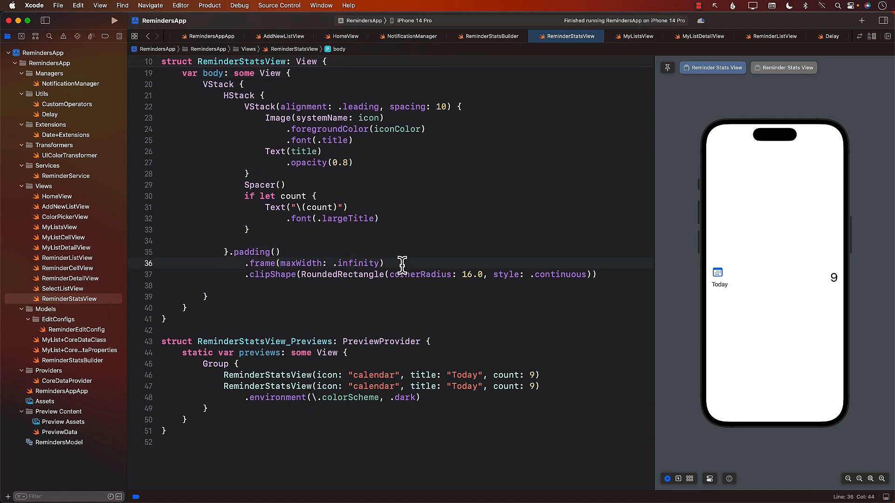
text(.background)
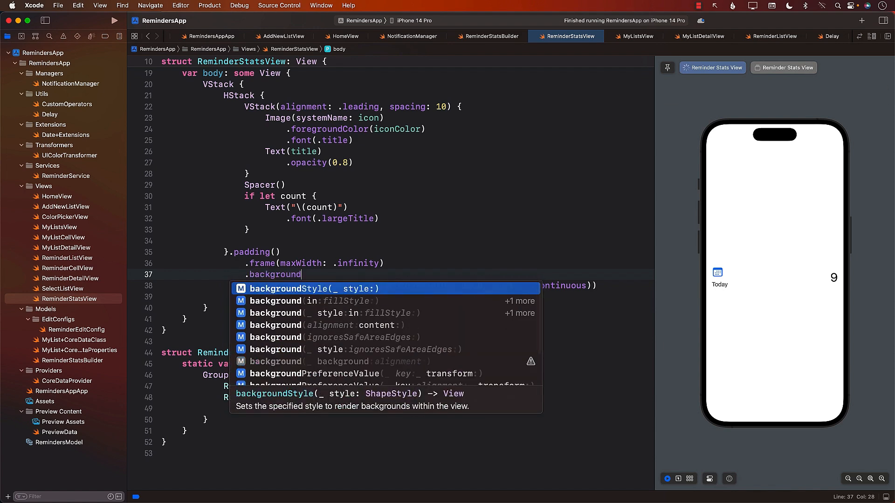
text((colr)
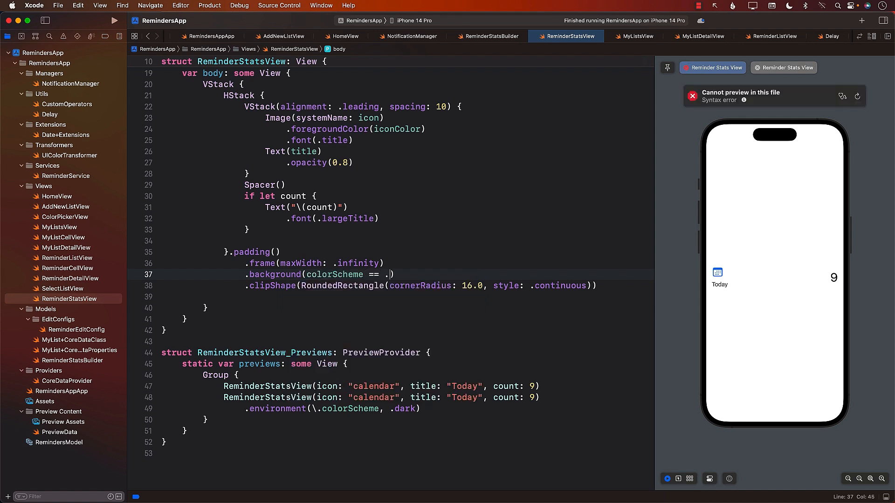
text(dark)
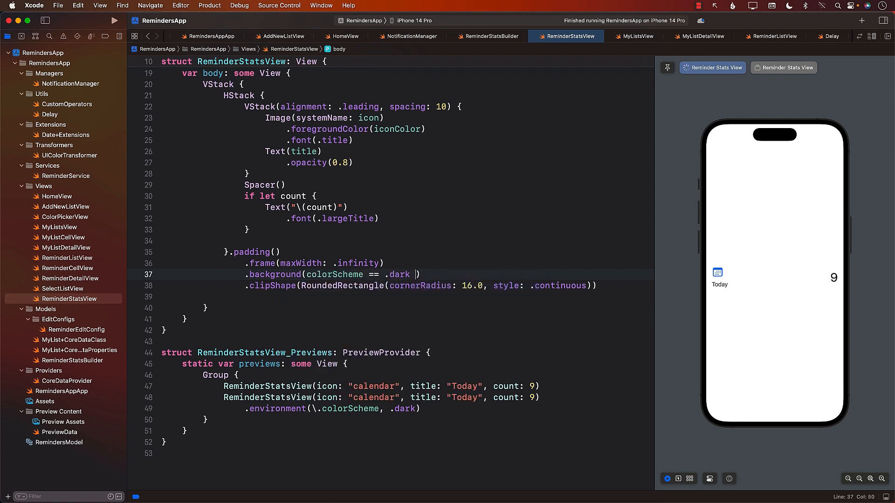
text(?)
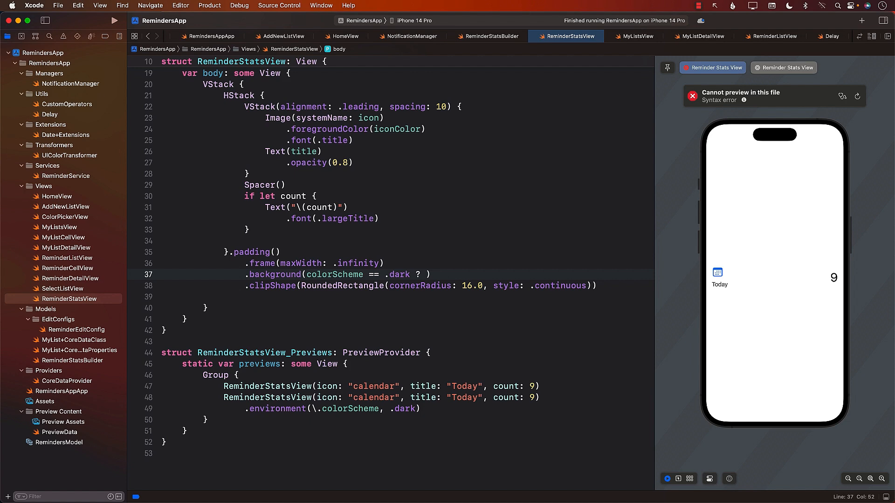
text(Color.red: .blue)
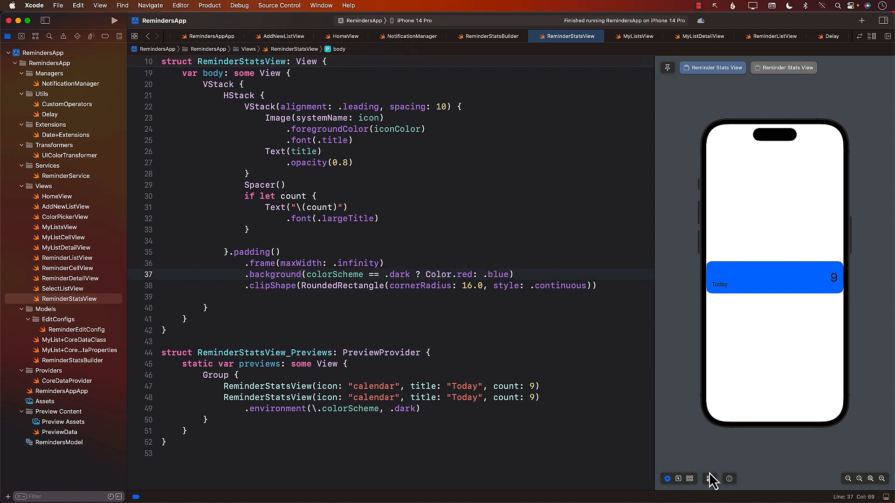
- Check the red and blue card backgrounds by toggling the canvas Color Scheme
click(709, 478)
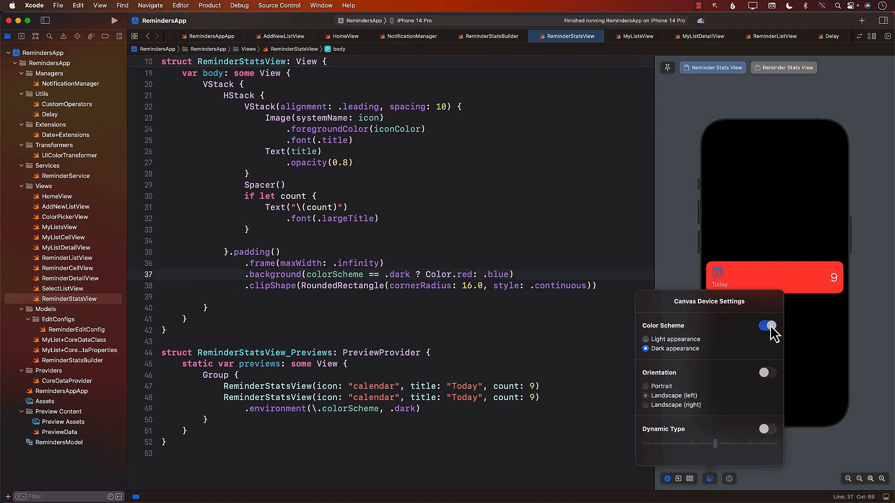
click(766, 326)
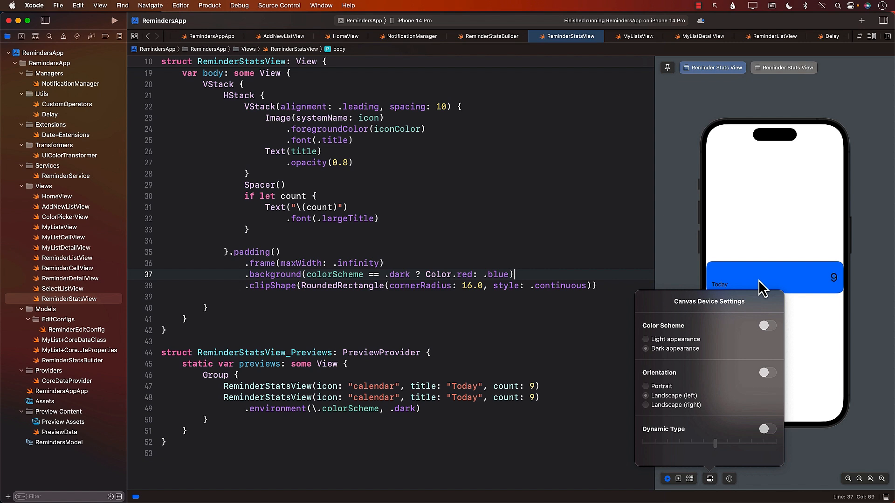
click(787, 67)
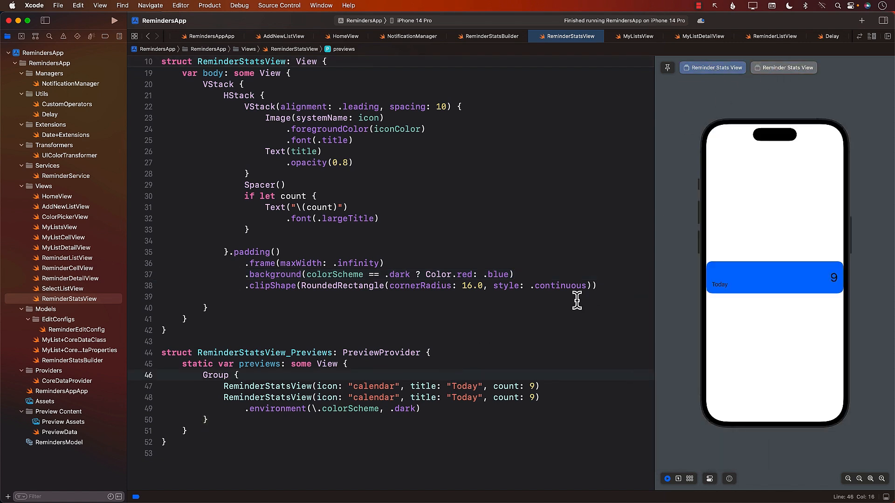
click(501, 274)
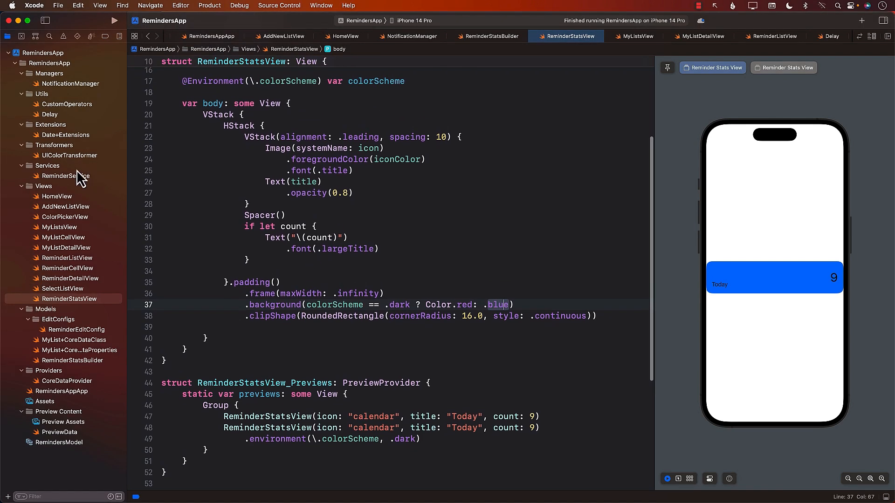
- Create a Swift file named Color+Extensions in the Extensions group
right_click(49, 125)
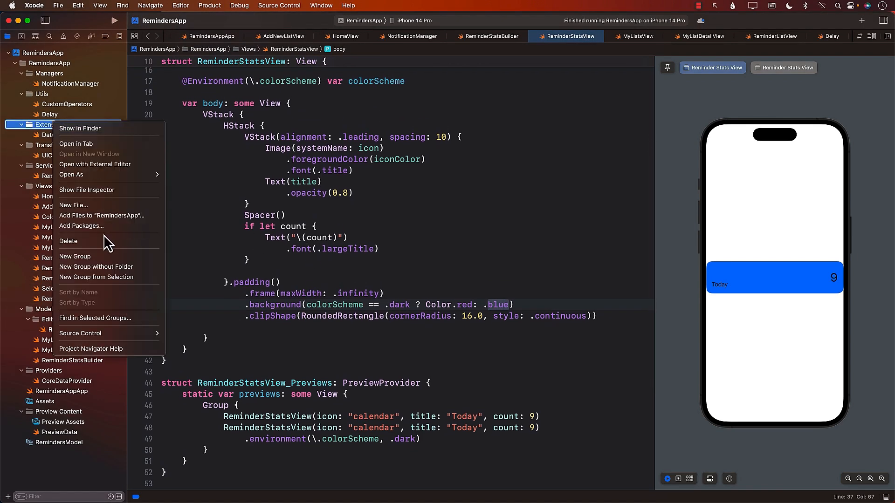
click(73, 205)
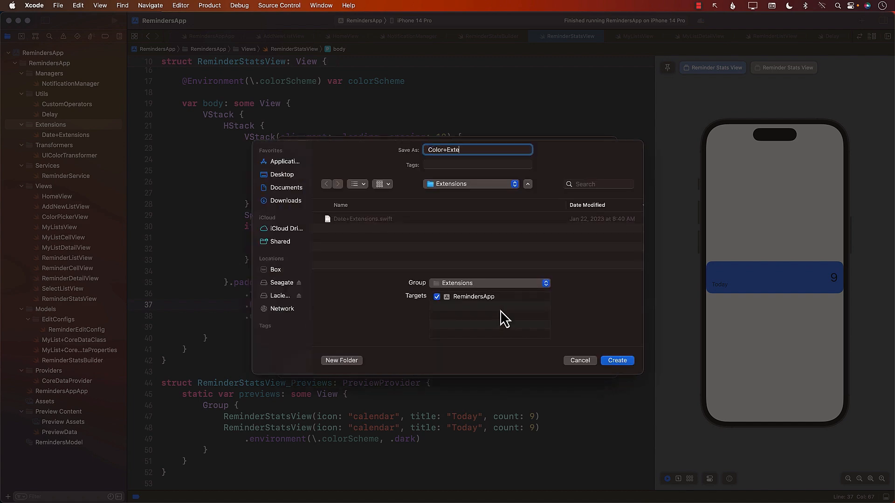
click(616, 360)
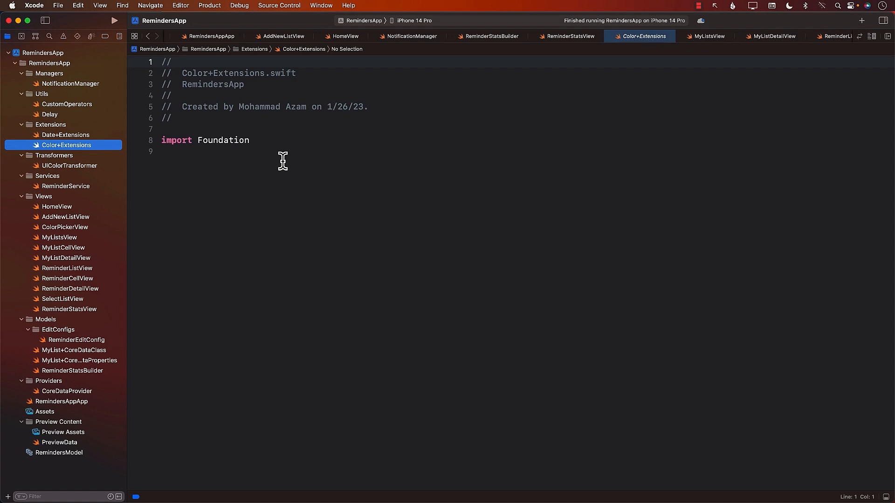
click(250, 140)
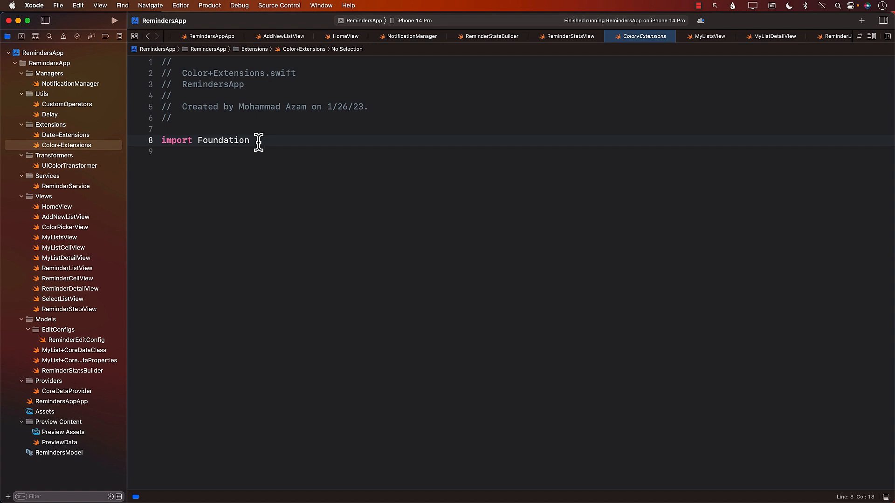
- Import SwiftUI and declare an extension on Color
key(Return)
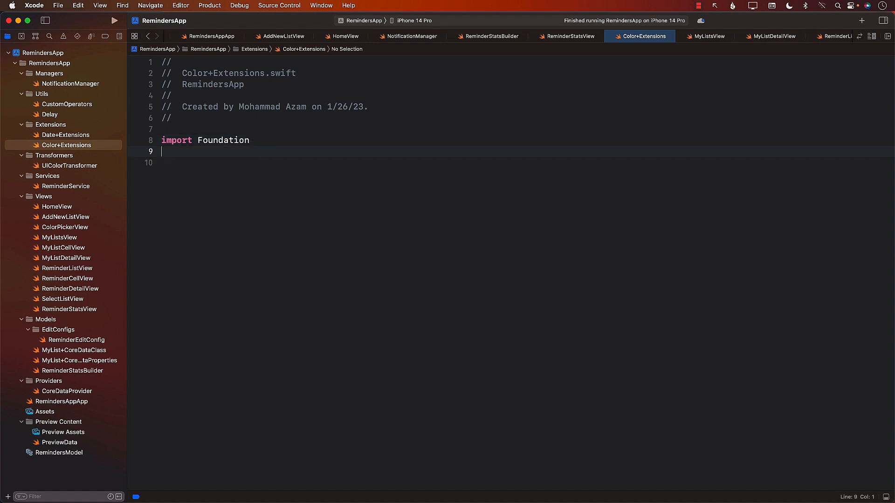
text(import Sw)
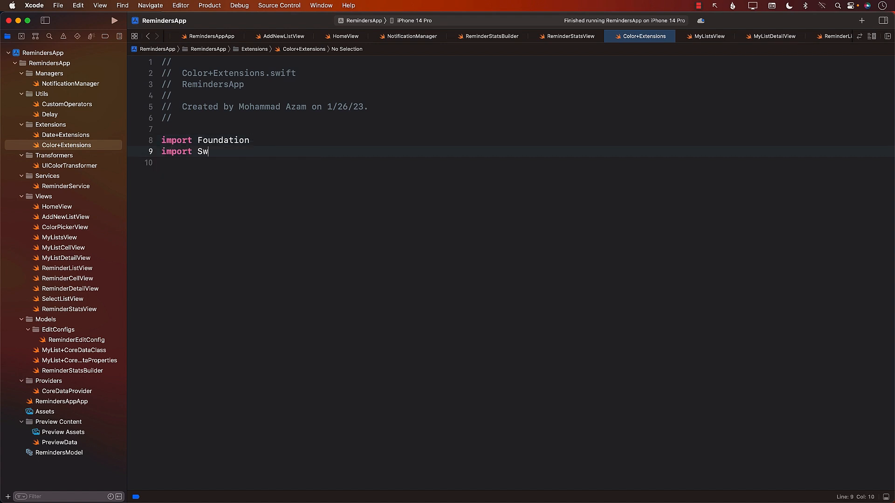
text(iftUI)
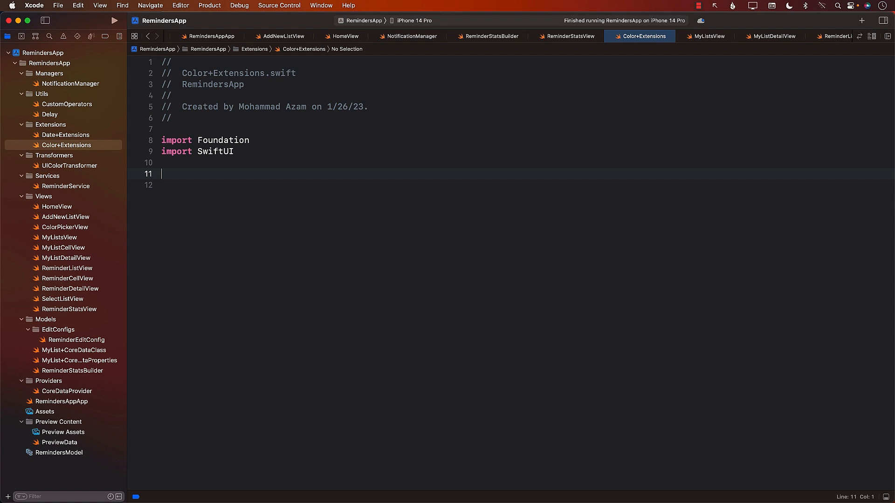
text(extension Col)
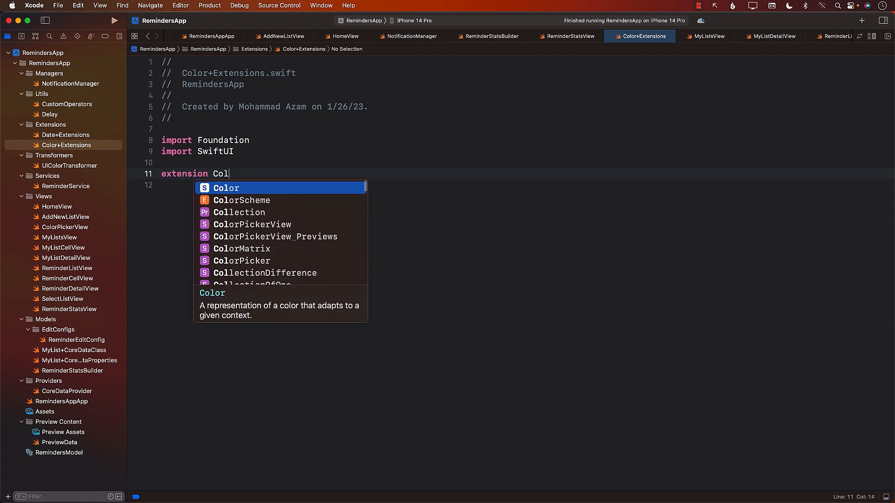
key(return)
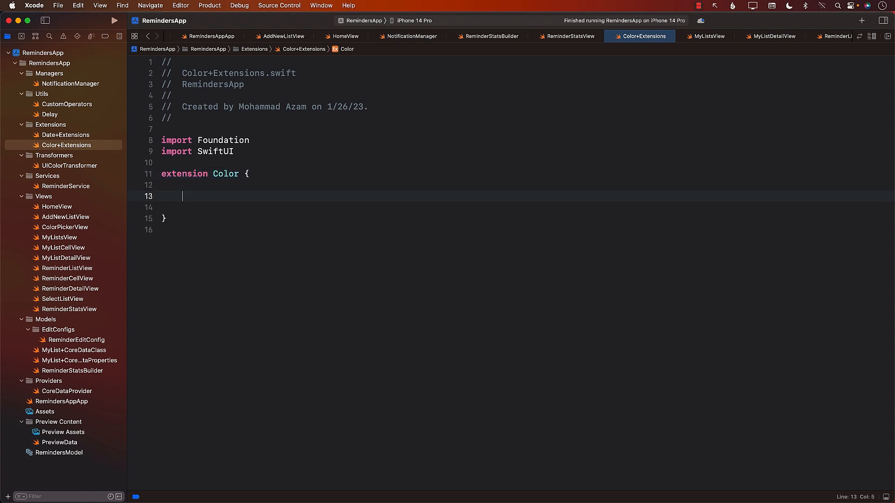
- Add darkGray (27,27,30) and offWhite (242,242,246) static RGB Color constants
text(static var)
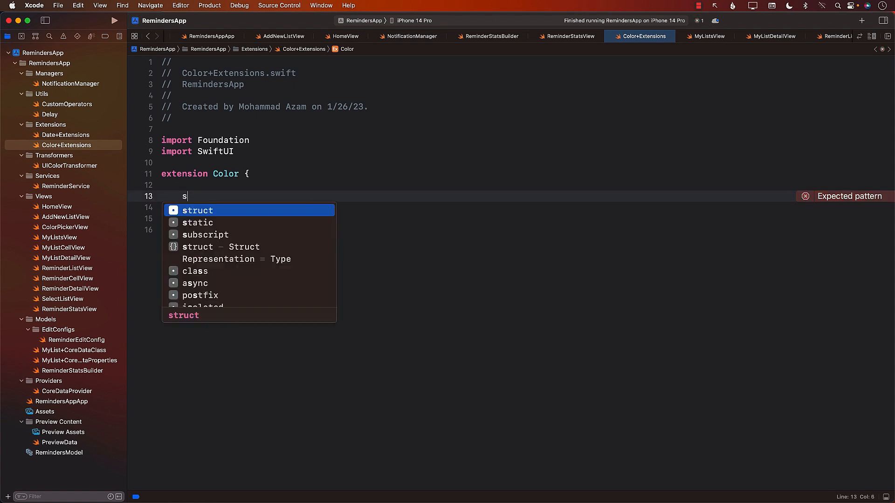
text(tatic let d)
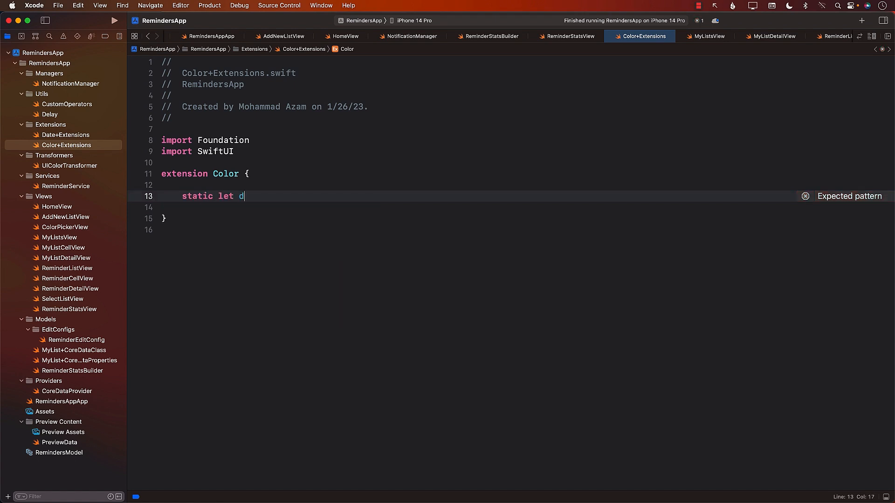
text(arkGray)
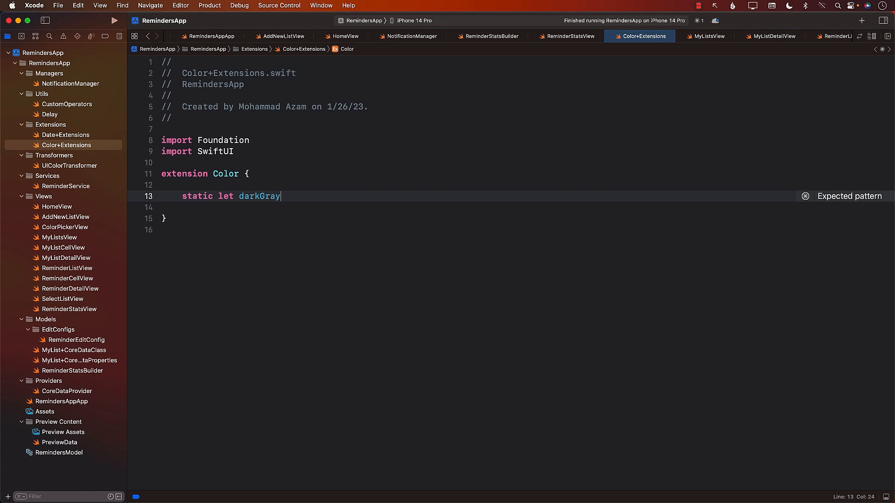
text(=)
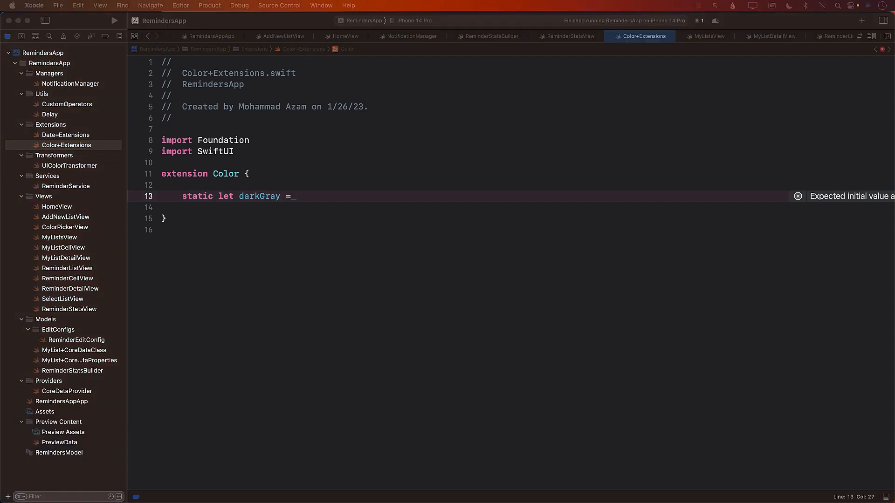
text(Color(red: 27/255, green: 27/255, blue: 30/255) // dark gray)
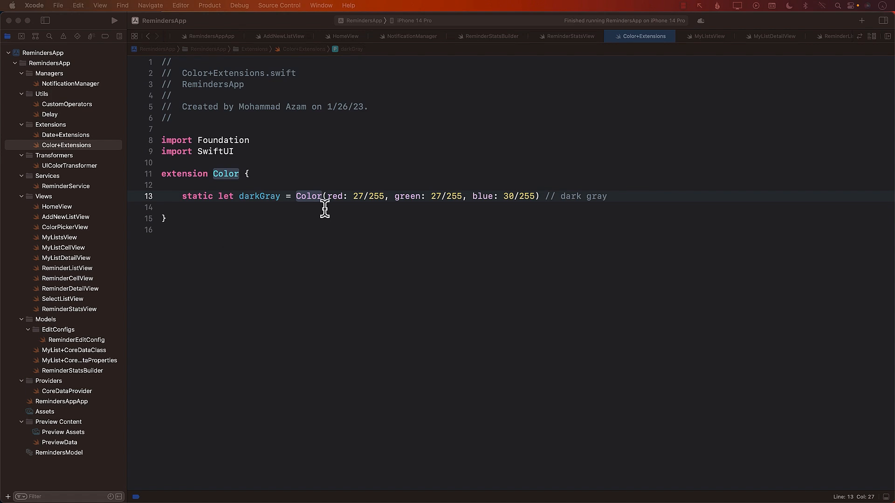
click(608, 196)
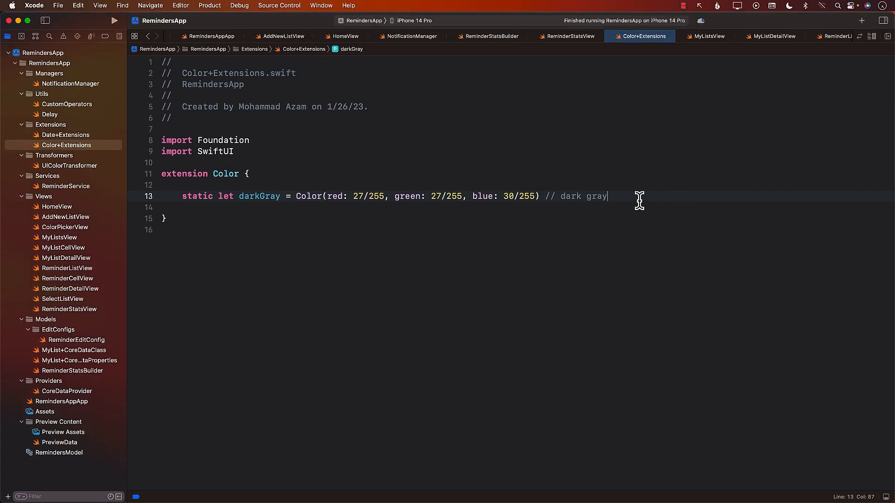
text(public static let offWhite = Color(red: 242/255, green: 242/255, blue: 246/255) // offwhite)
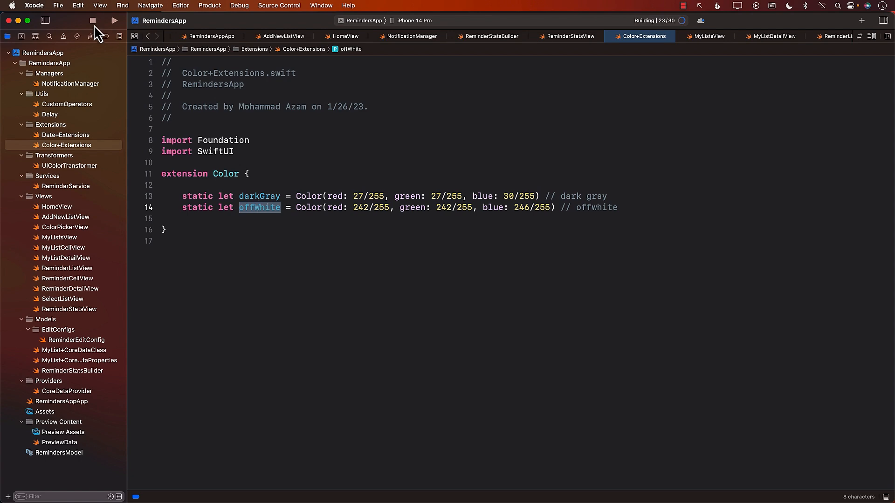
- Stop the build, replace red/blue with Color.darkGray/Color.offWhite, and preview the dark variant
click(569, 36)
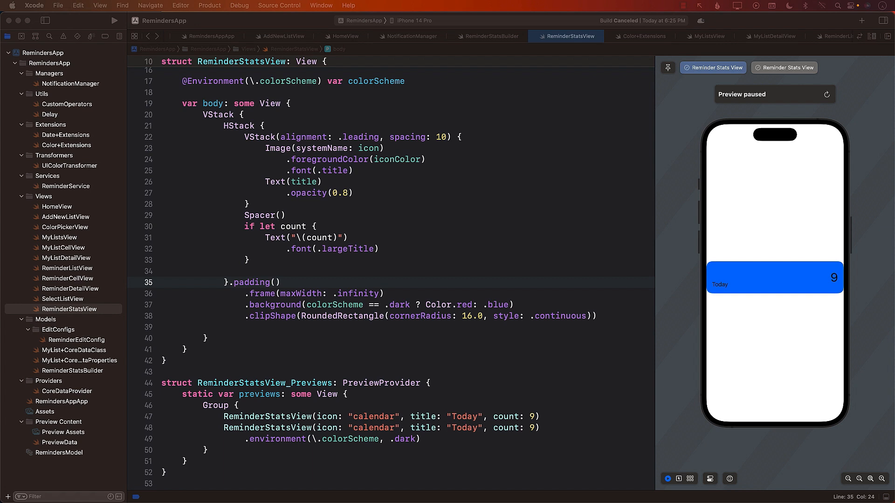
double_click(399, 304)
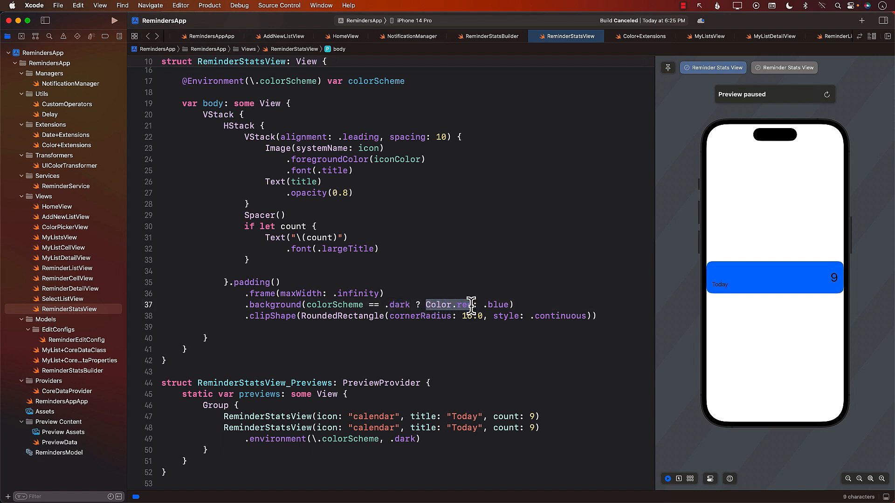
text(C)
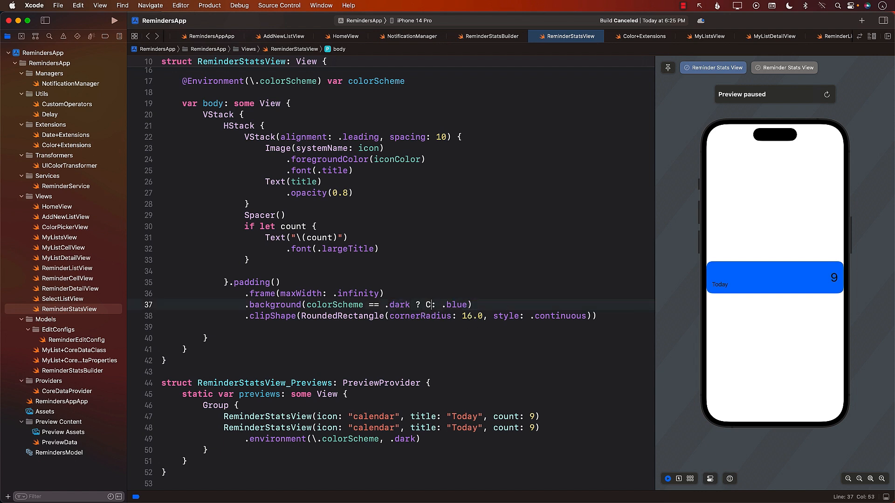
text(olor.darkGray)
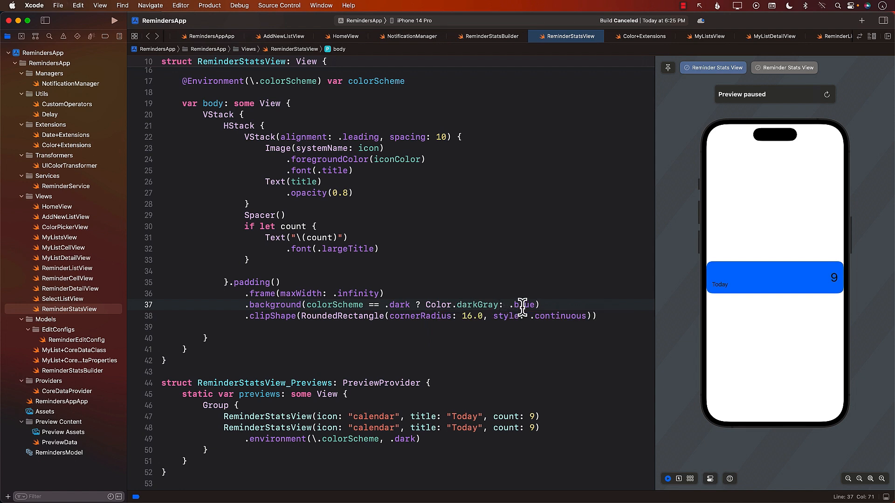
double_click(523, 304)
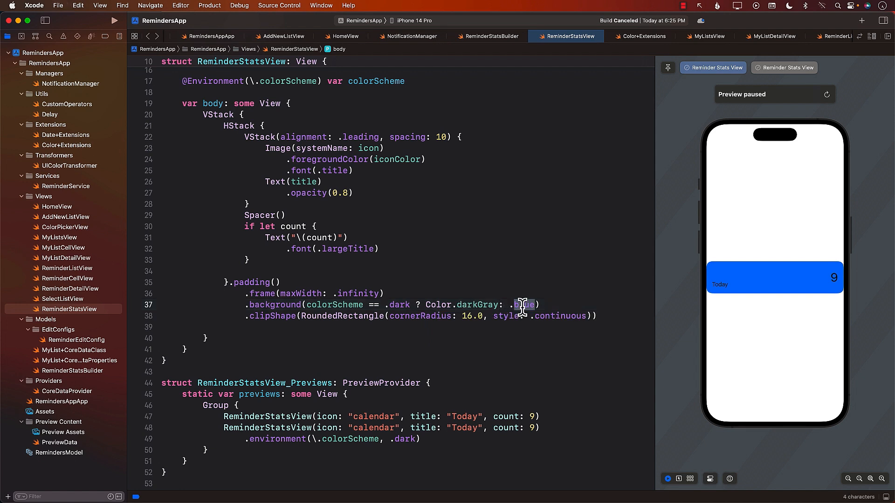
text(Color)
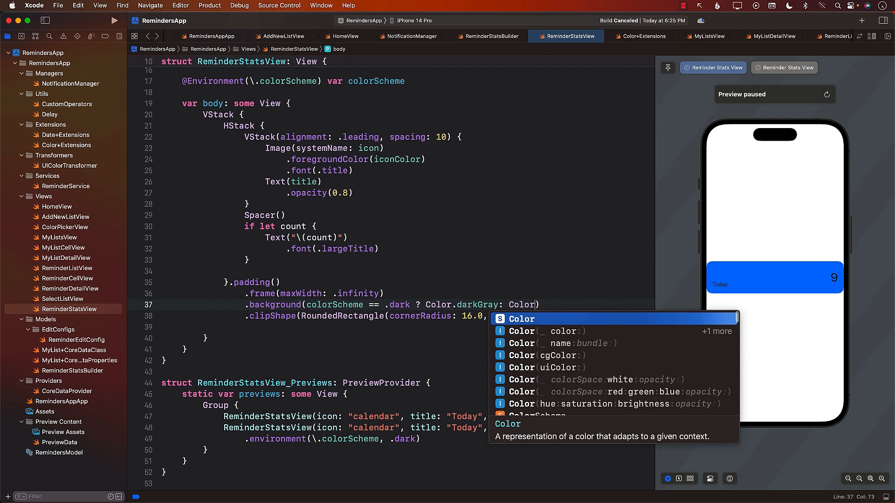
text(offWhite)
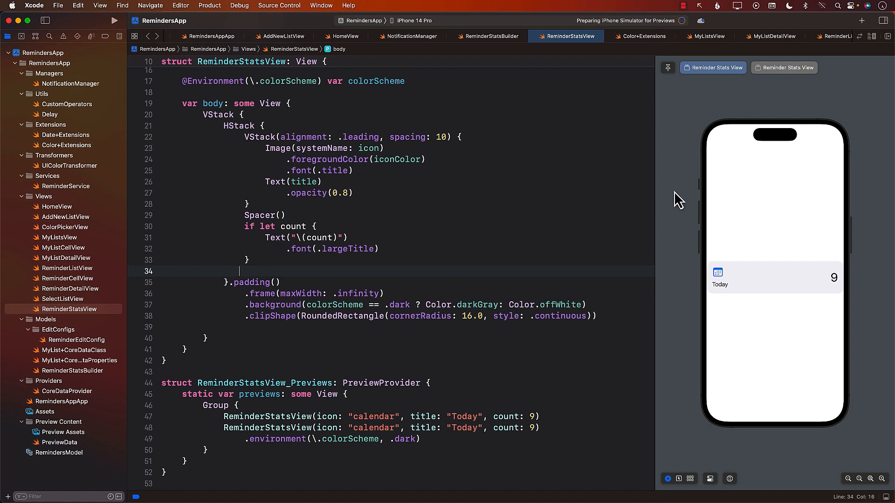
mouse_move(803, 280)
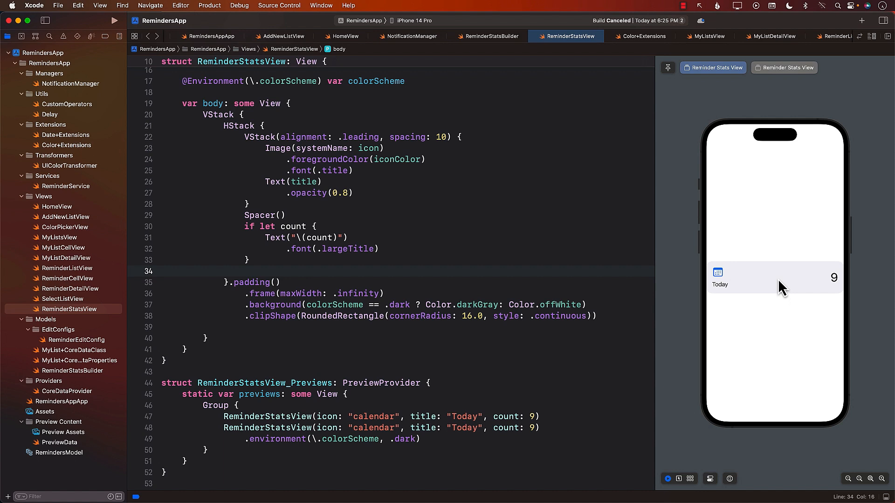
click(783, 67)
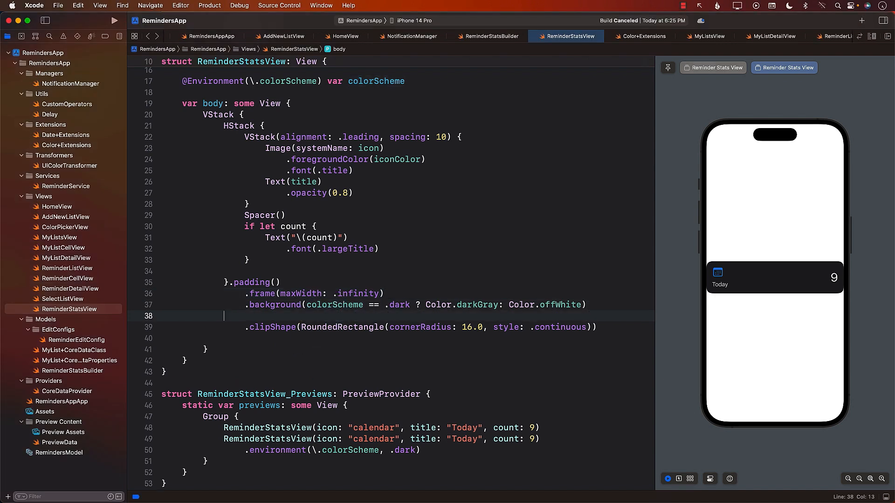
- Add .foregroundColor(colorScheme == .dark ? Color.offWhite : Color.darkGray) and open HomeView
text(.foregroundColor(colorScheme == .dark ? Color.offWhite: Color.darkGray))
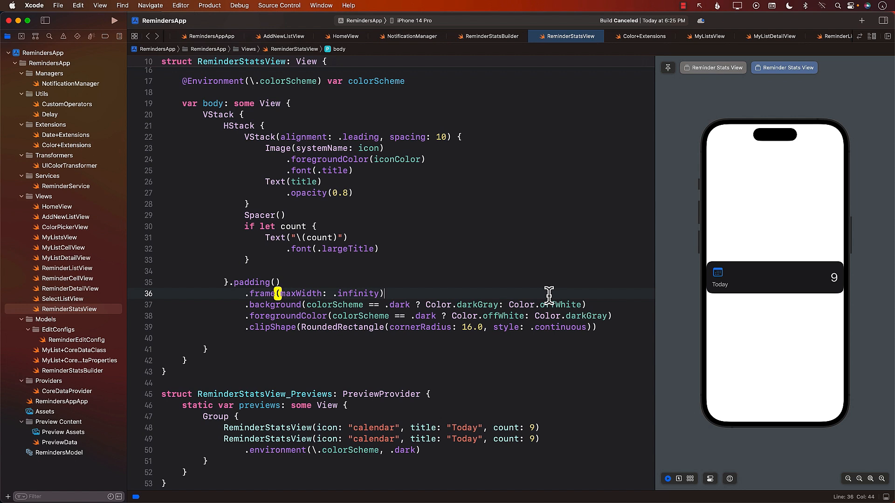
mouse_move(716, 91)
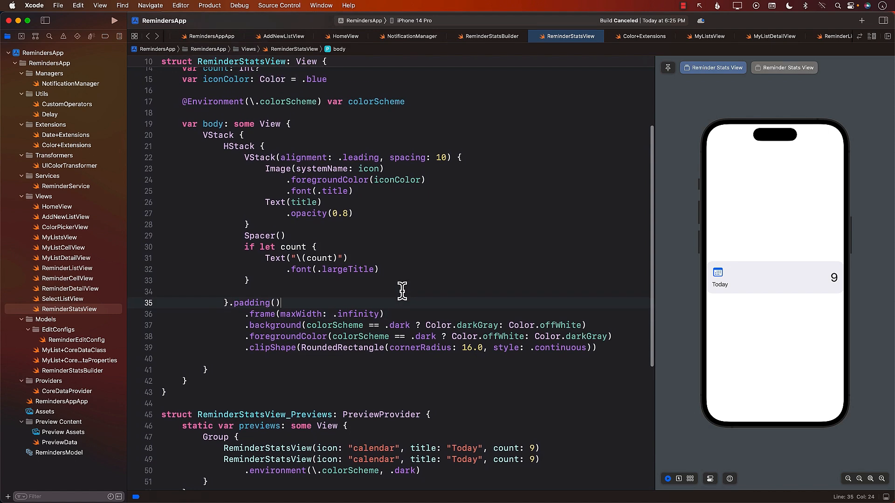
click(56, 207)
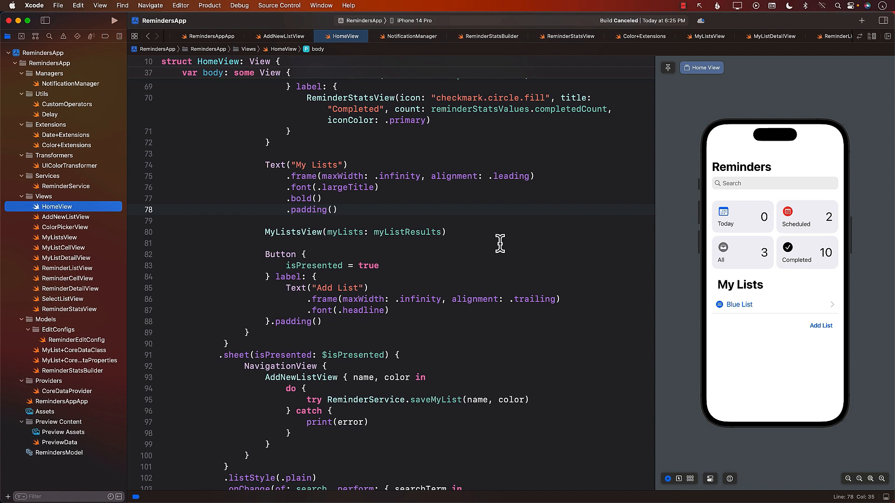
mouse_move(505, 241)
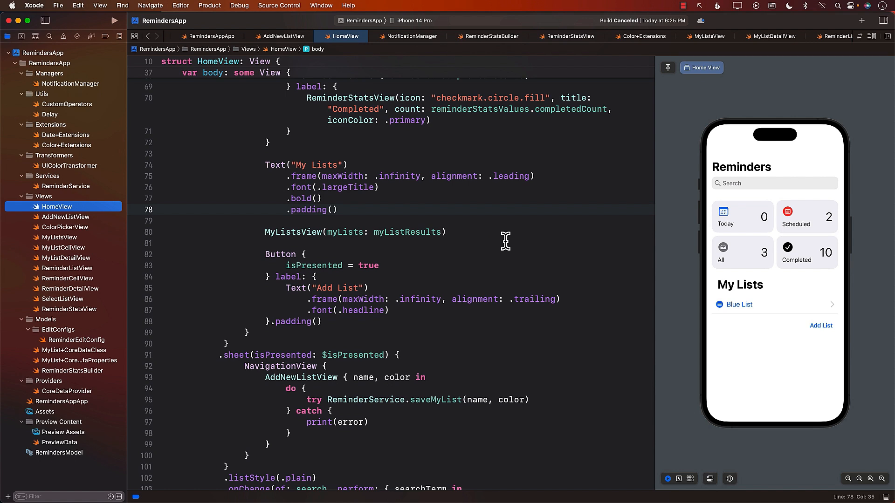
- Set HomeView's canvas preview to the Dark color scheme and scroll the code
click(881, 479)
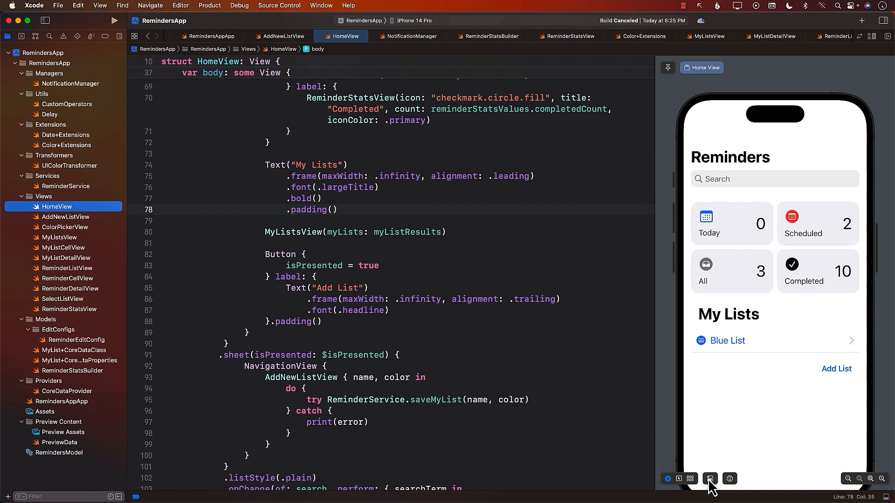
click(709, 479)
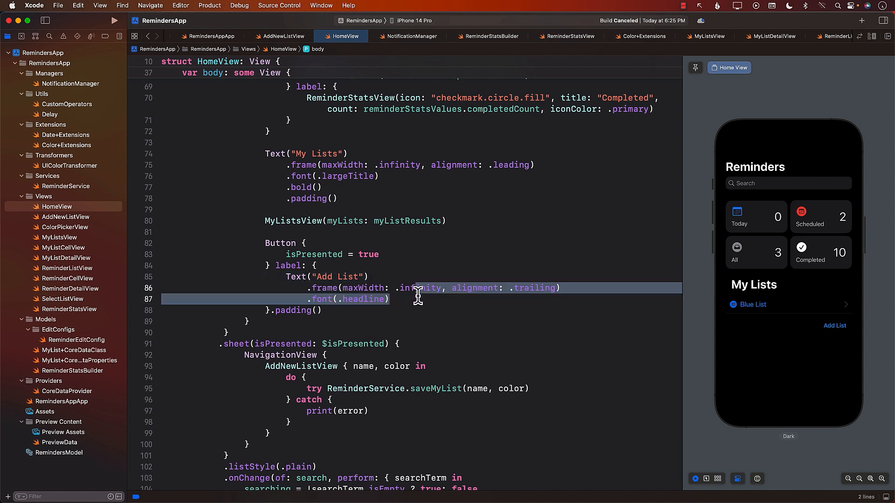
click(391, 299)
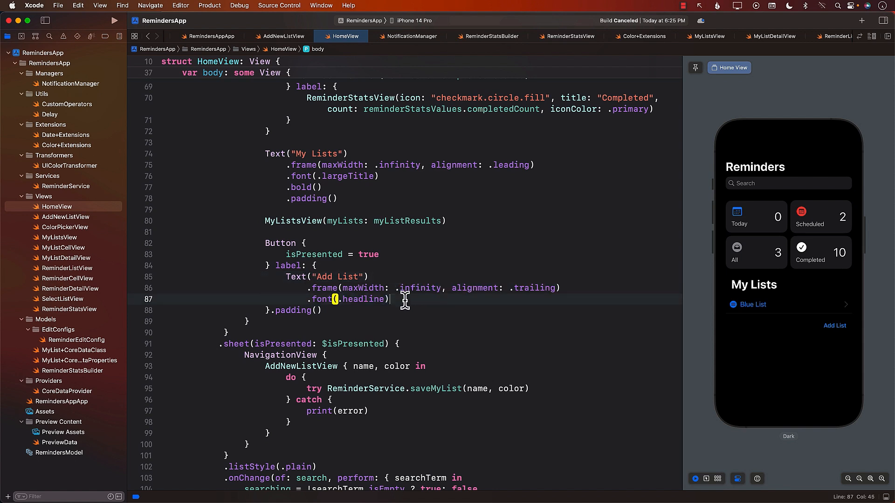
scroll(down, 3)
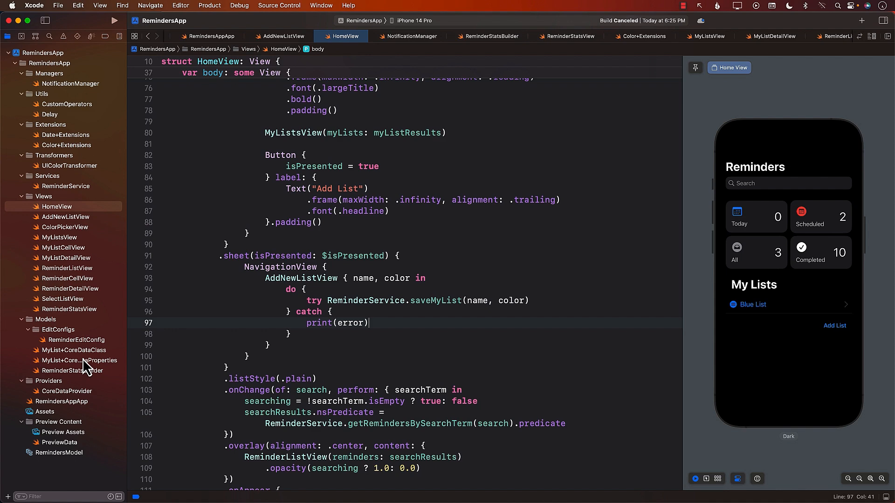
- Glance at MyListsView, return to HomeView, and turn the preview's Dark color scheme off
click(54, 237)
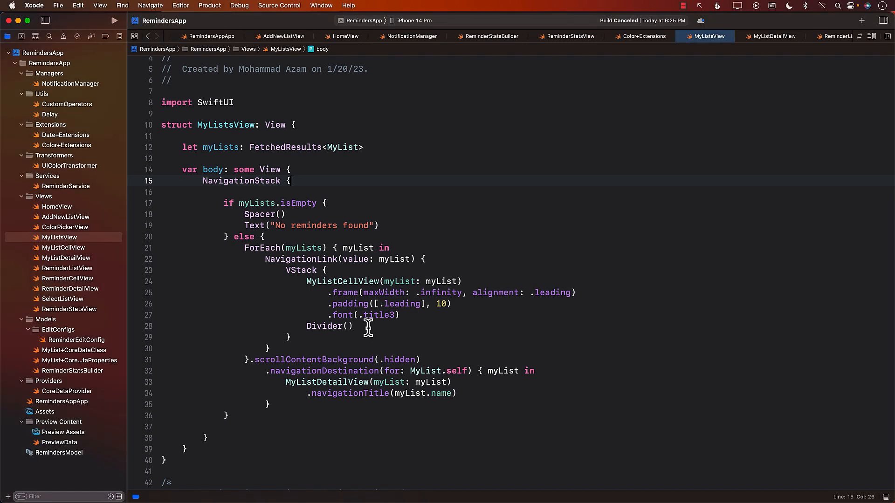
scroll(down, 3)
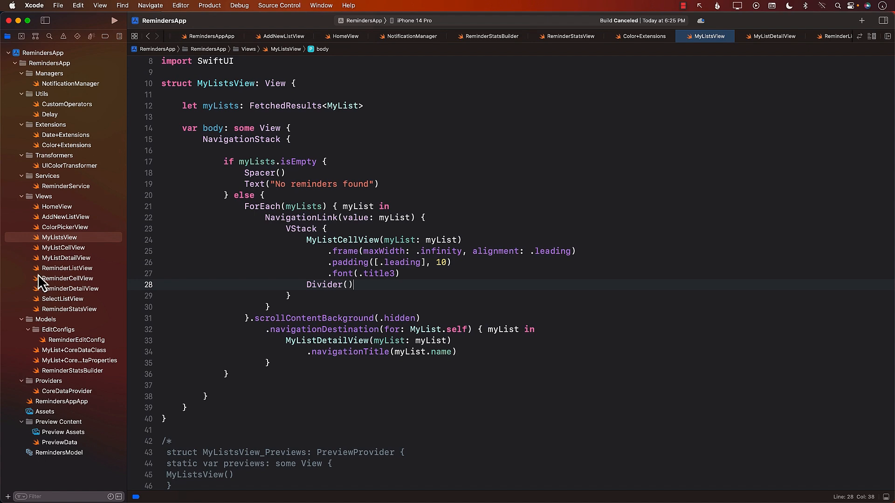
click(55, 207)
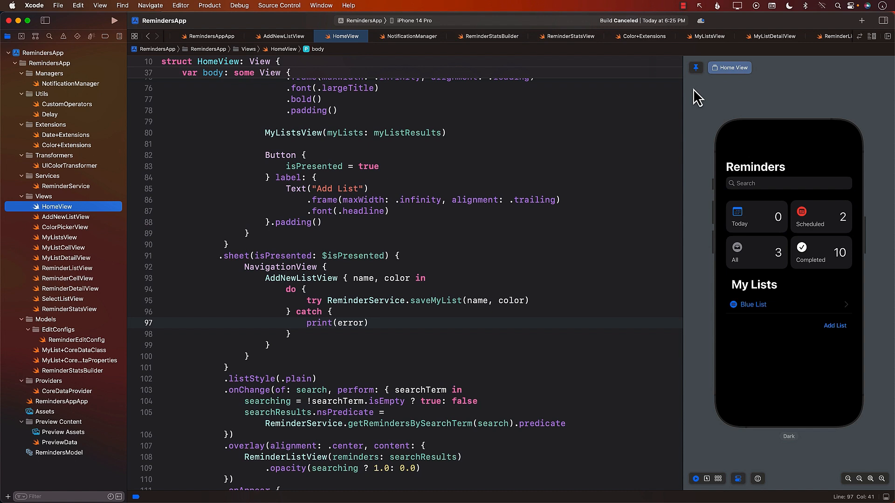
mouse_move(748, 486)
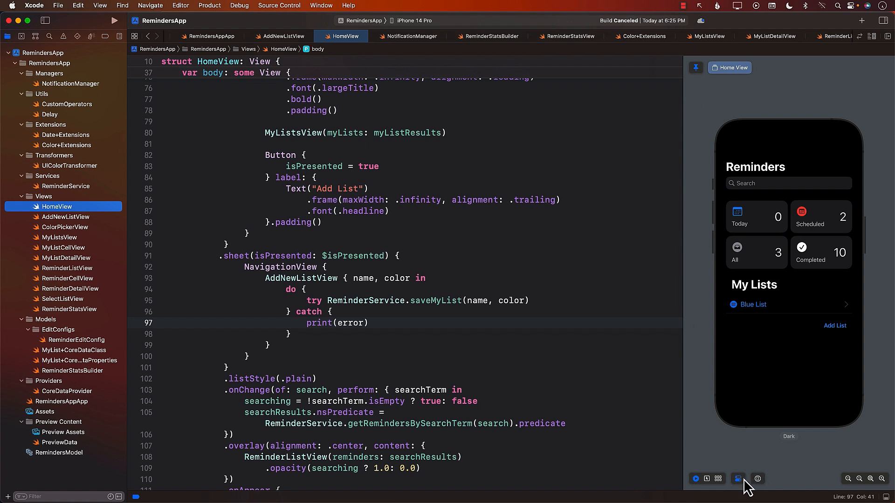
click(737, 478)
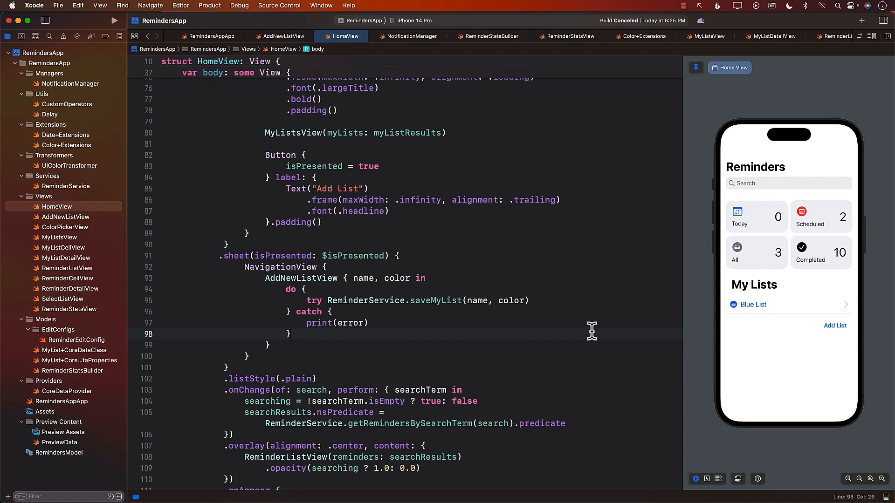
click(707, 36)
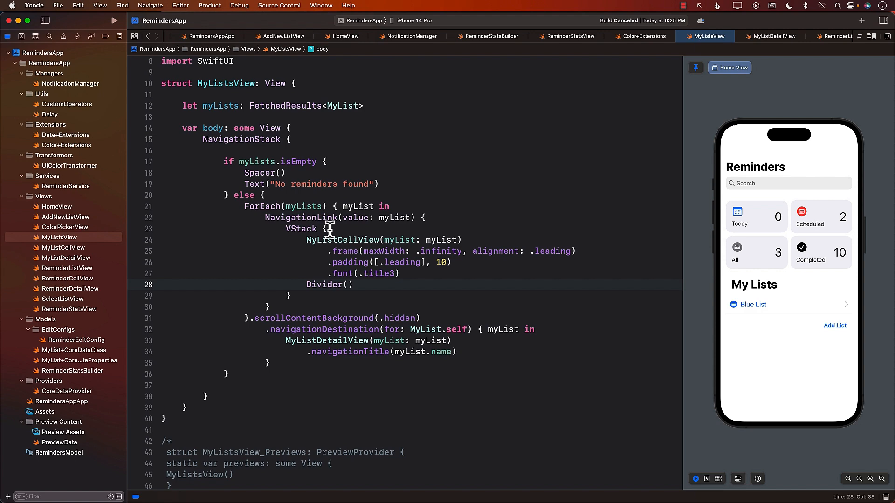
click(329, 229)
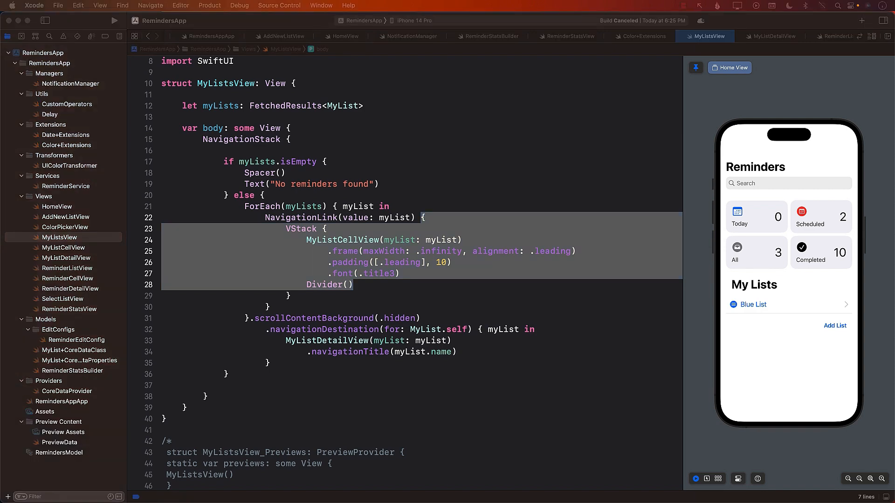
mouse_move(282, 303)
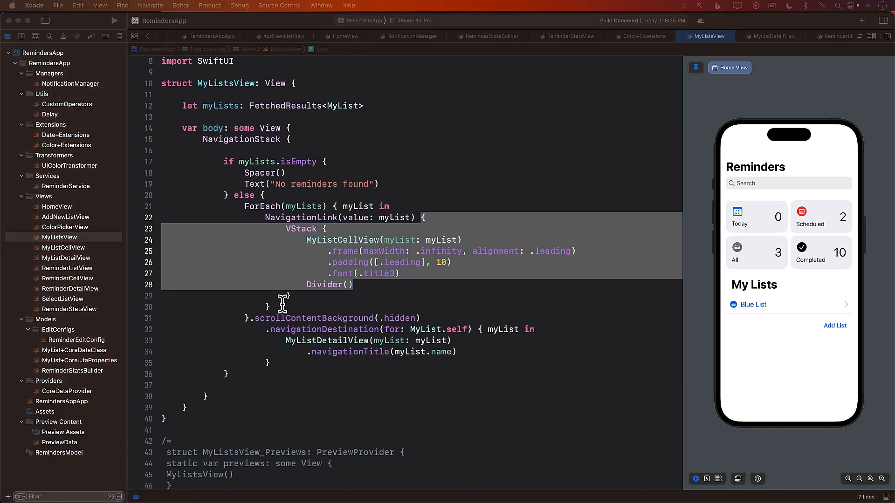
click(272, 307)
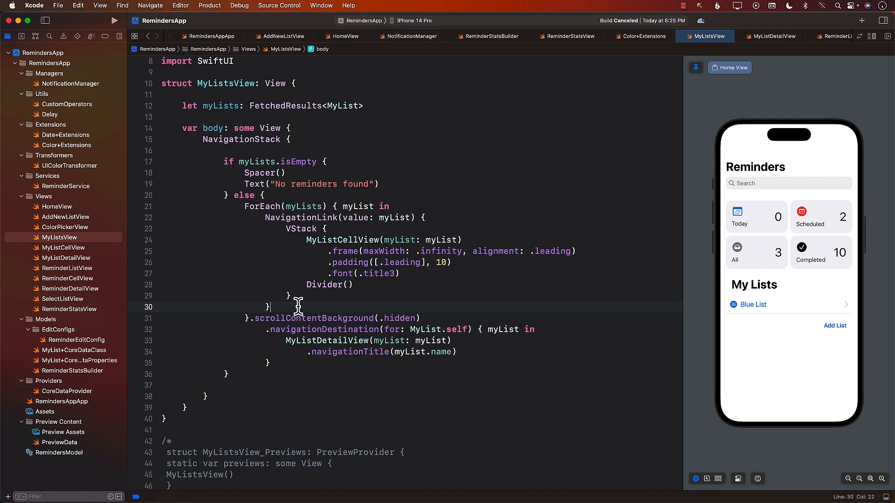
text(.listRowBackground(colorScheme == .dark ? Color.darkGray: Color.offWhite))
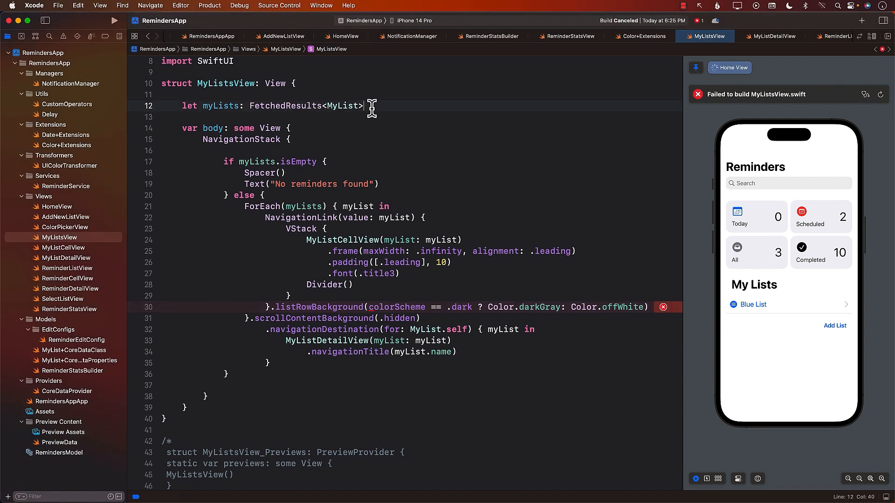
text(@Environment(\.colorScheme) var colorScheme)
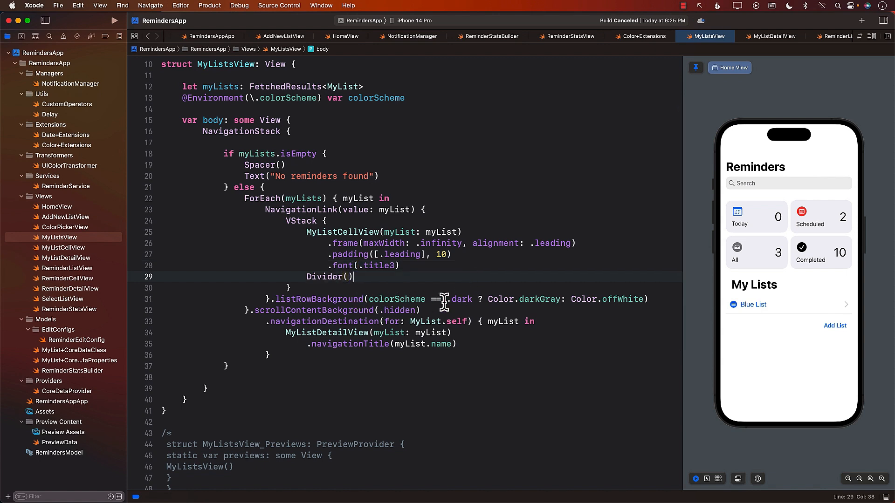
double_click(621, 299)
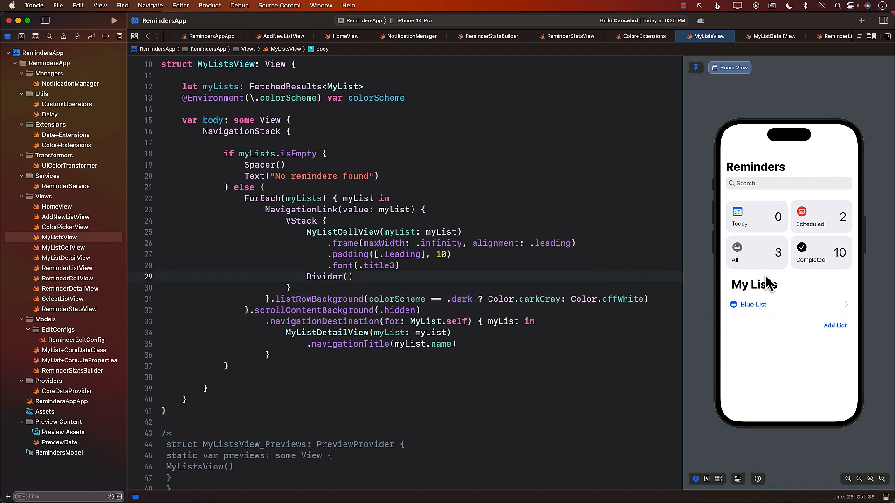
- Render the MyListsView preview in Dark appearance and place the cursor after the font modifier
click(737, 479)
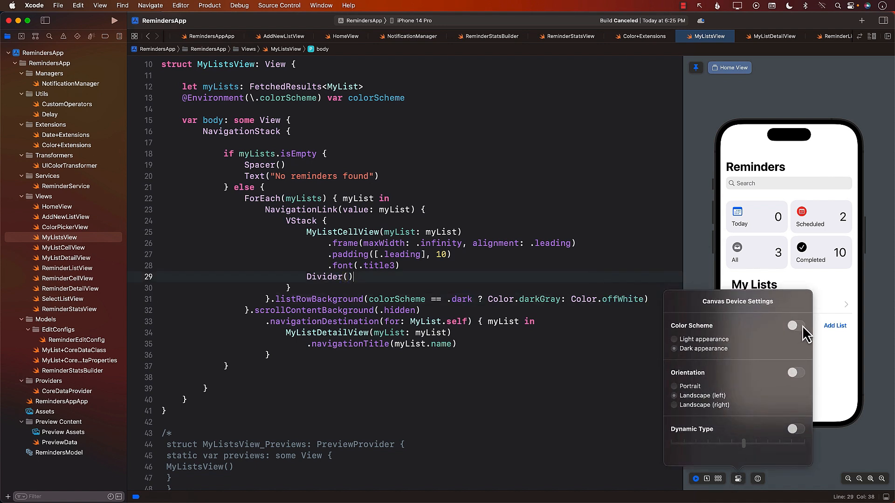
click(795, 326)
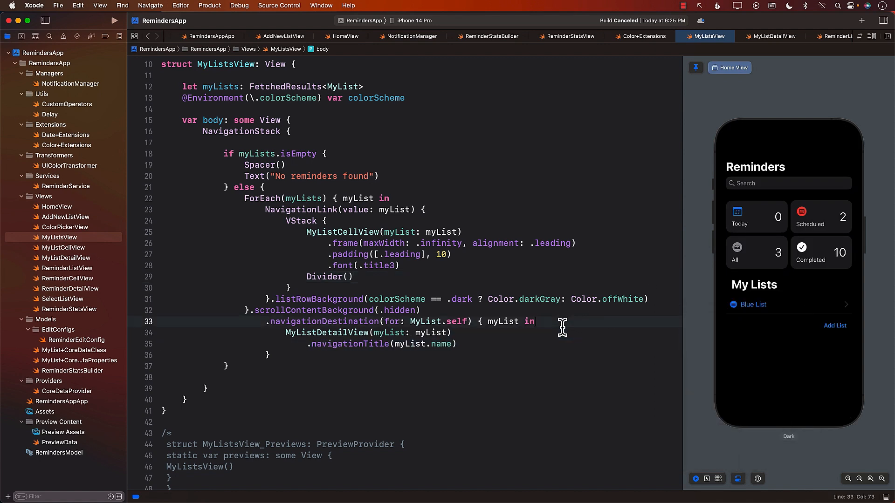
click(533, 336)
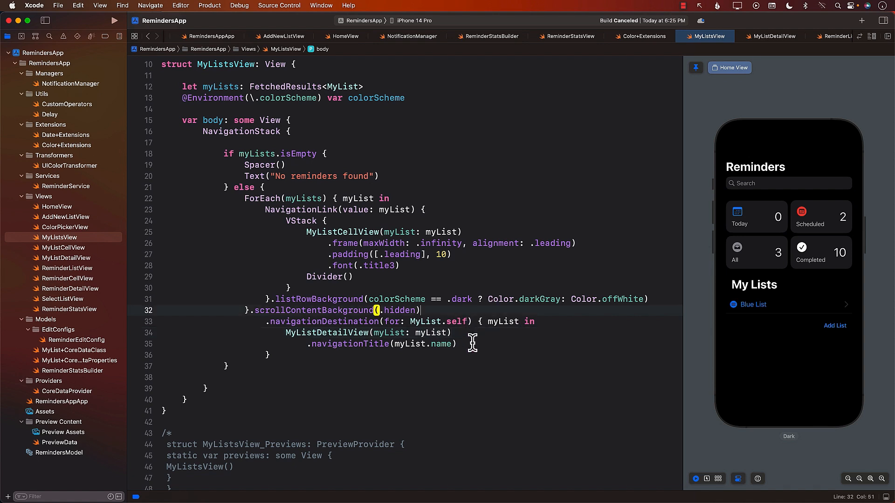
click(752, 304)
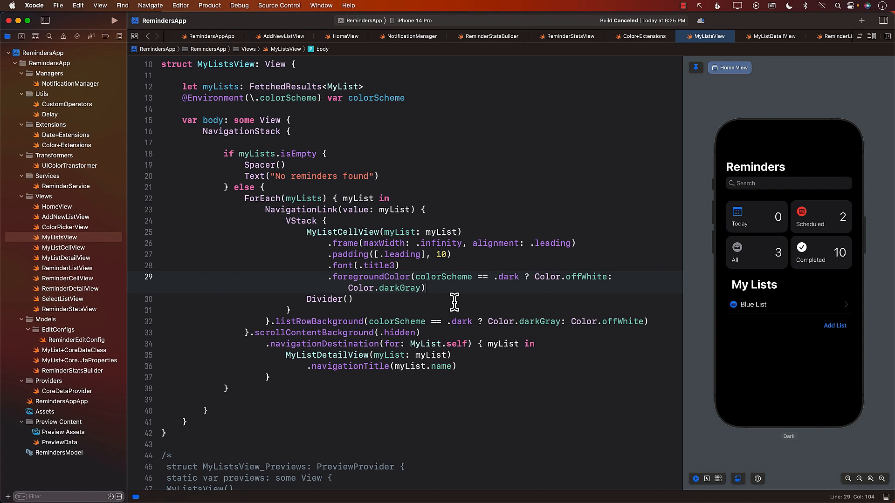
mouse_move(773, 311)
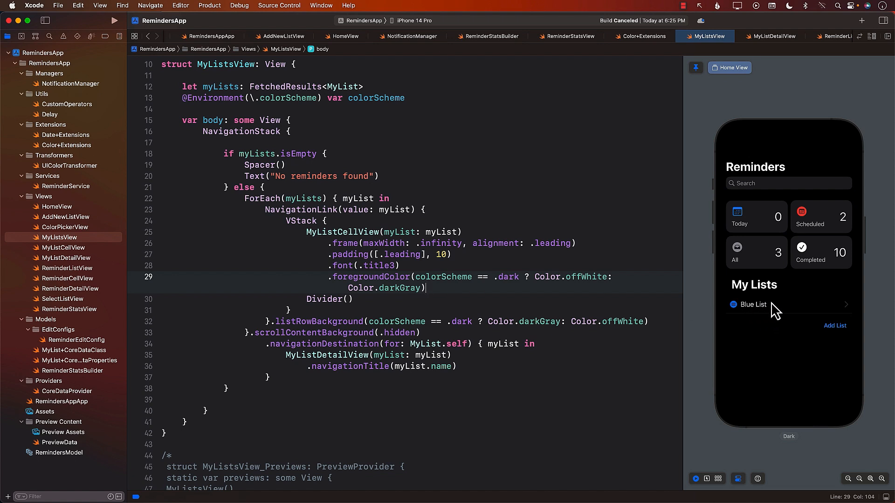
mouse_move(768, 317)
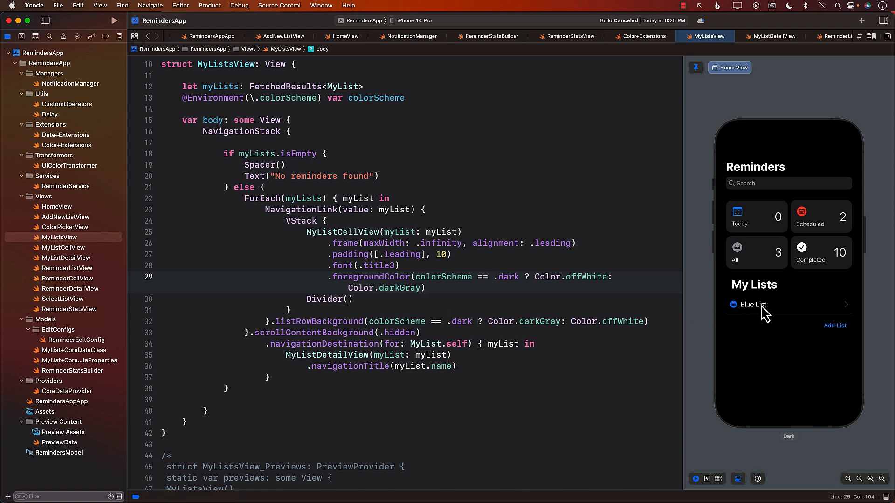
- Check the Blue List row's text colour in the dark preview and reopen Canvas Device Settings
click(752, 304)
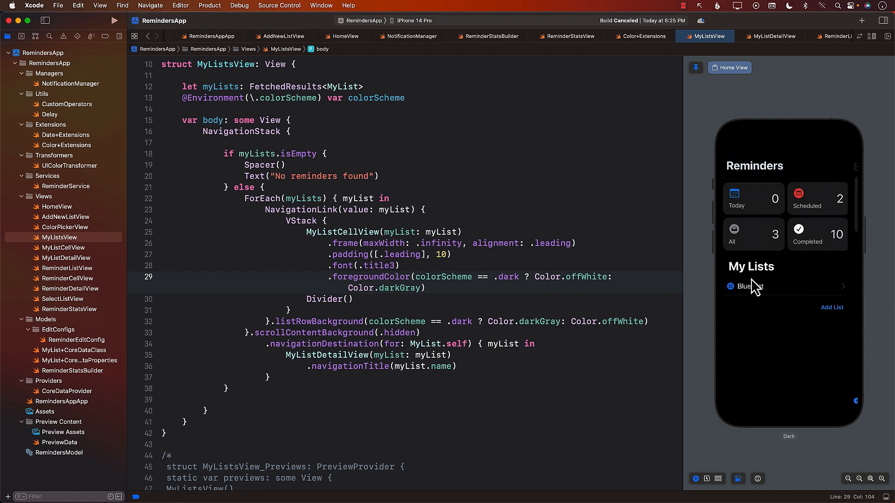
click(737, 479)
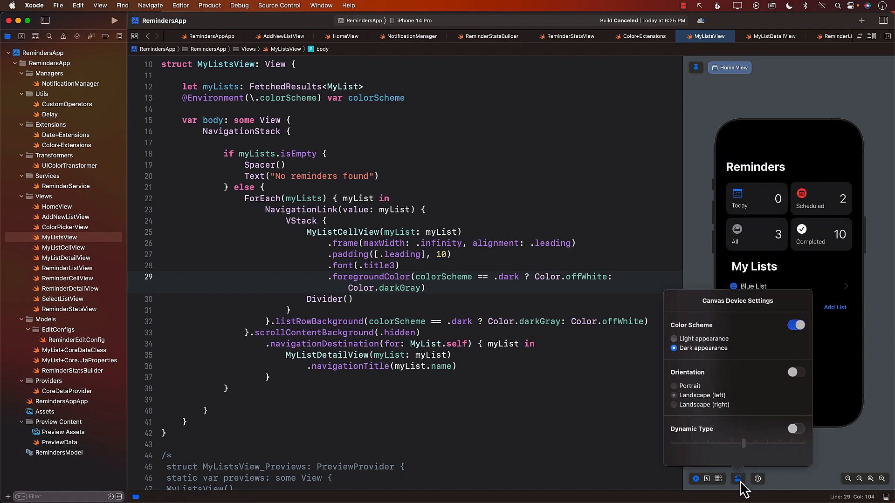
- Turn the preview's Color Scheme off, inspect MyListCellView, then return to MyListsView
click(795, 325)
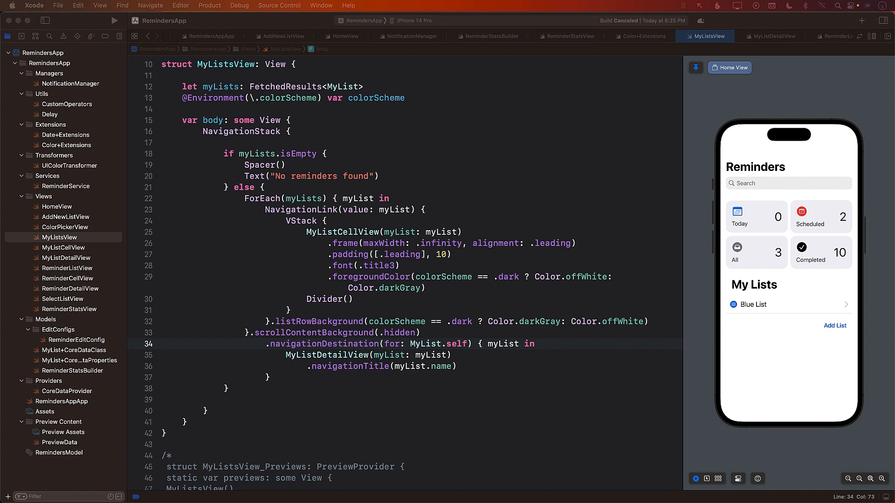
click(58, 238)
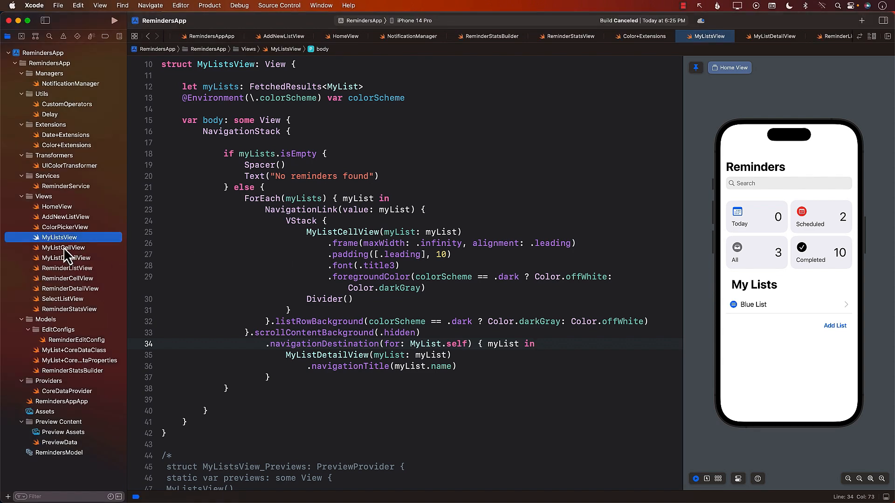
click(59, 247)
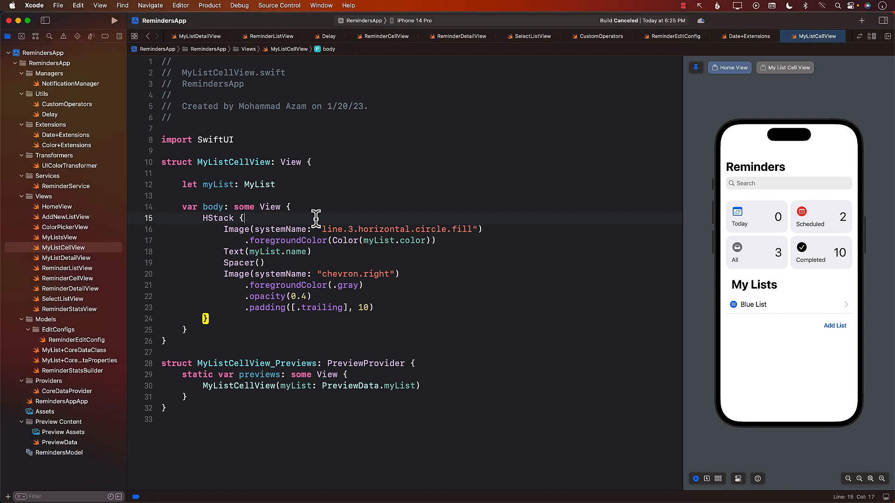
mouse_move(97, 279)
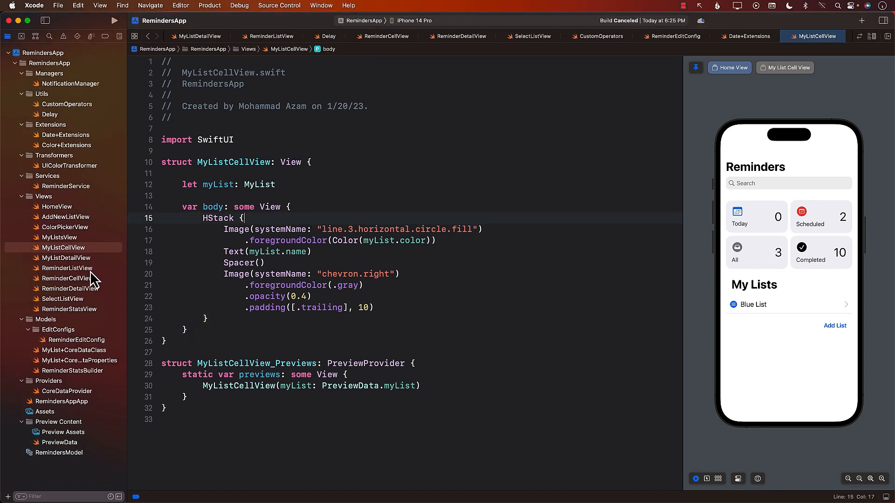
mouse_move(66, 282)
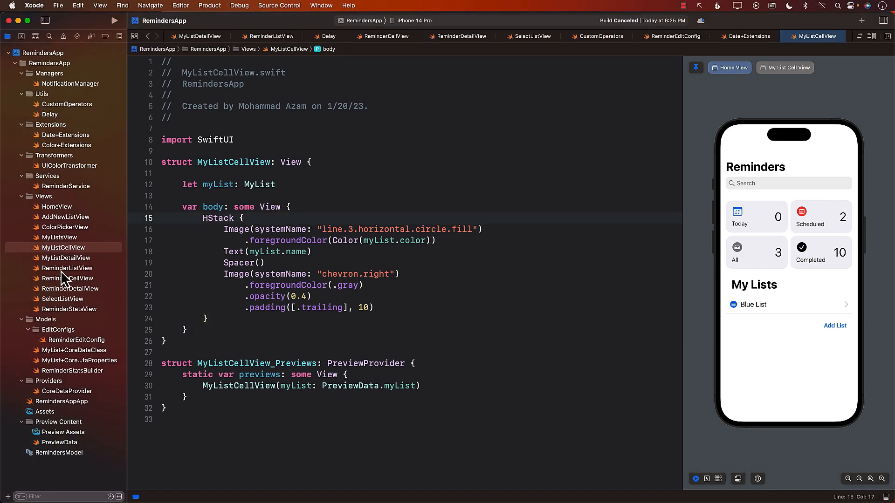
click(56, 206)
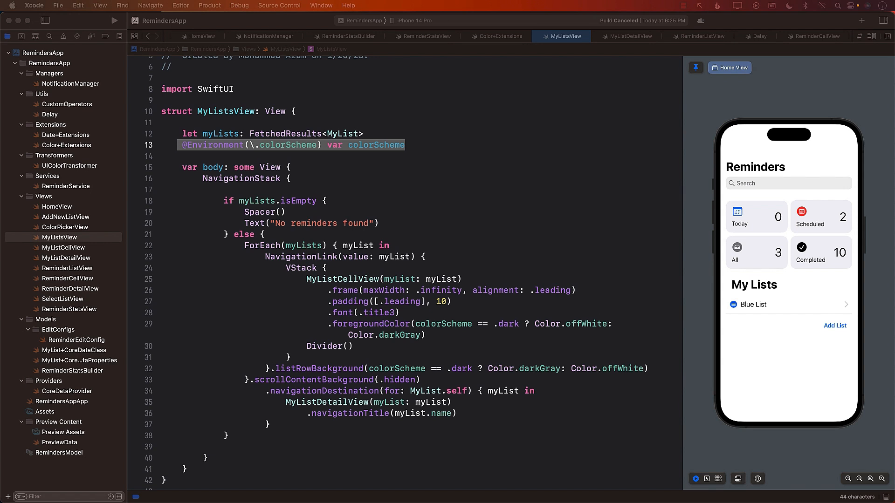
mouse_move(164, 176)
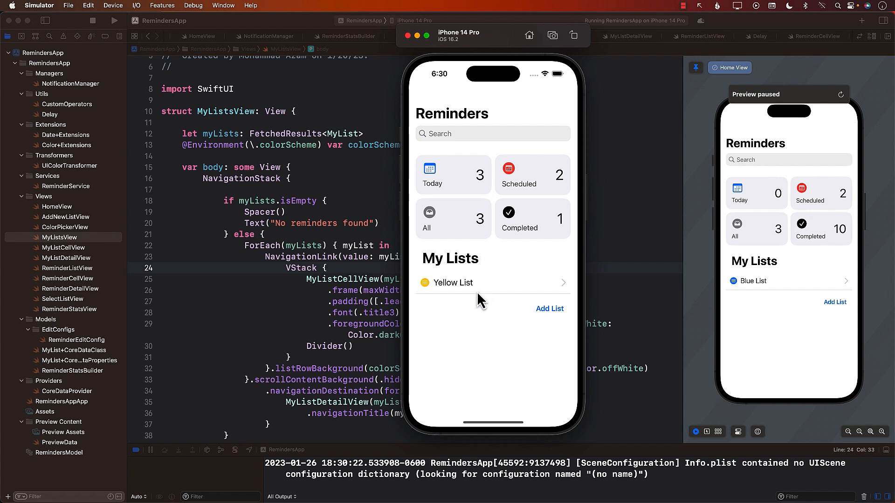
- Complete Reminder 1 in Yellow List, view and cancel Reminder with Notification's details, return home
click(453, 283)
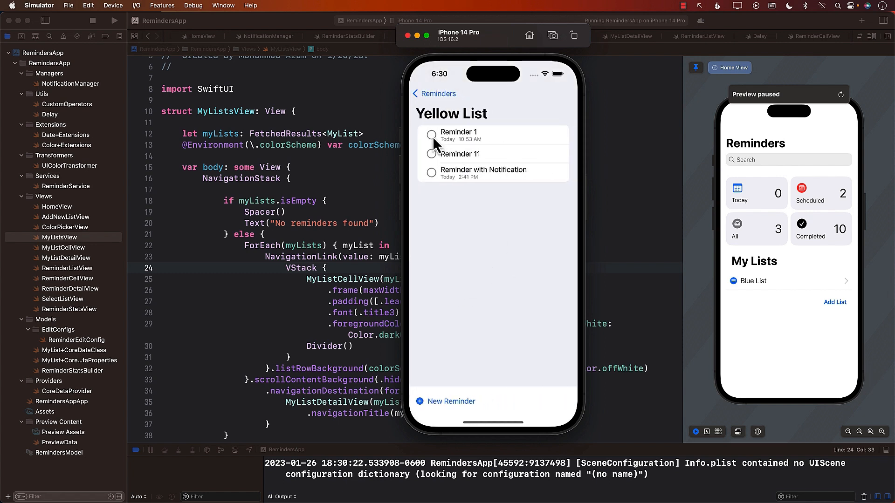
click(432, 136)
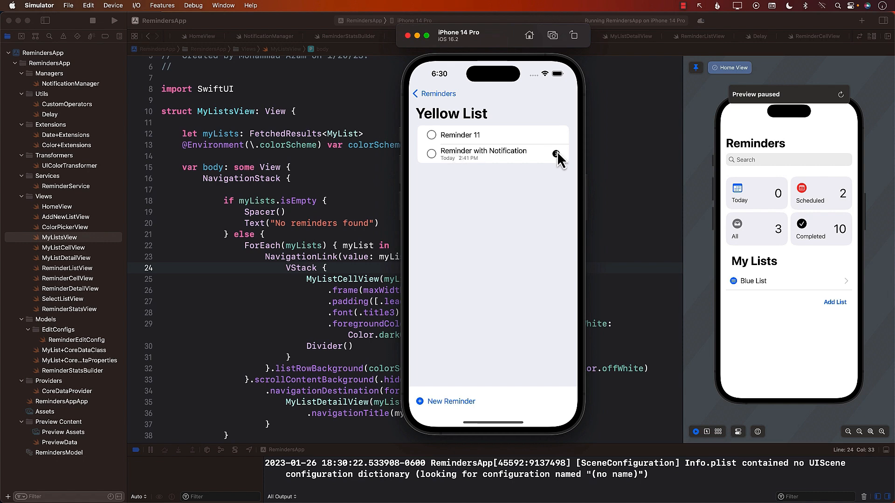
click(557, 154)
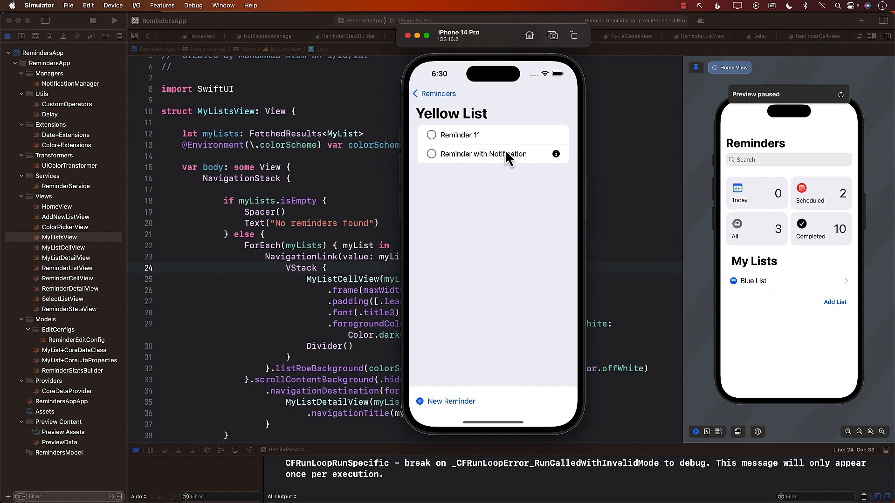
click(554, 154)
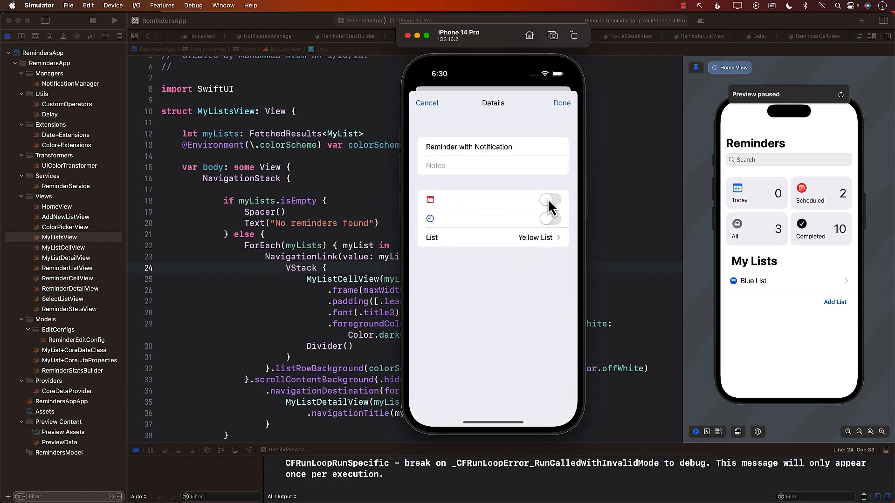
click(492, 237)
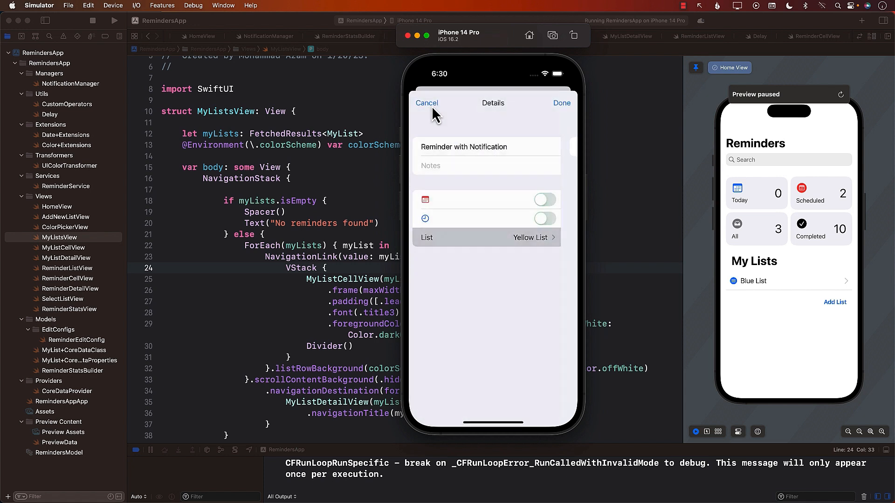
click(427, 103)
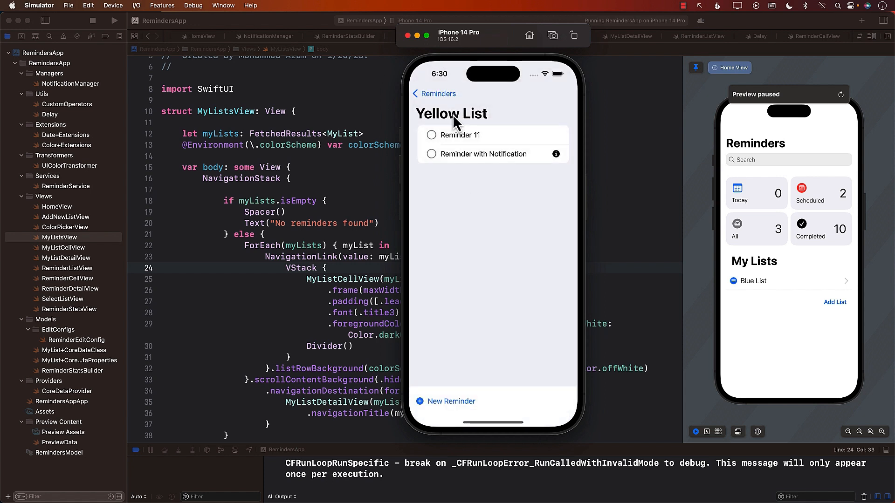
click(434, 94)
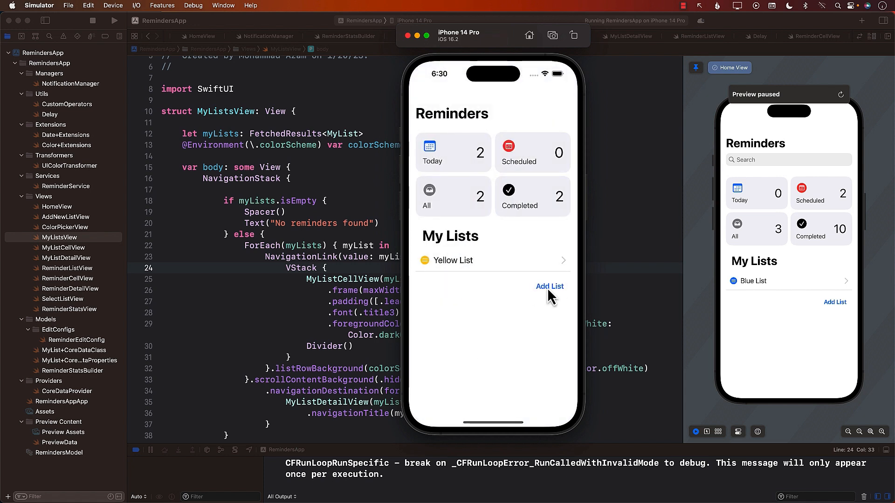
- Create a new list named Green List, open it, and return home
click(549, 285)
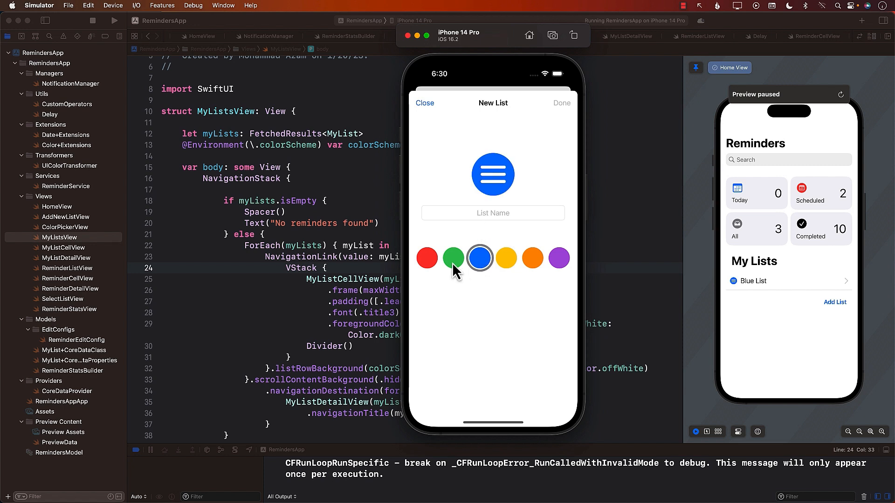
text(Green List)
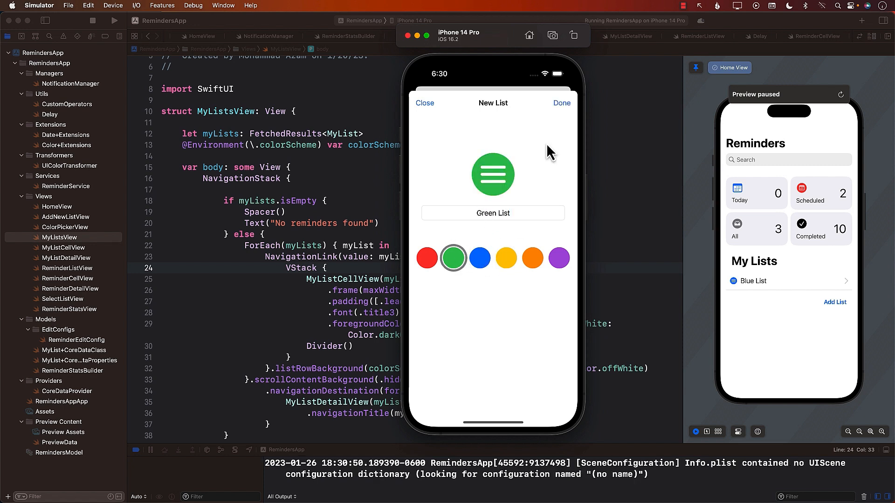
click(561, 102)
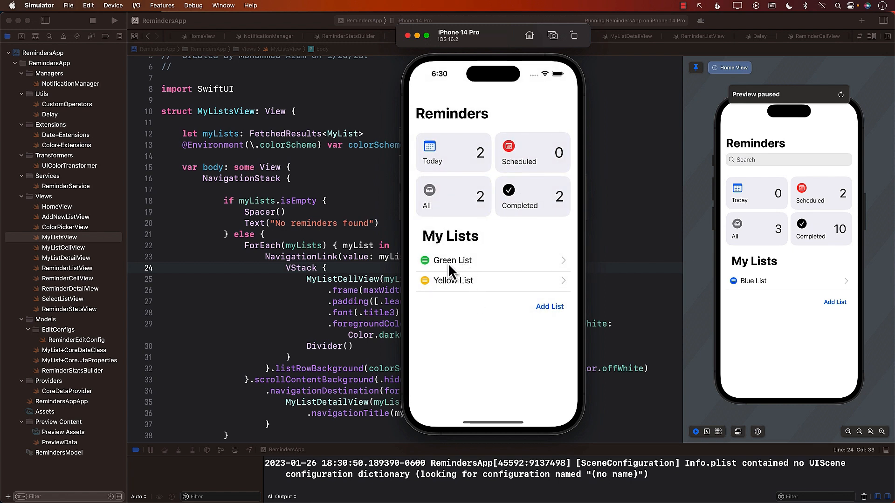
click(452, 260)
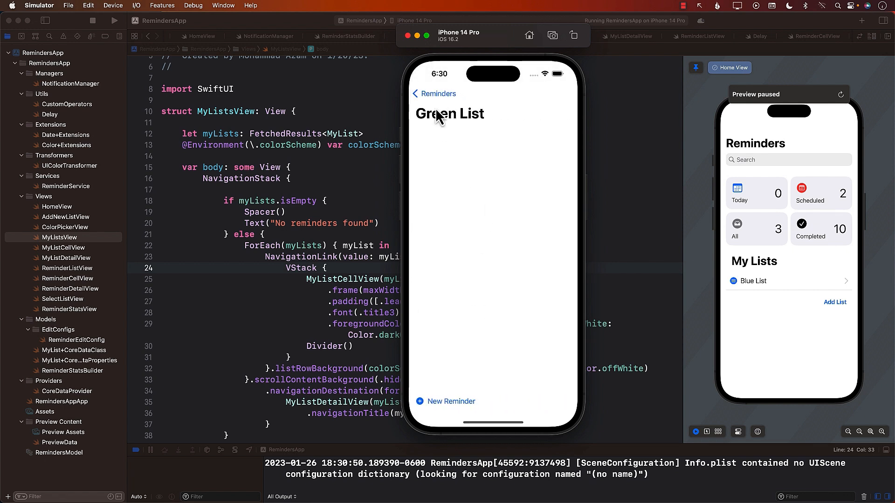
click(434, 93)
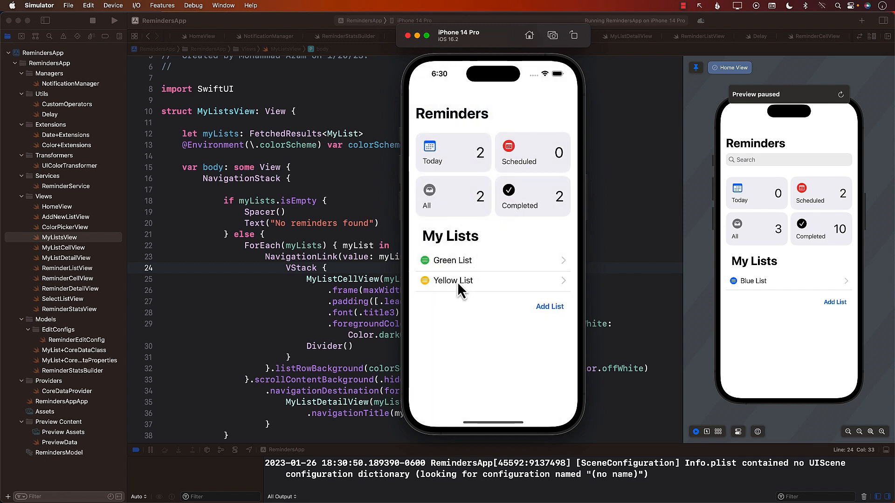
- Move Reminder with Notification from Yellow List into Green List and return home
click(453, 280)
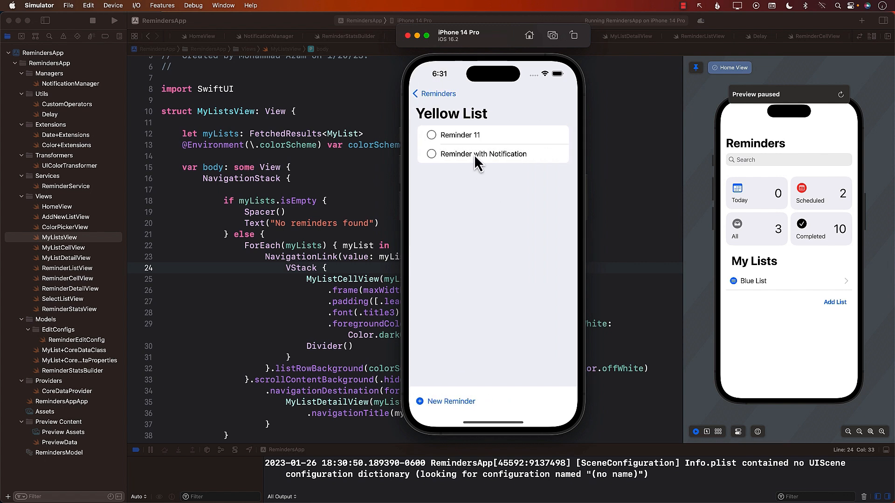
click(482, 154)
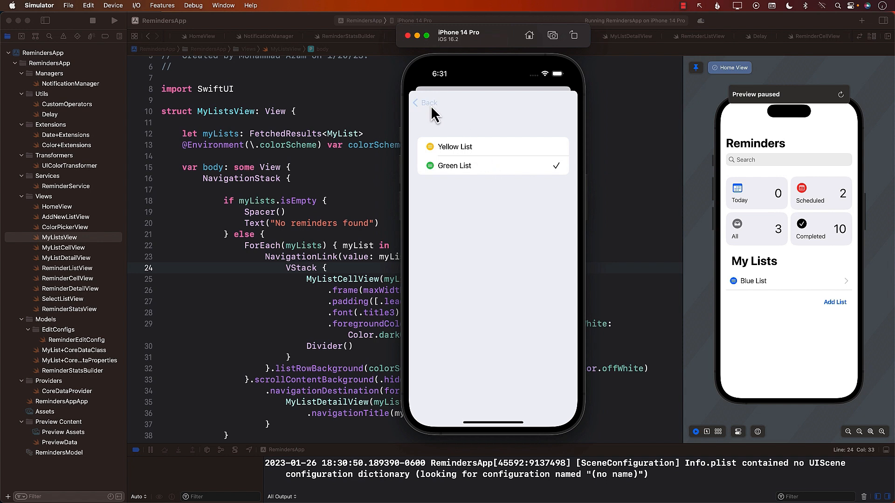
click(453, 146)
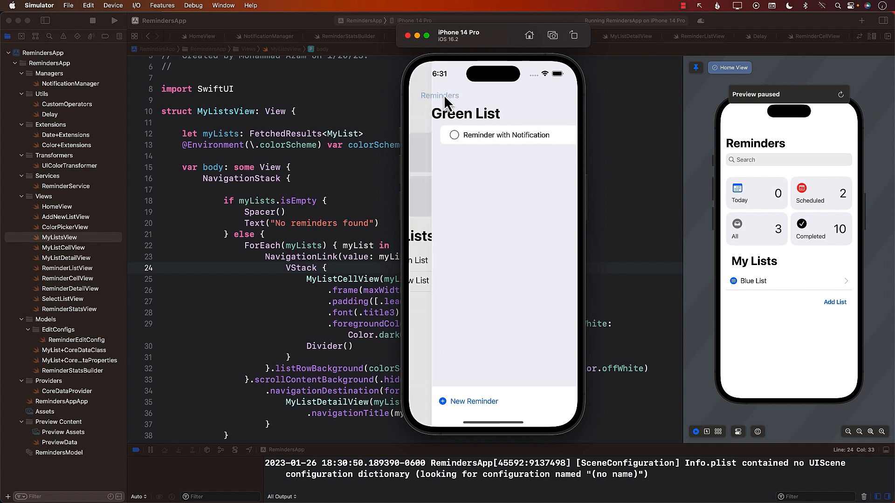
click(440, 95)
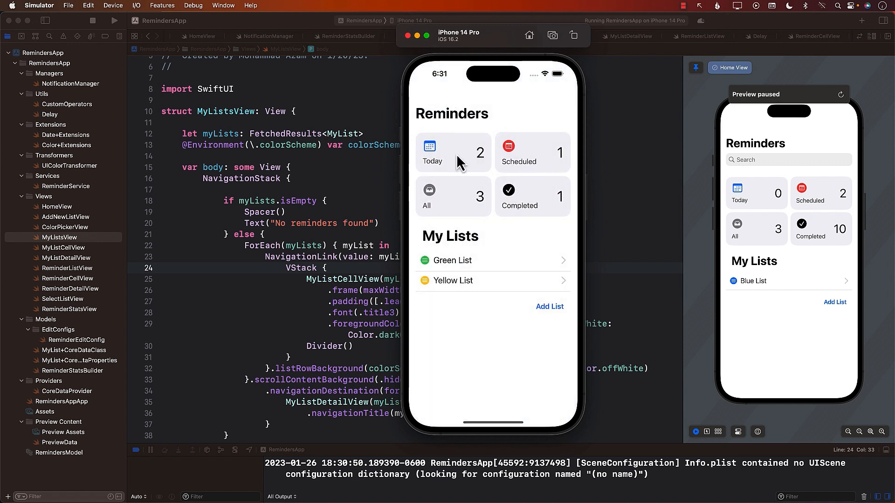
mouse_move(453, 158)
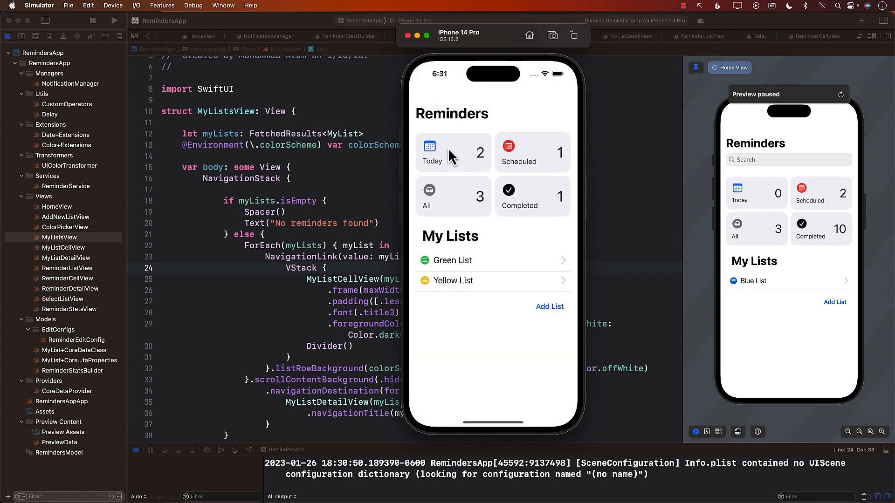
mouse_move(457, 161)
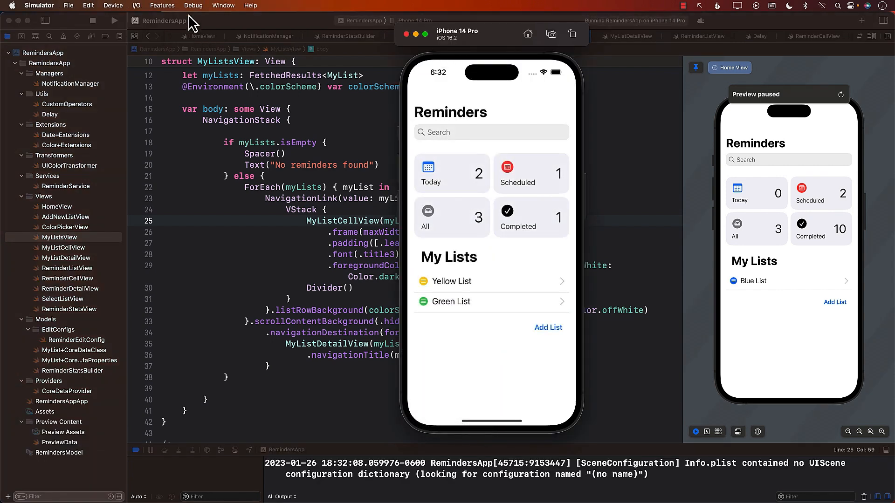
- Toggle Simulator to dark appearance, search reminders, cancel, and view Green List before returning home
click(162, 5)
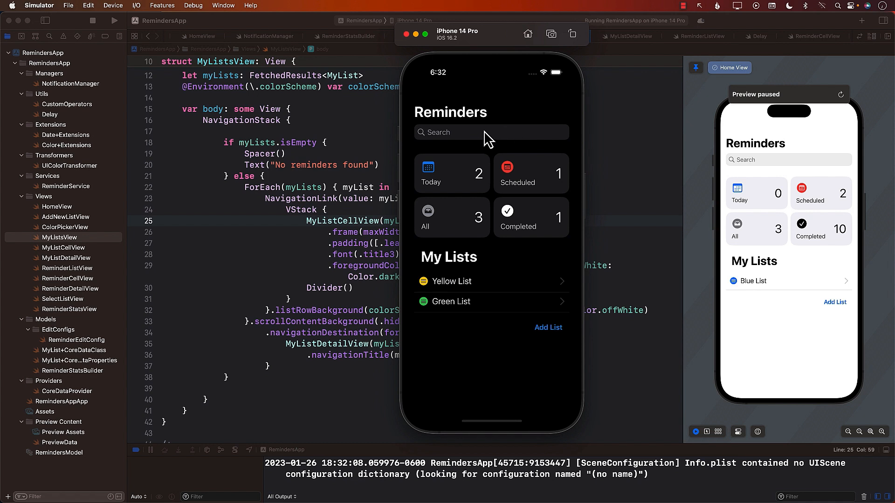
click(491, 132)
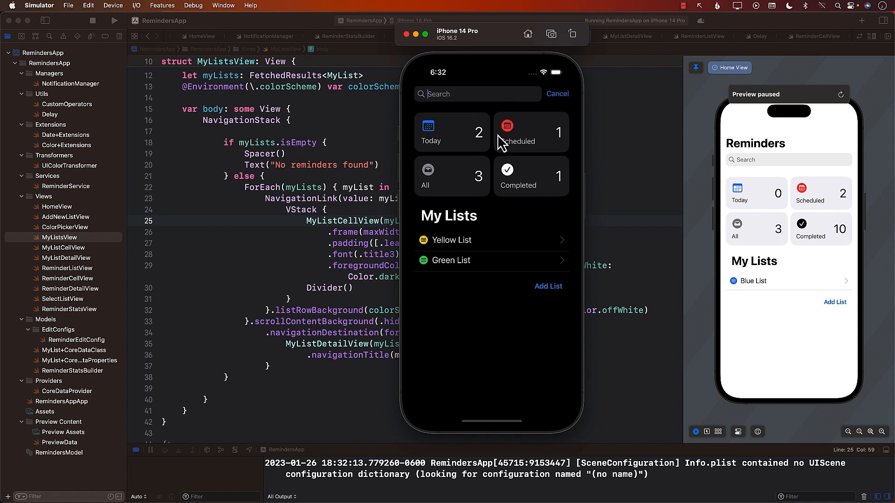
text(Ca)
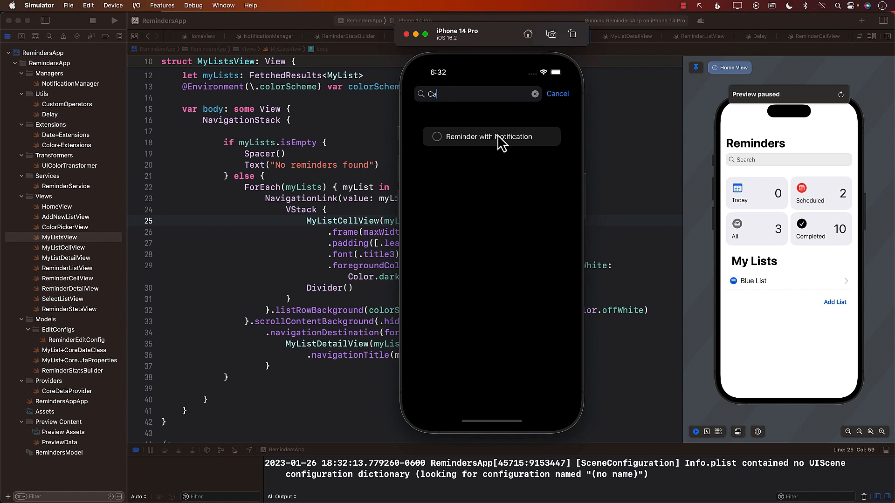
text(Re)
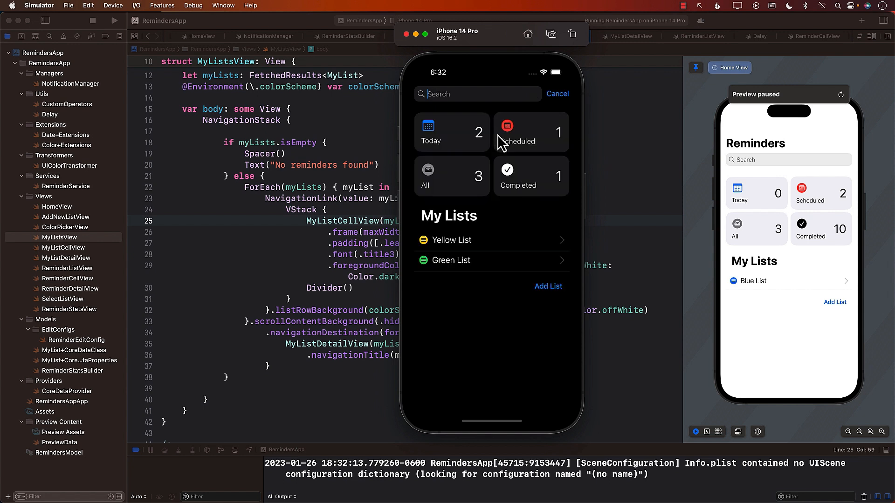
click(556, 94)
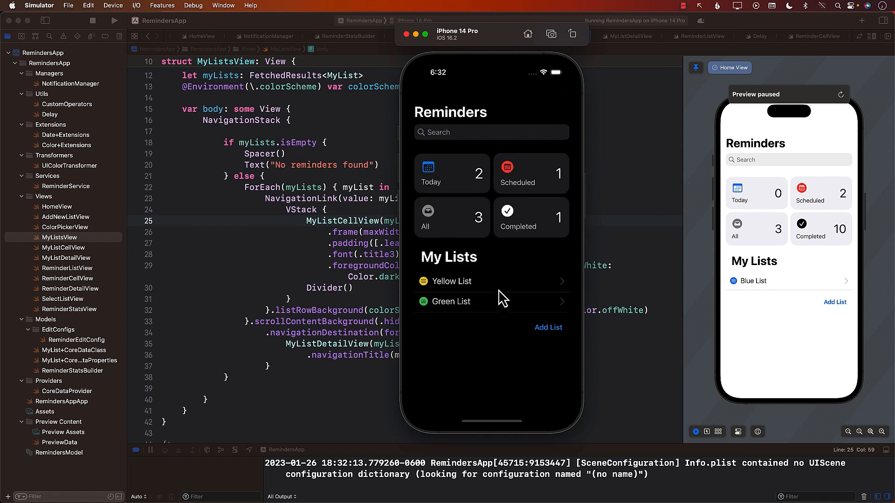
mouse_move(492, 353)
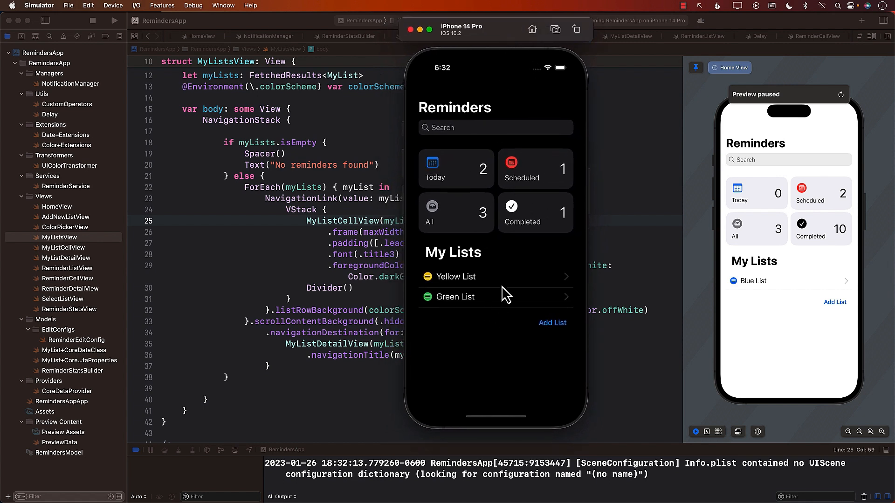
click(455, 276)
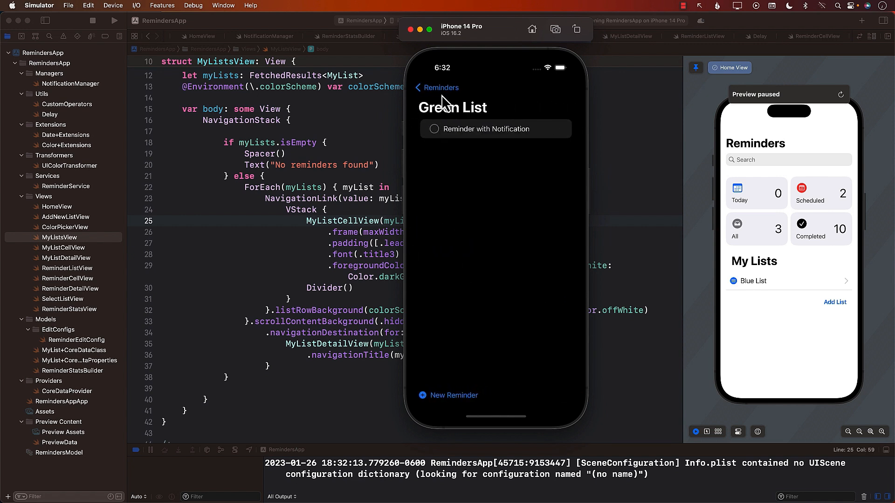
click(437, 87)
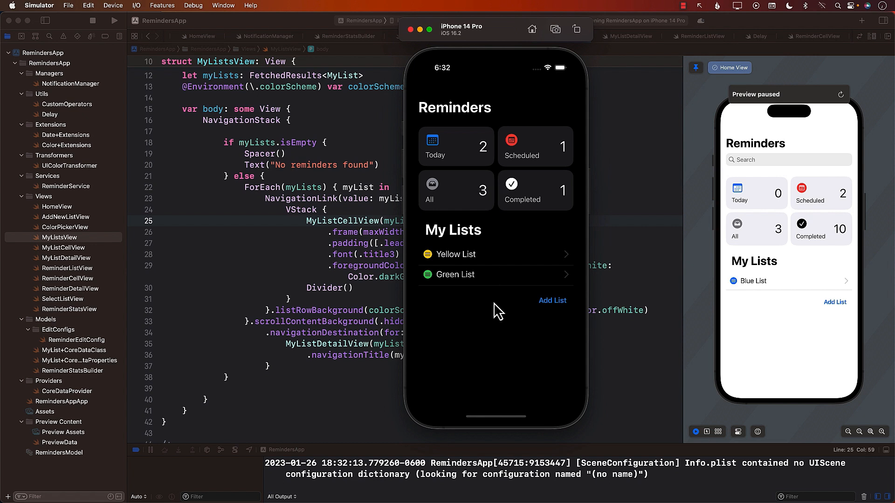
mouse_move(528, 140)
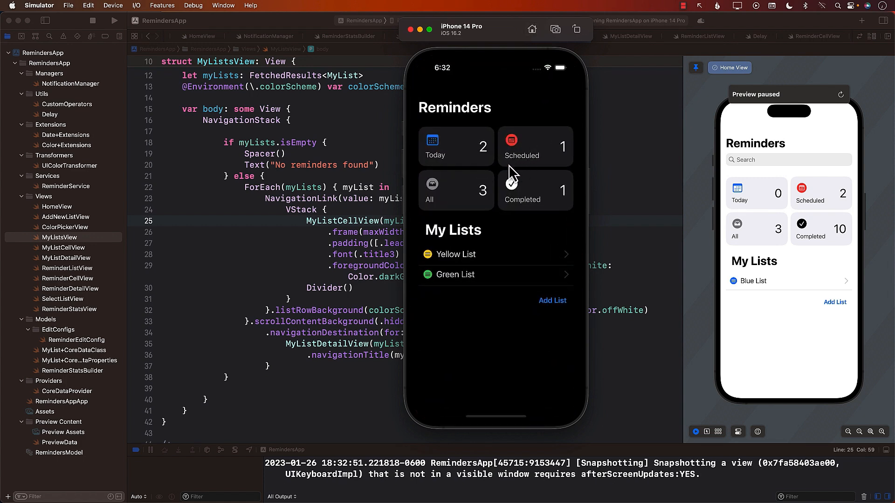
mouse_move(503, 191)
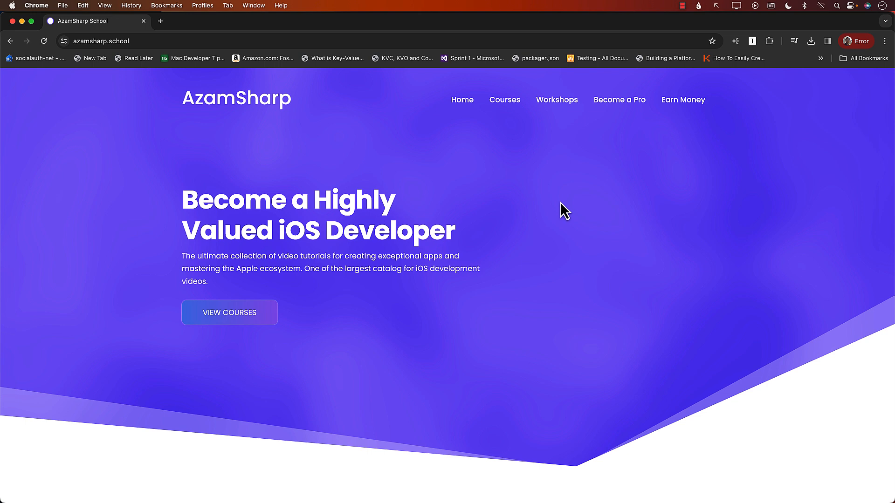
- Scroll the azamsharp.school homepage and jump to the courses section
scroll(down, 3)
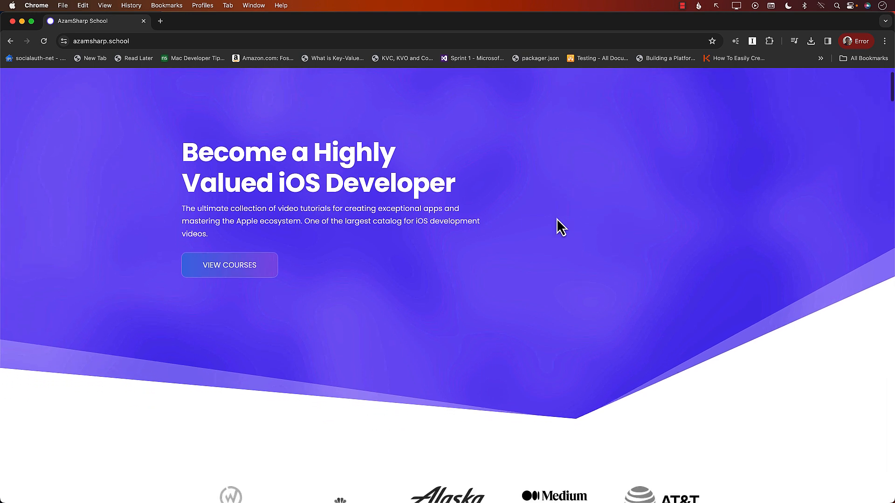
scroll(down, 3)
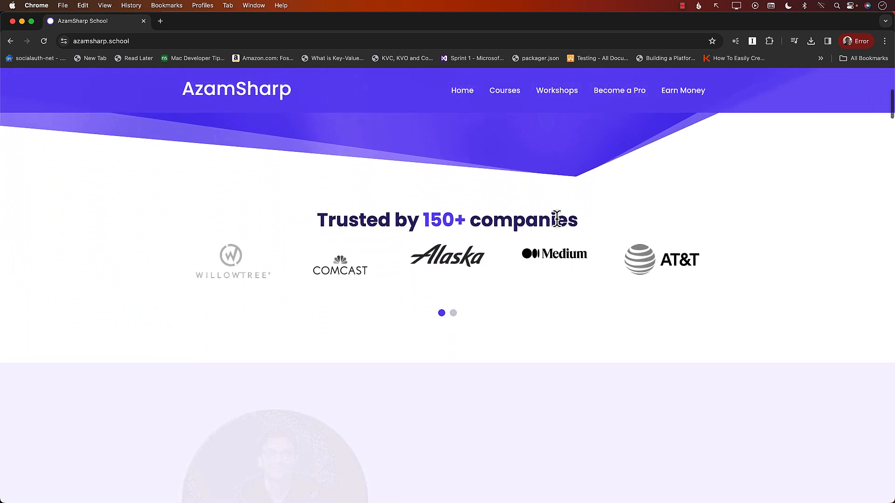
scroll(down, 3)
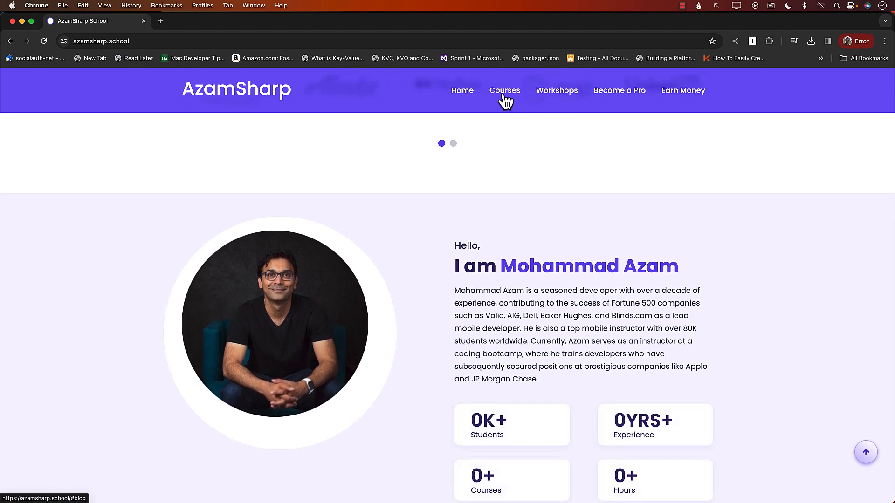
click(504, 90)
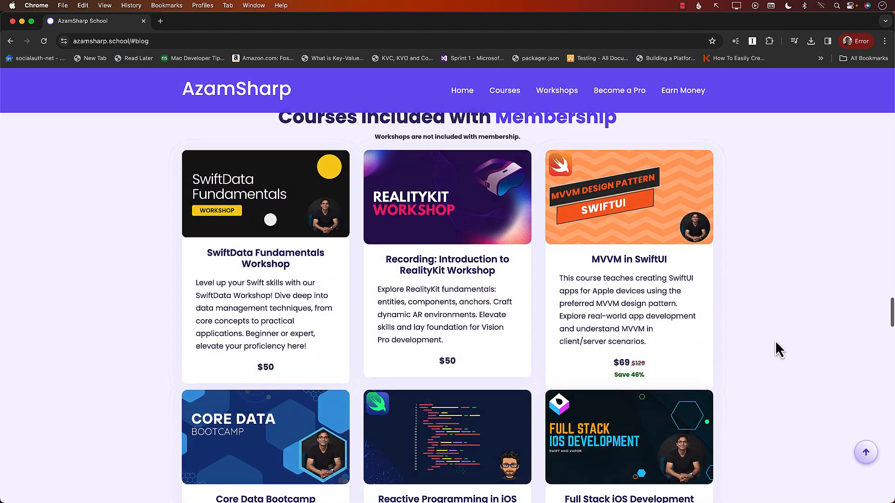
scroll(down, 3)
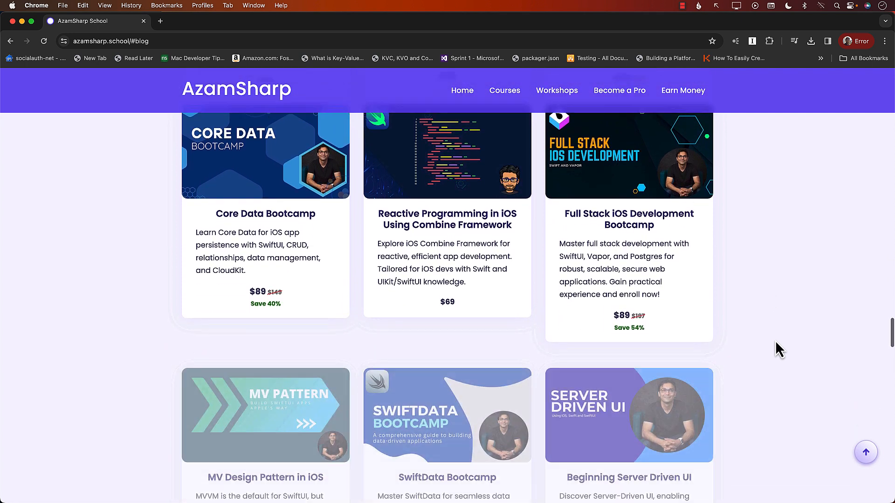
scroll(down, 3)
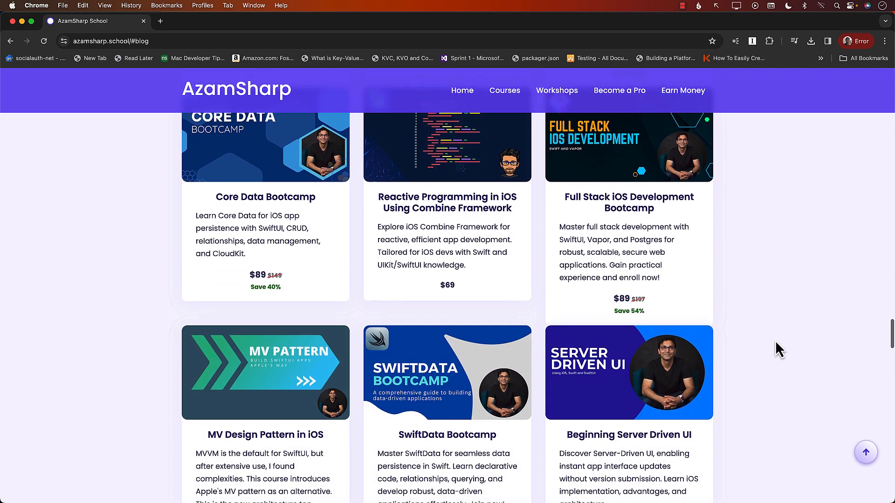
scroll(down, 3)
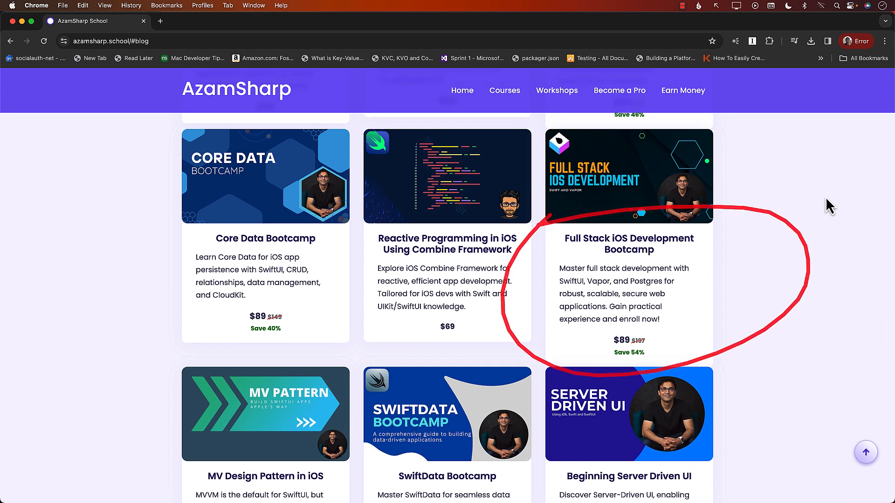
mouse_move(845, 187)
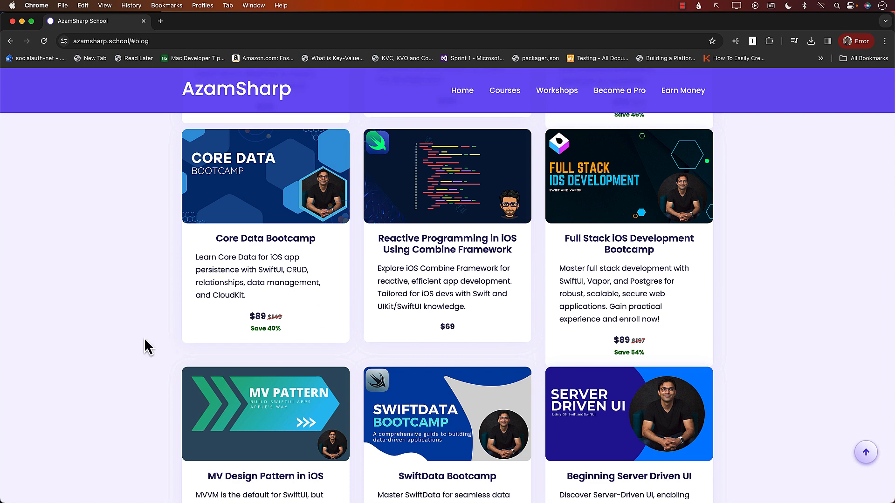
- Scroll through course cards like MV Design Pattern and Test Driven Development in iOS
scroll(down, 3)
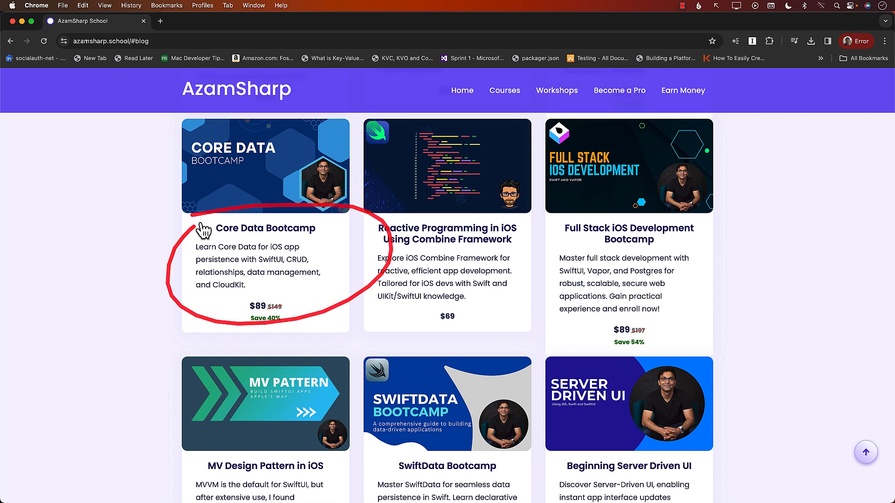
scroll(down, 3)
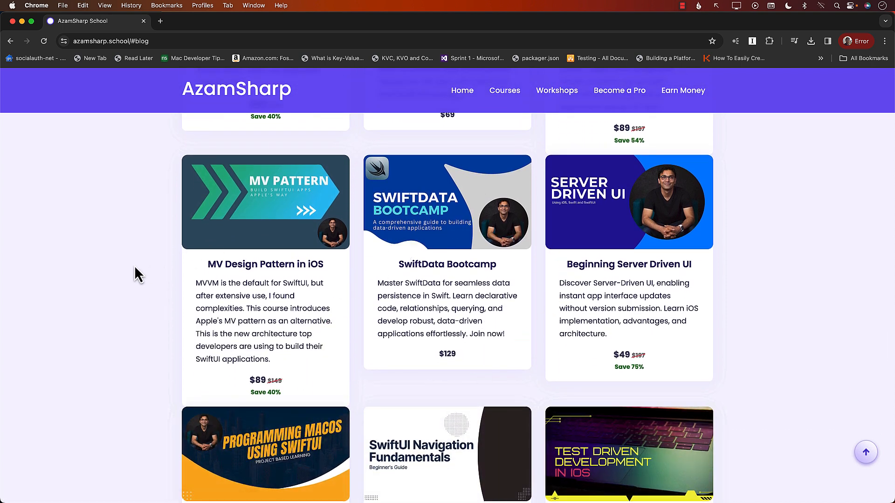
scroll(down, 3)
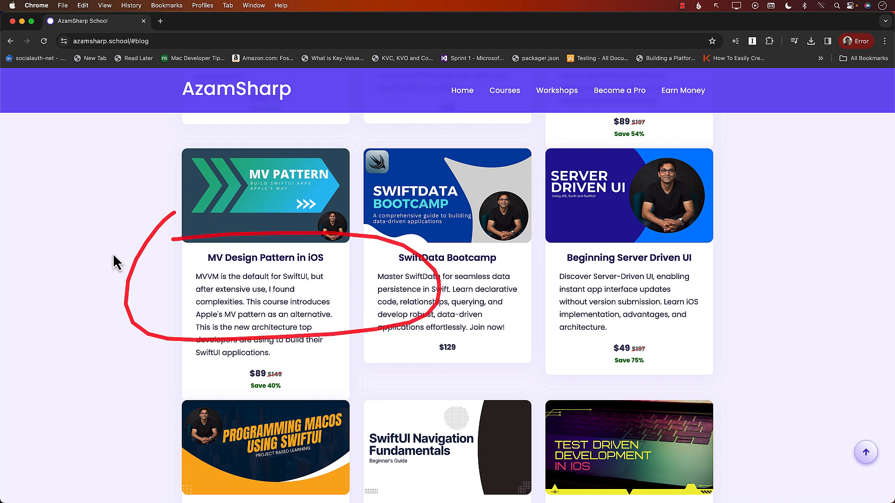
scroll(down, 3)
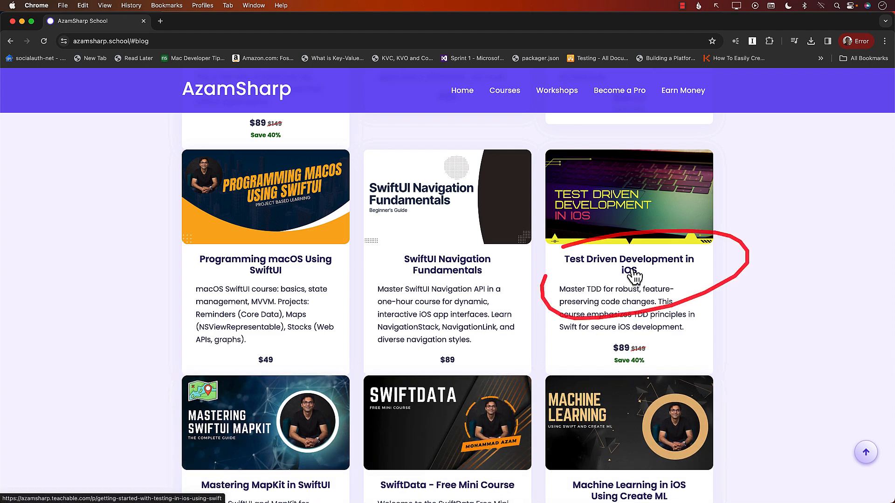
scroll(down, 3)
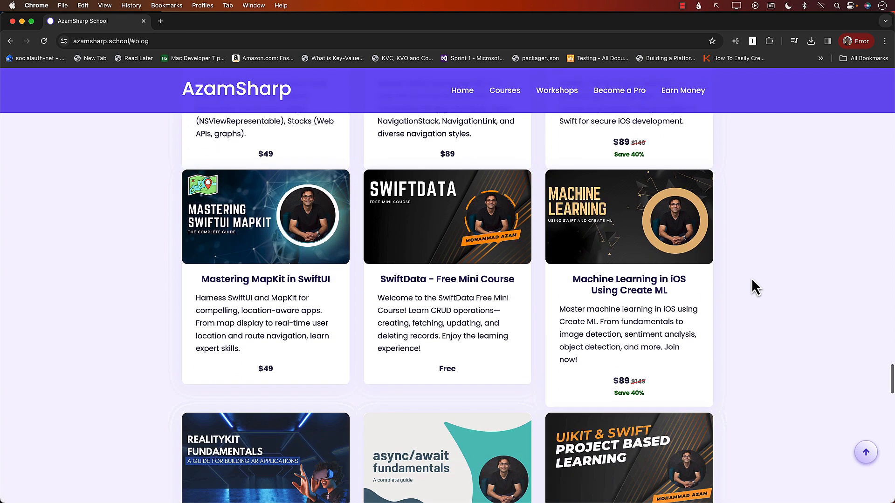
scroll(down, 3)
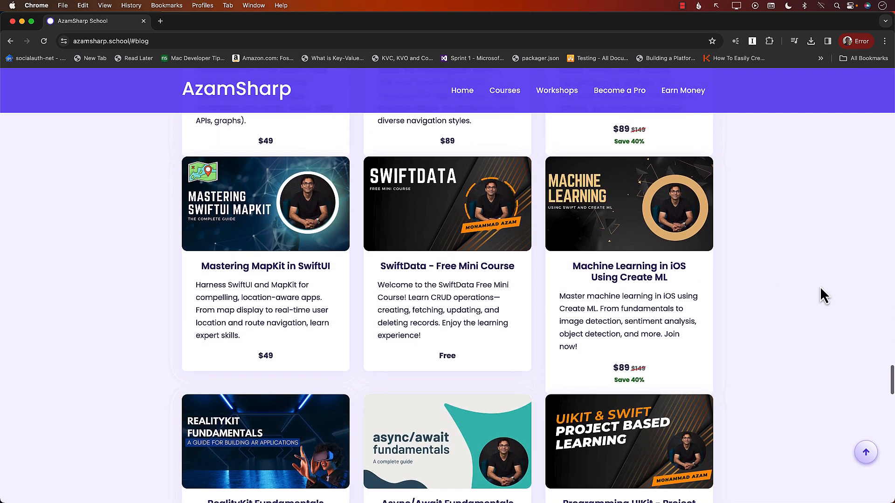
scroll(down, 3)
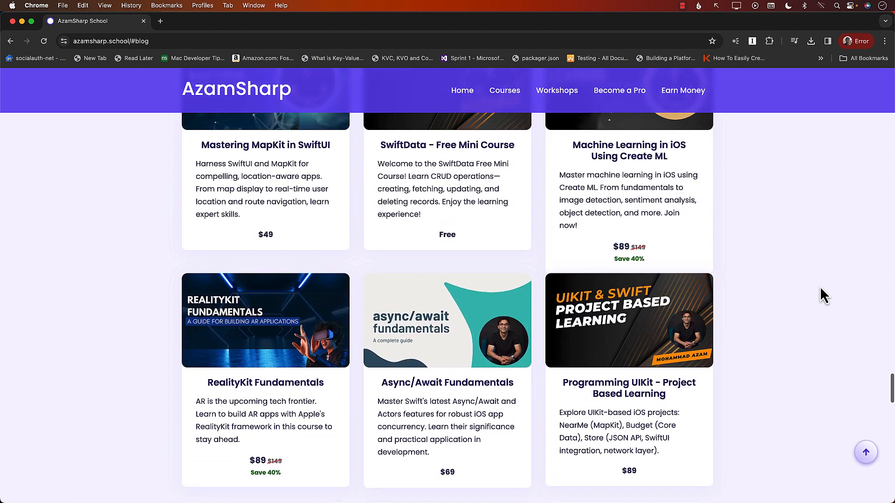
scroll(up, 3)
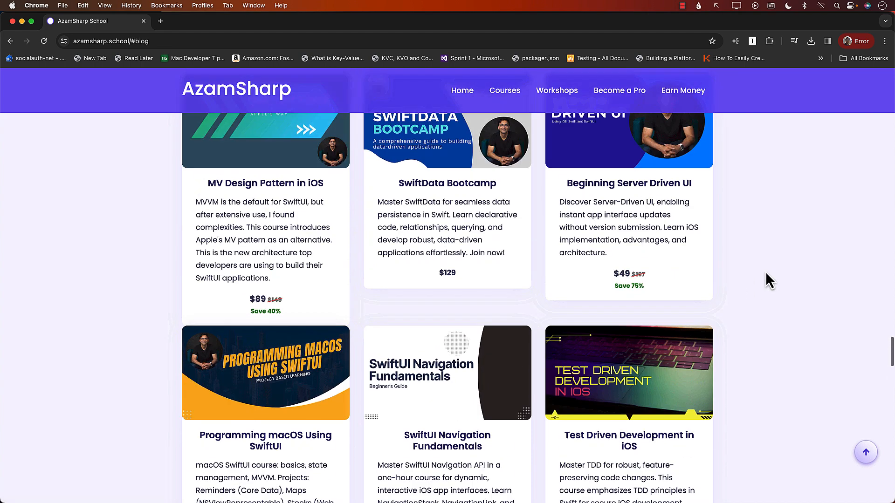
scroll(down, 3)
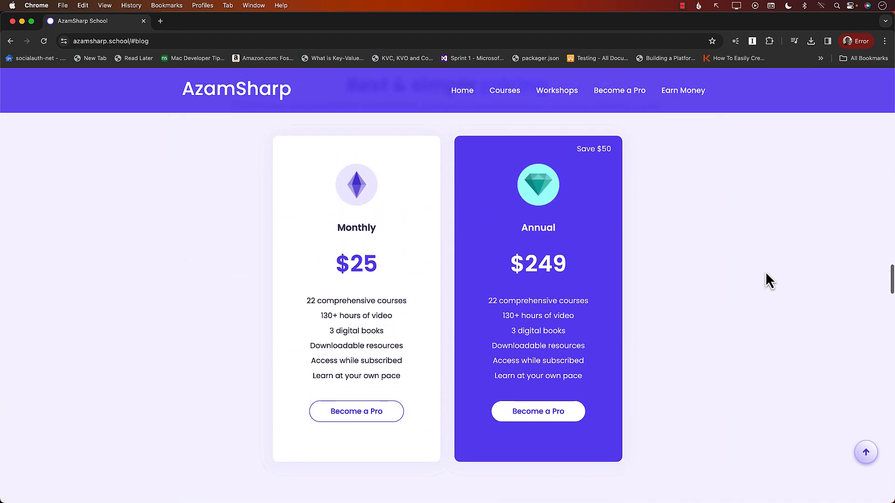
mouse_move(261, 337)
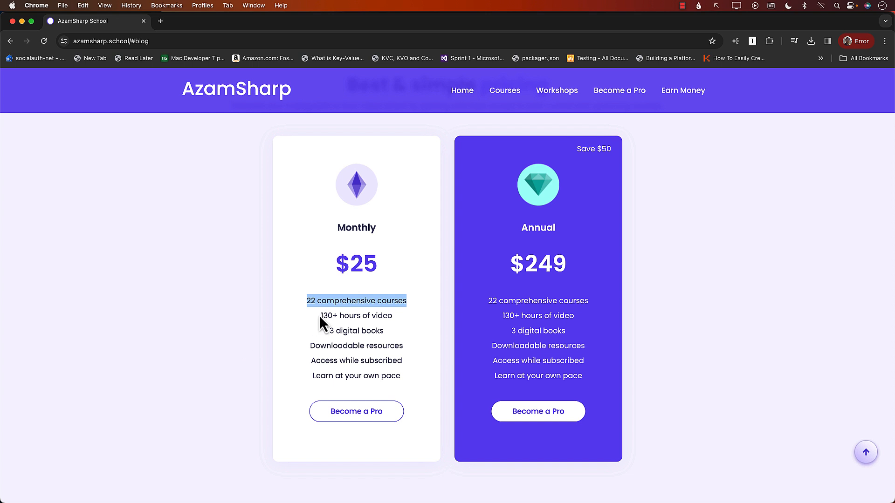
mouse_move(239, 345)
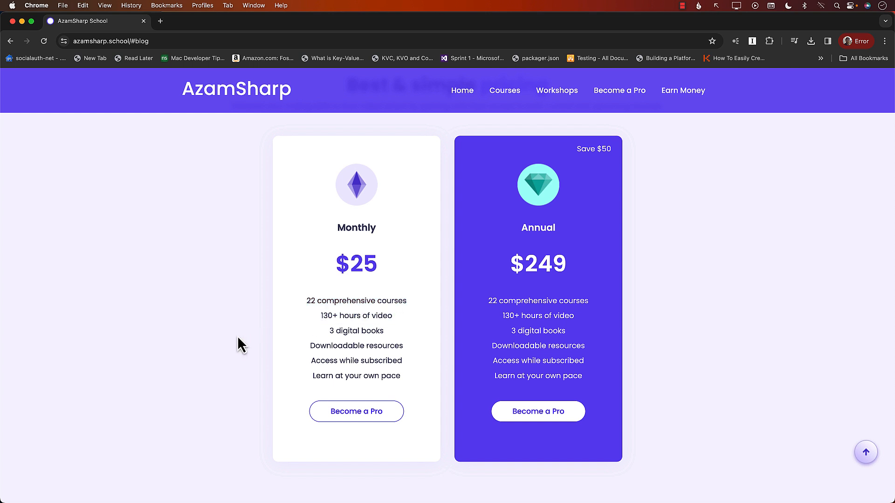
mouse_move(251, 345)
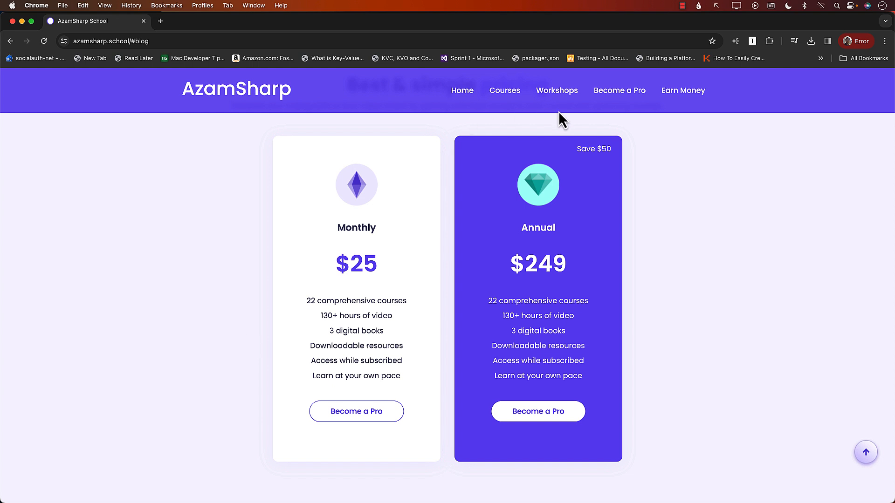
- Open the Workshops page from the site's top navigation
click(556, 90)
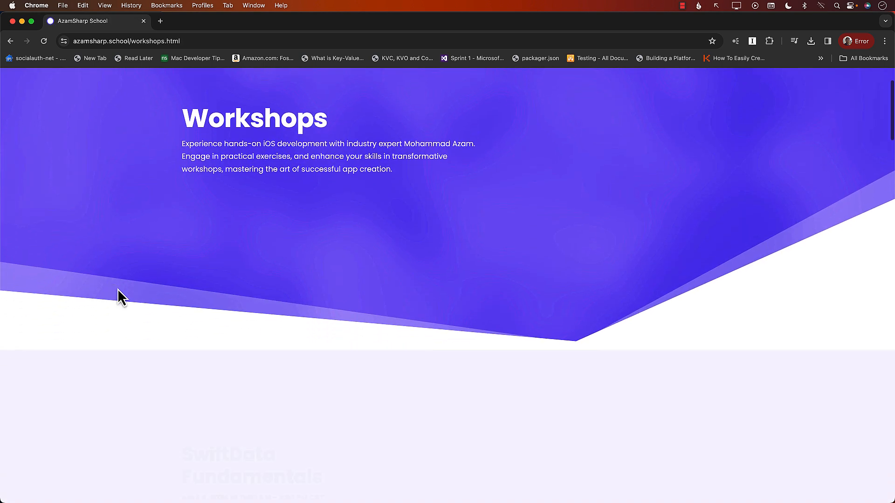
- Read the SwiftData Fundamentals workshop details down to Enroll for $50, then return home
scroll(down, 3)
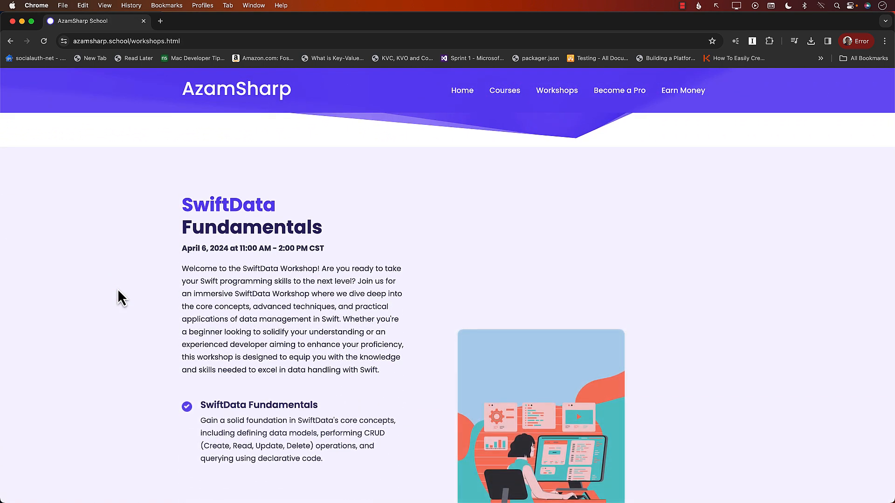
scroll(down, 3)
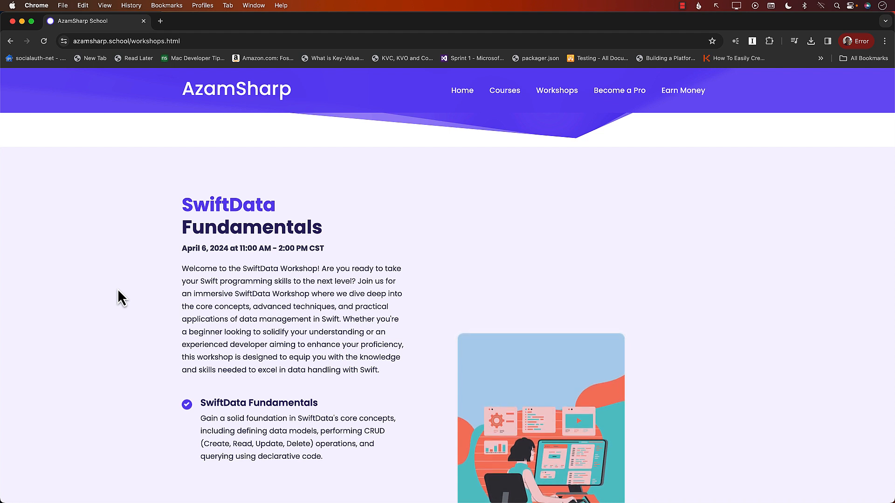
scroll(down, 3)
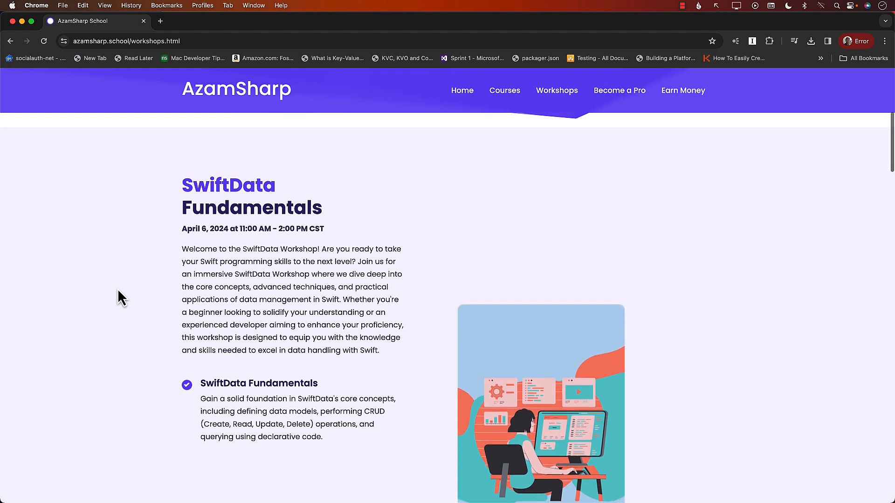
scroll(down, 3)
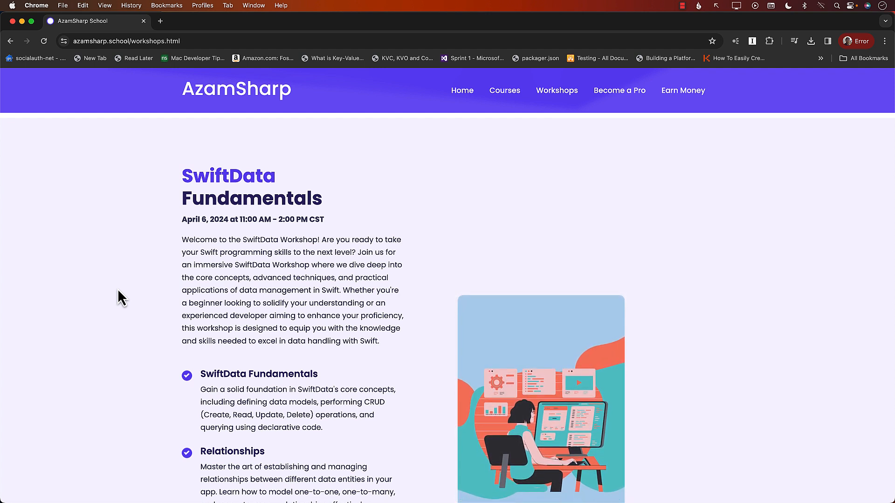
scroll(down, 3)
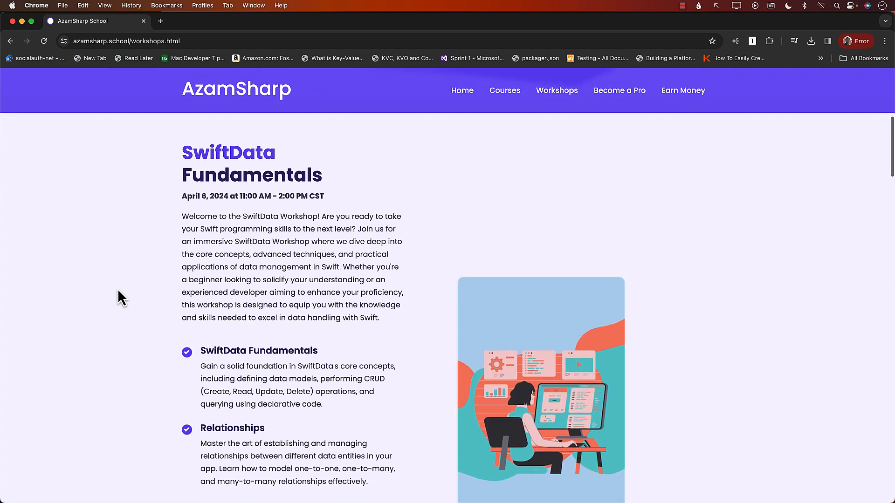
scroll(down, 3)
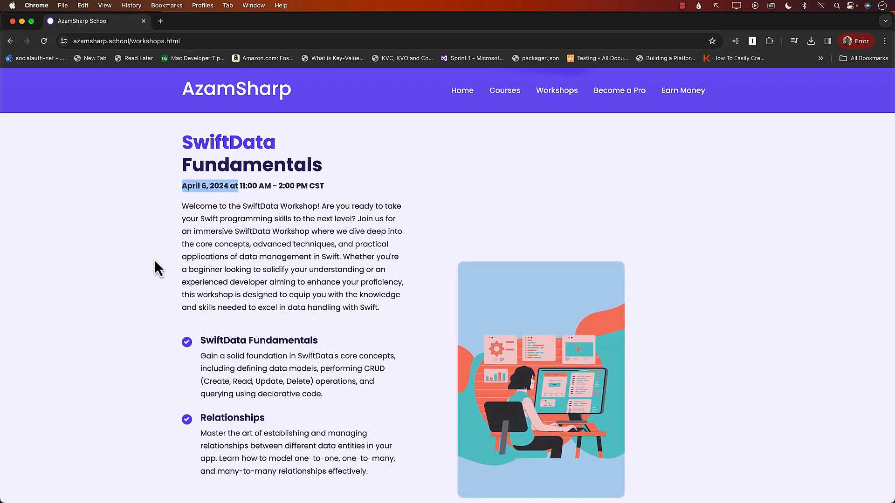
scroll(down, 3)
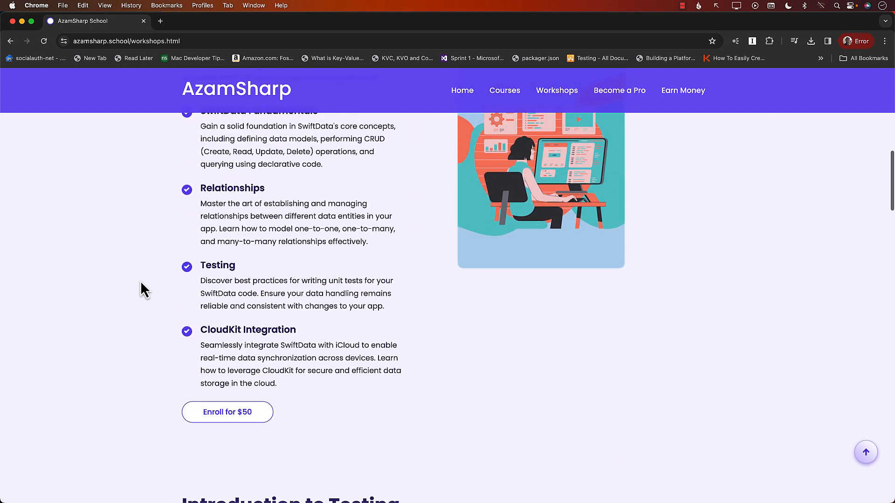
scroll(up, 3)
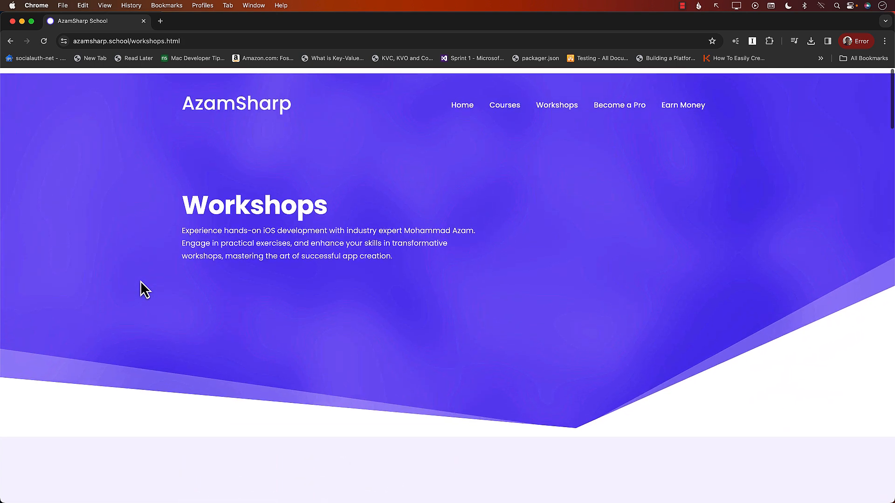
click(462, 105)
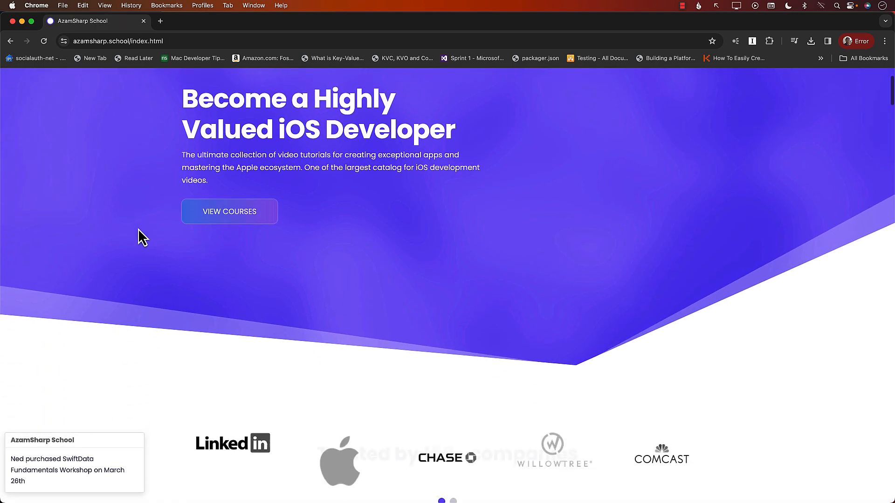
- Scroll past the instructor bio, student testimonials and Why AzamSharp School feature cards
scroll(down, 3)
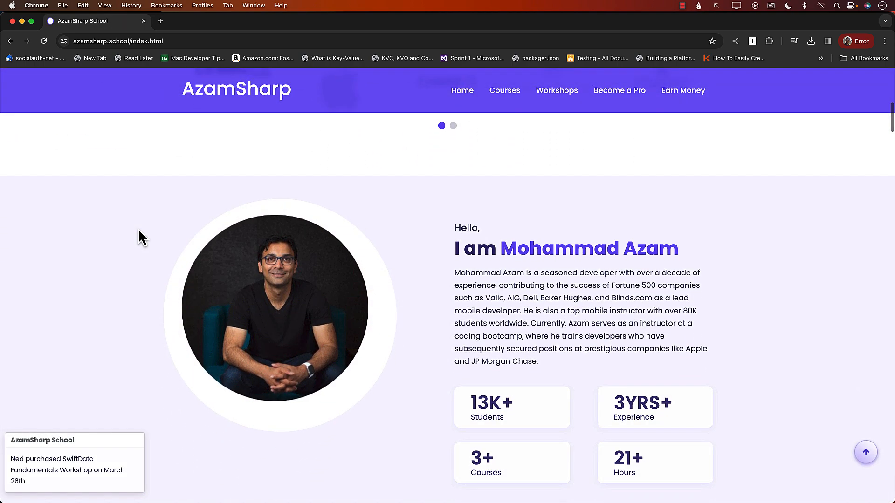
scroll(down, 3)
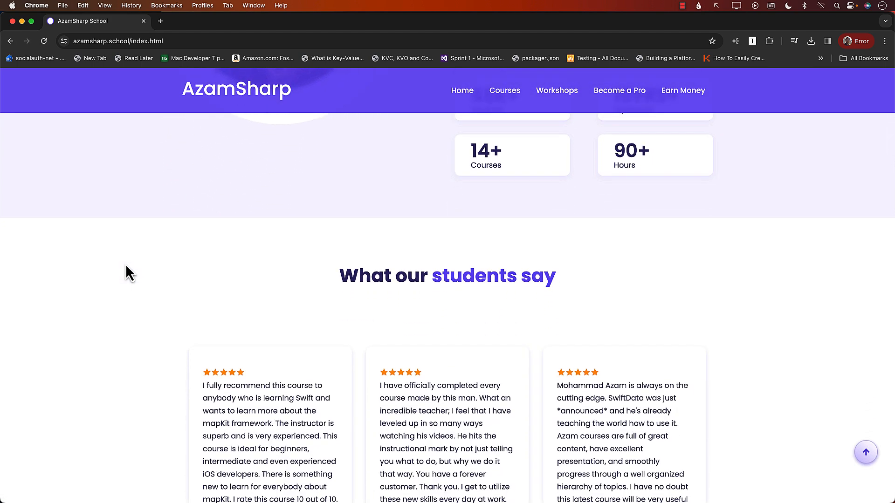
scroll(down, 3)
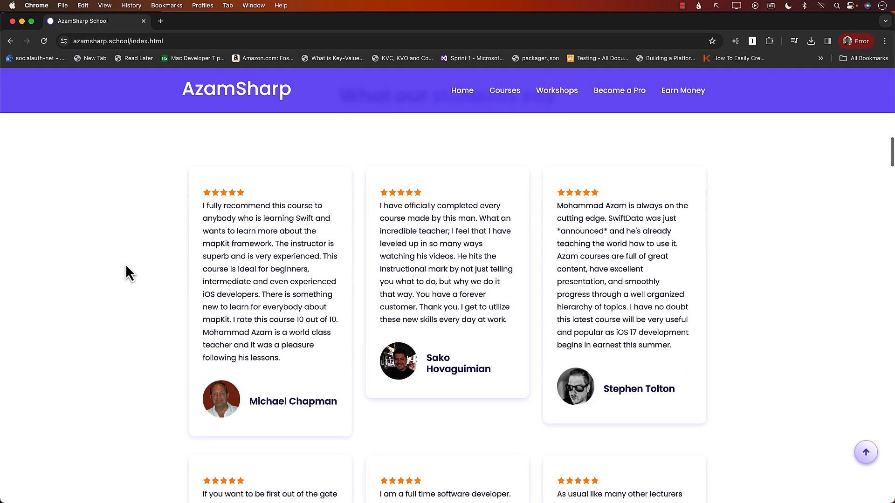
scroll(down, 3)
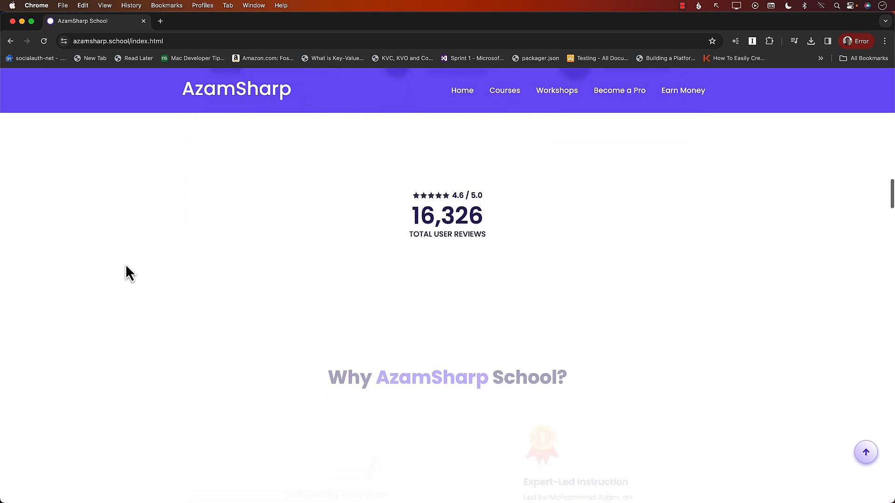
scroll(down, 3)
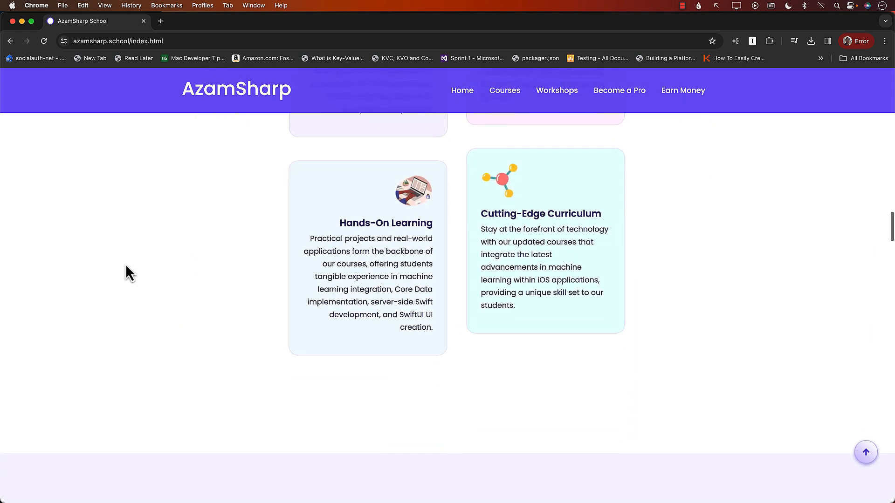